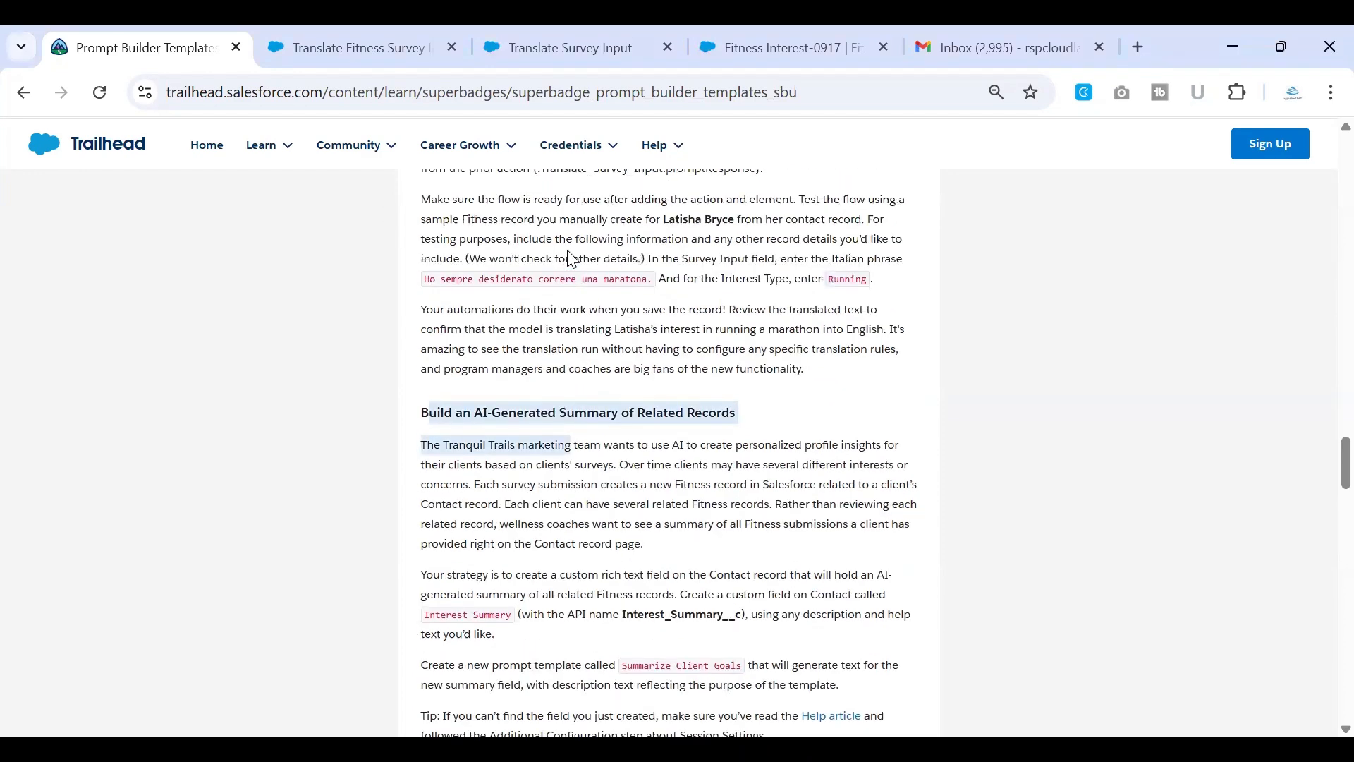
Step: Review the superbadge instructions, select the Interest Summary field name, and leave the translation template
scroll("down", 3)
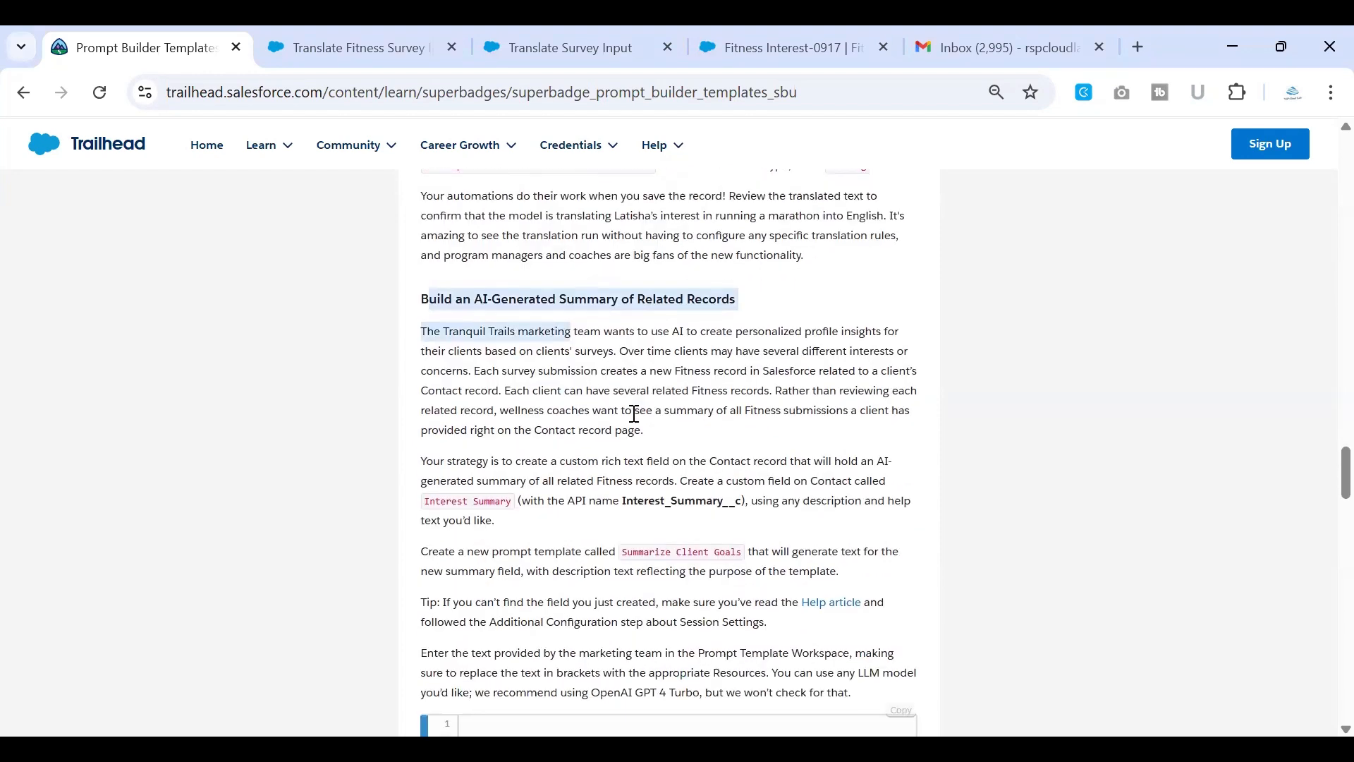
scroll("down", 3)
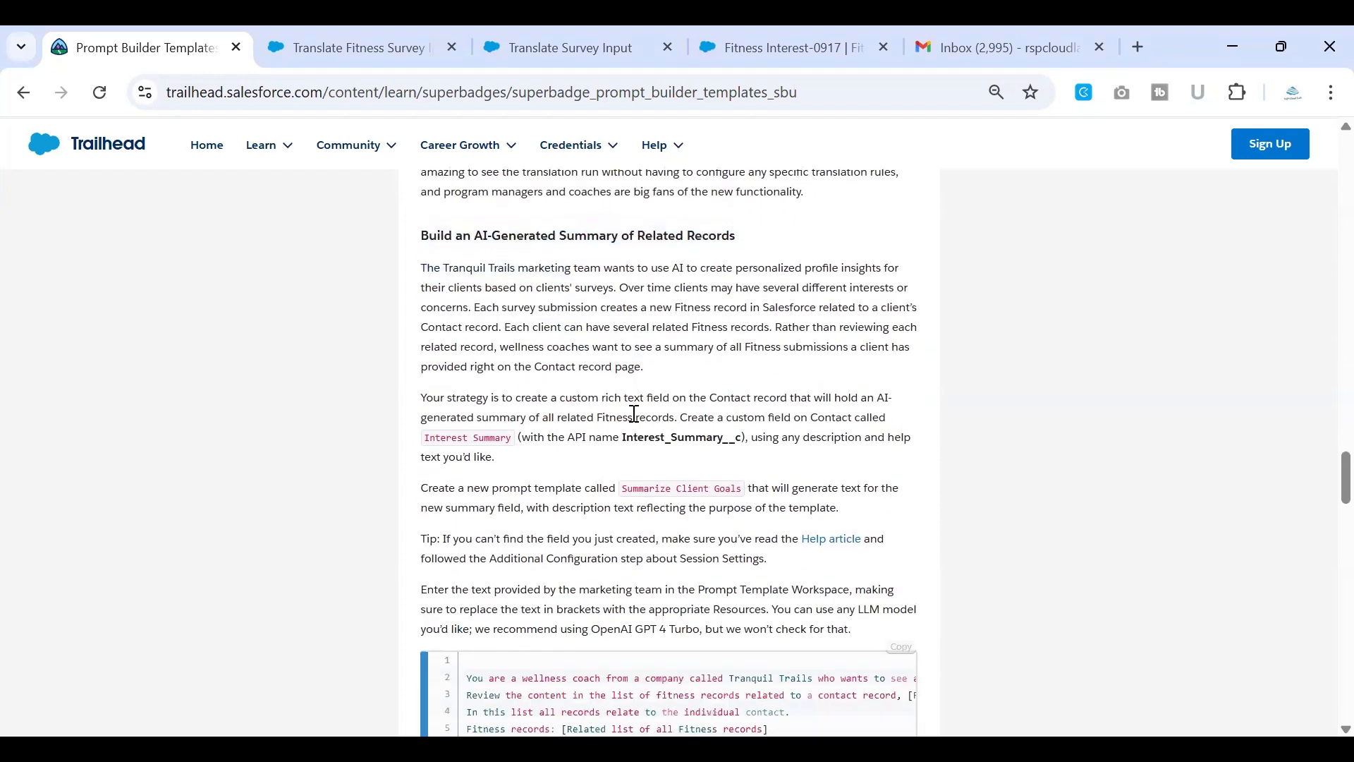
scroll("down", 3)
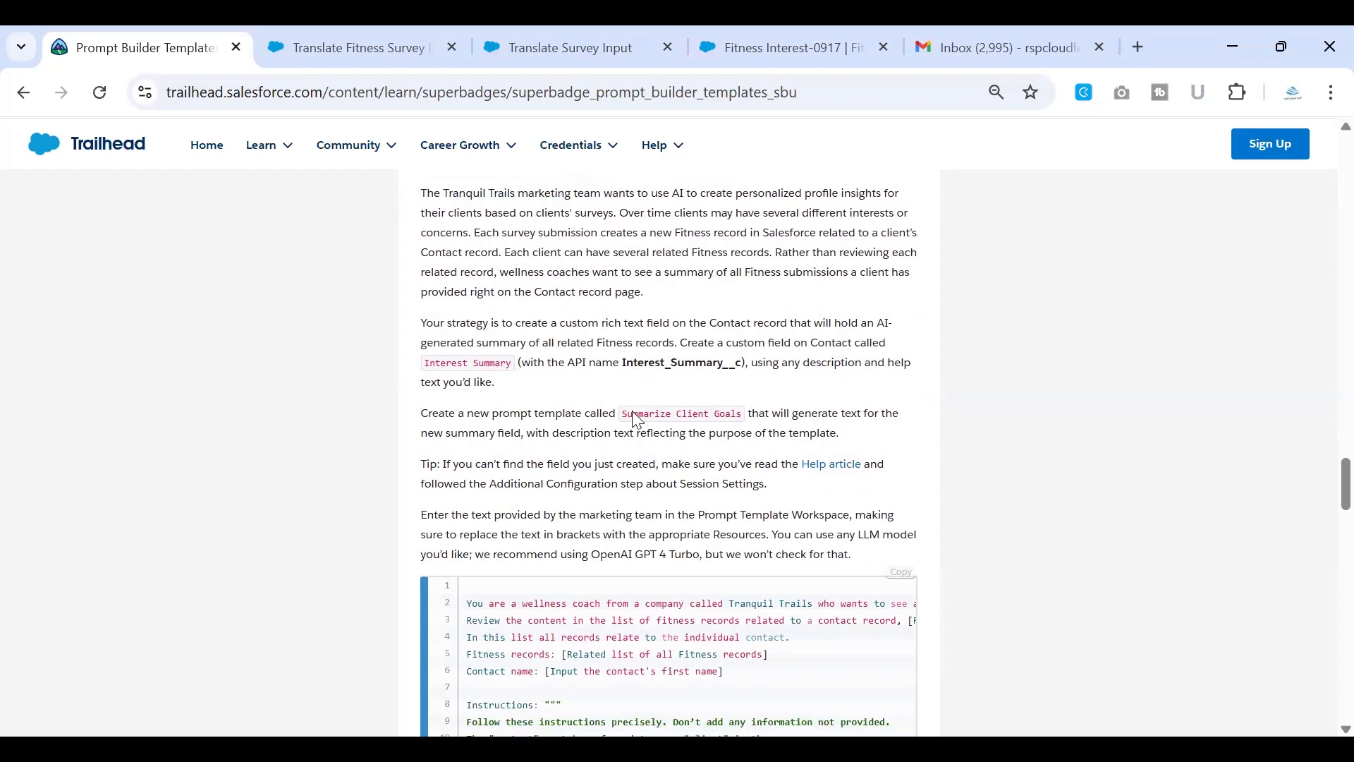
scroll("down", 3)
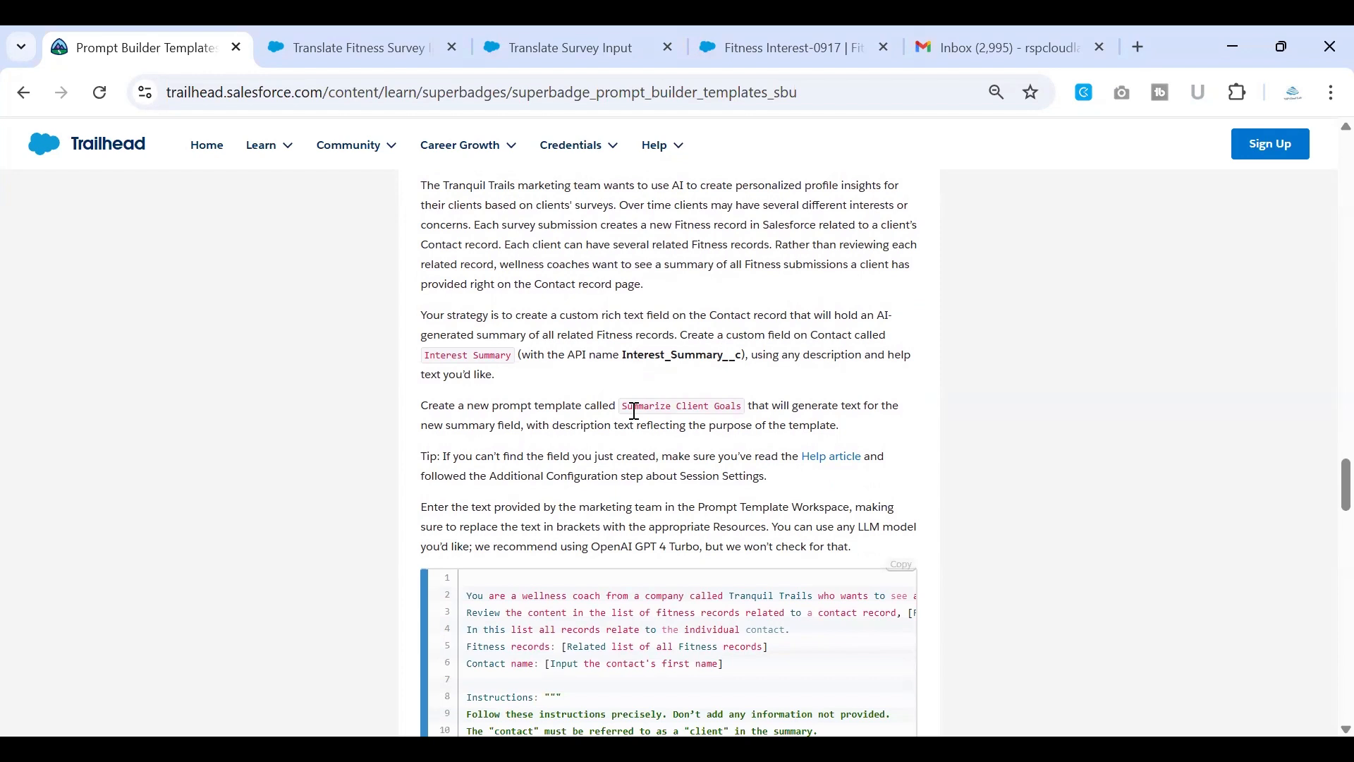
mouse_move(568, 339)
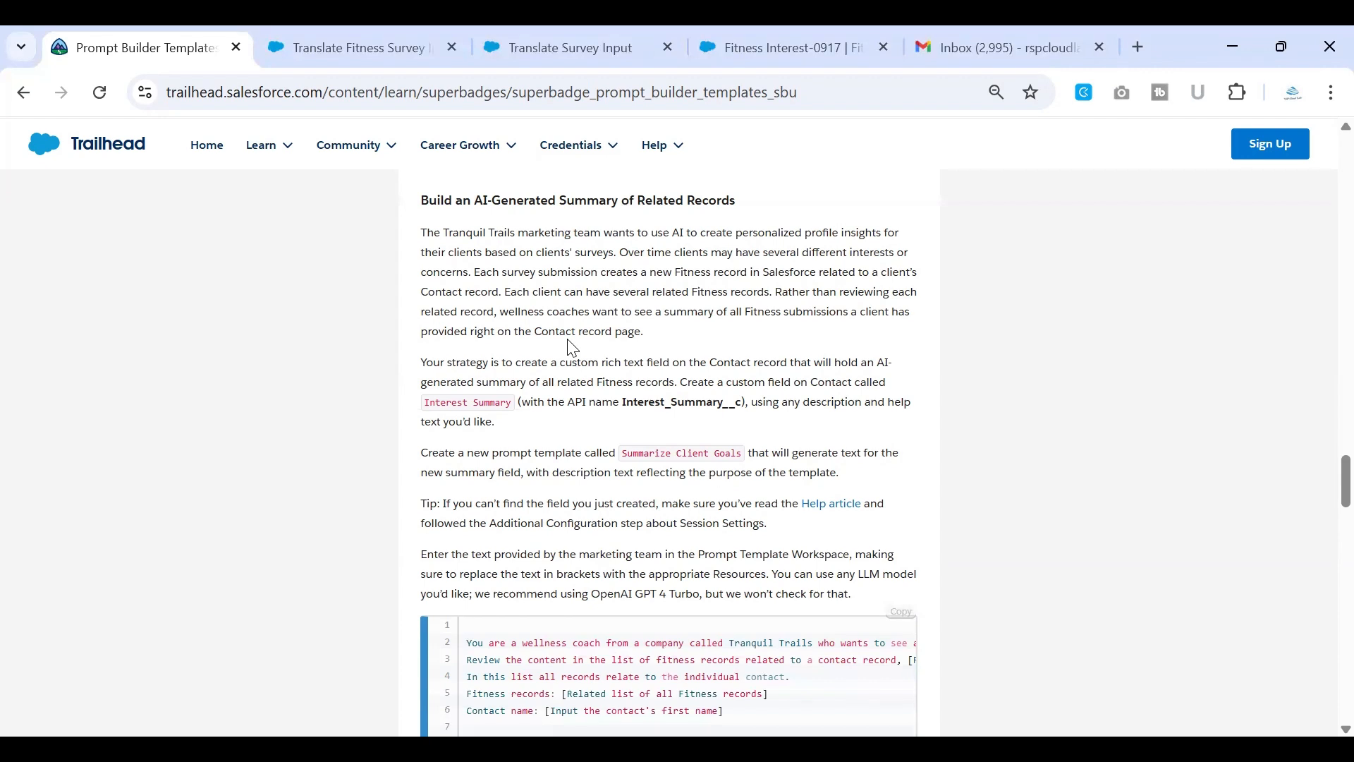
mouse_move(516, 236)
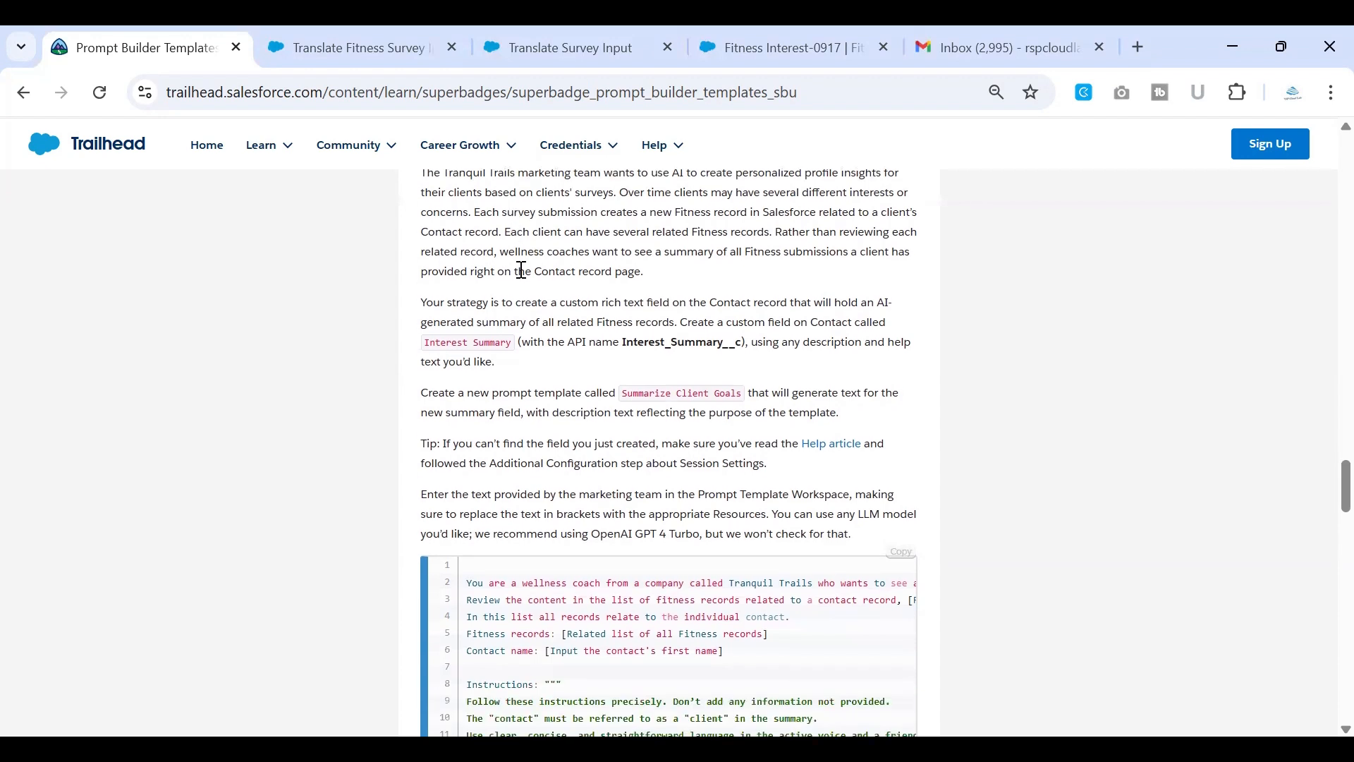
scroll("down", 3)
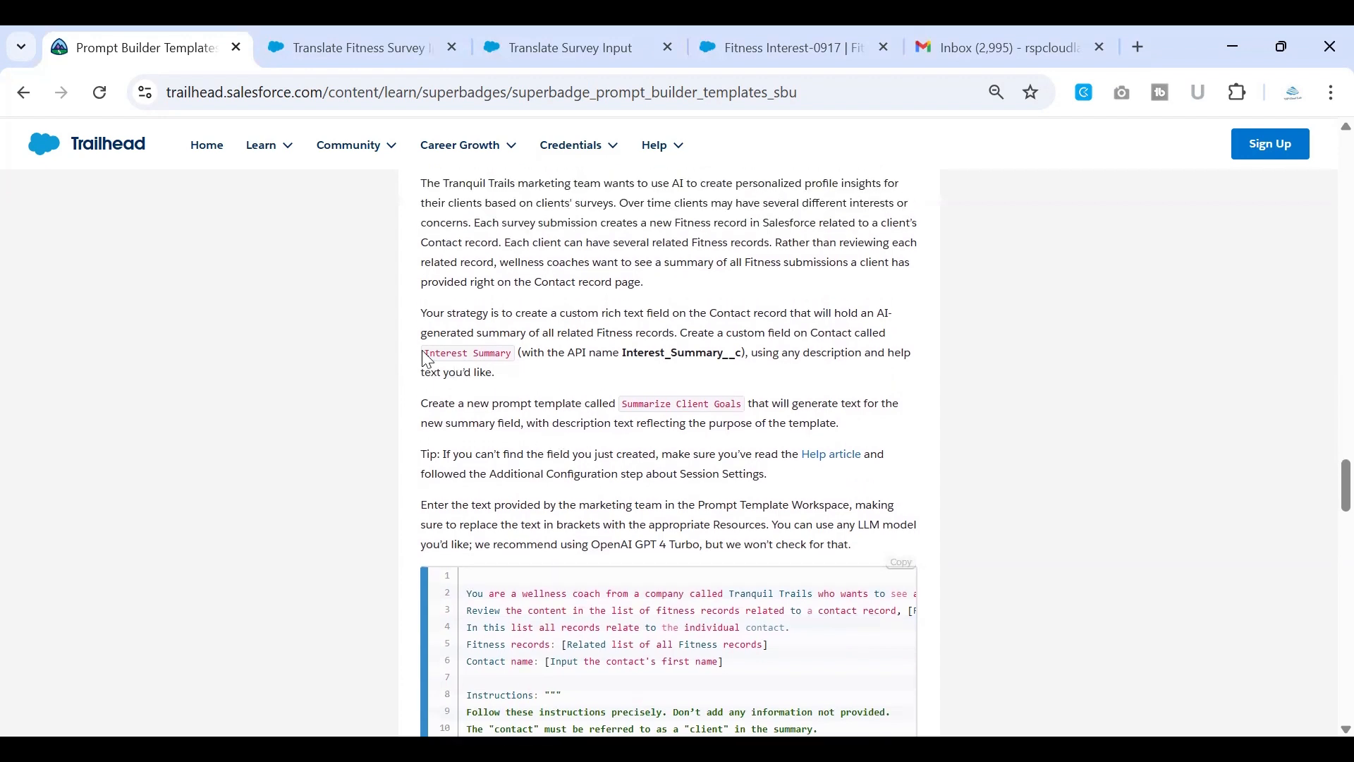
double_click(465, 353)
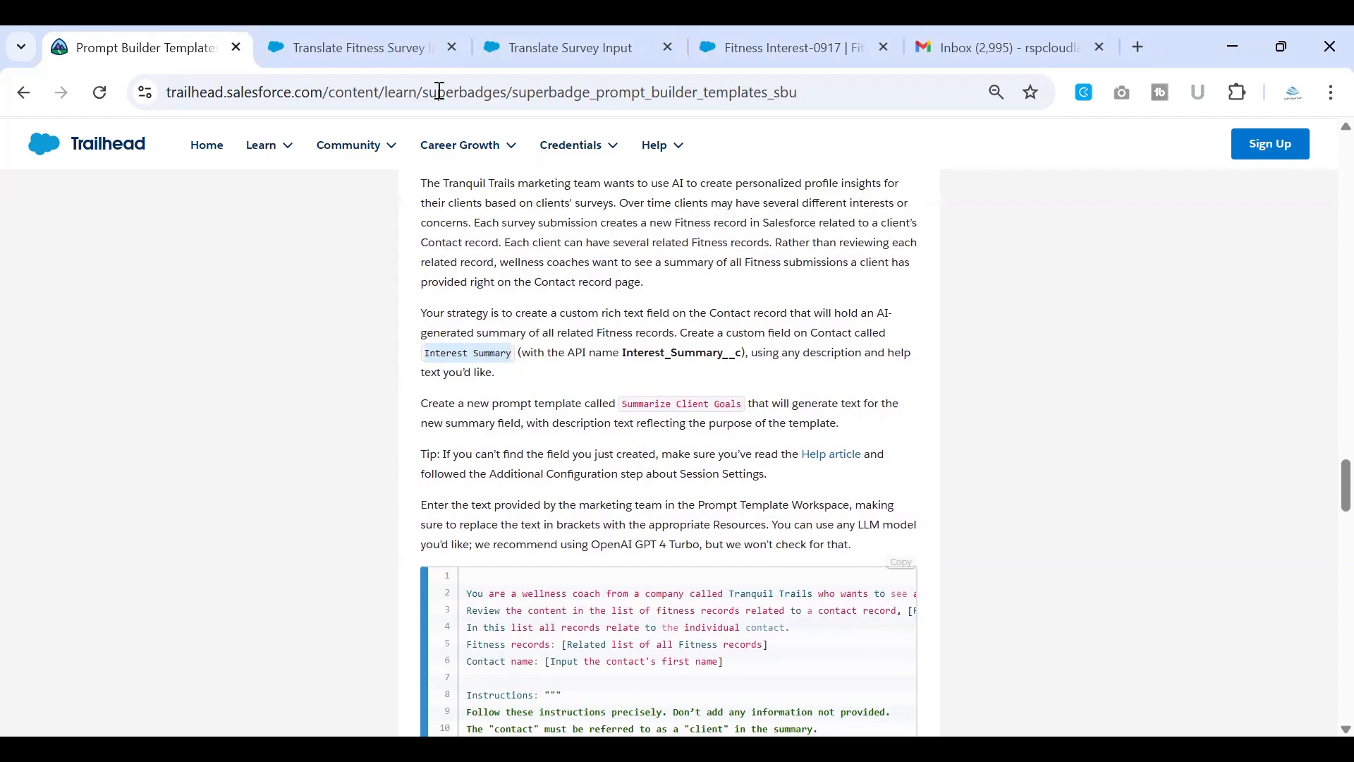
mouse_move(570, 47)
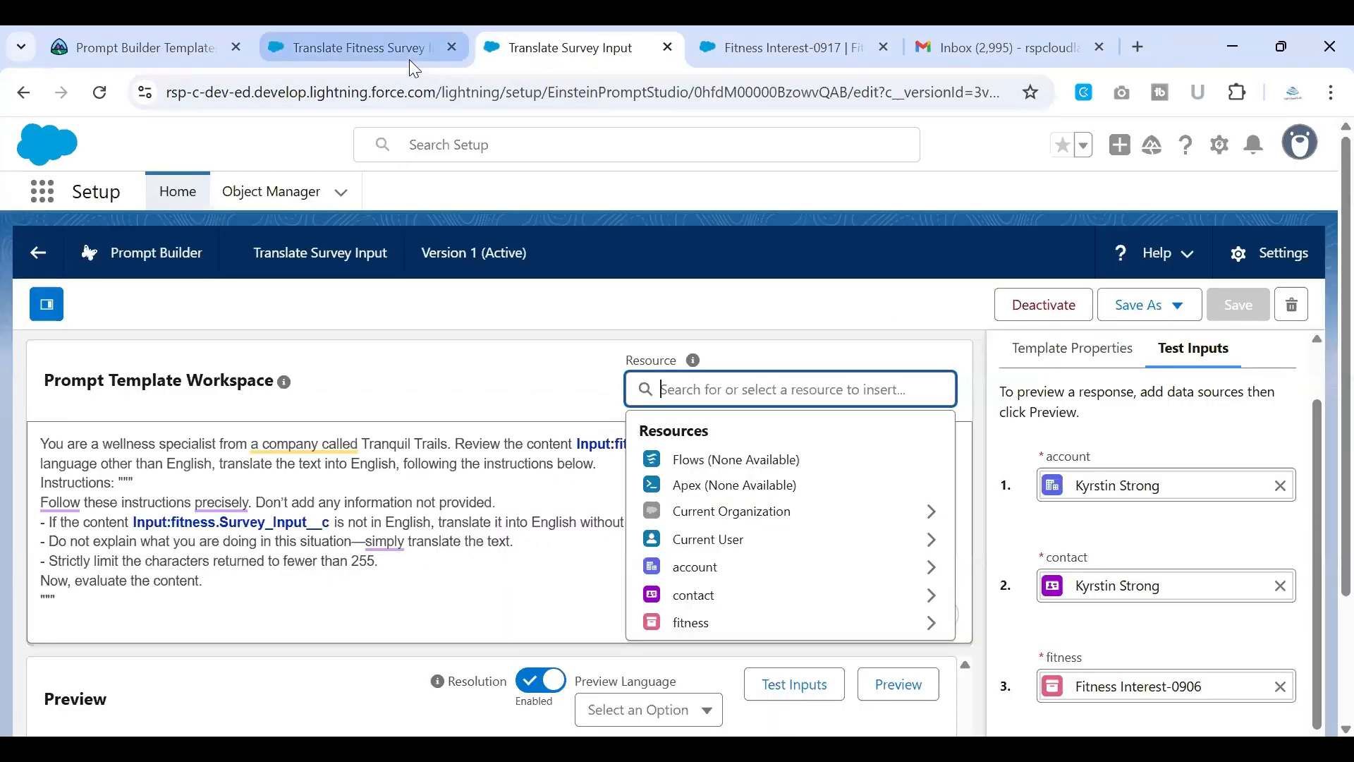
left_click(777, 47)
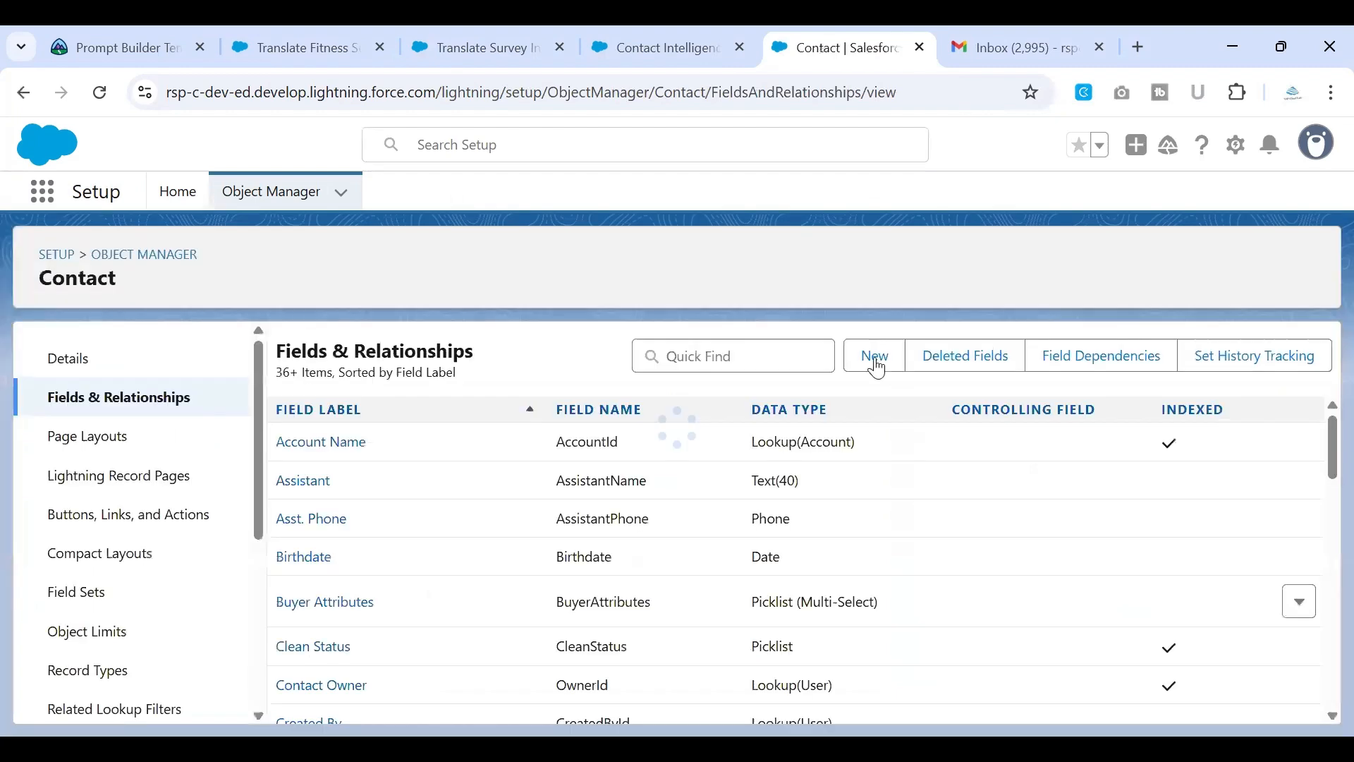
Step: Start a new custom field on Contact, then glance back at the Trailhead instructions
left_click(872, 354)
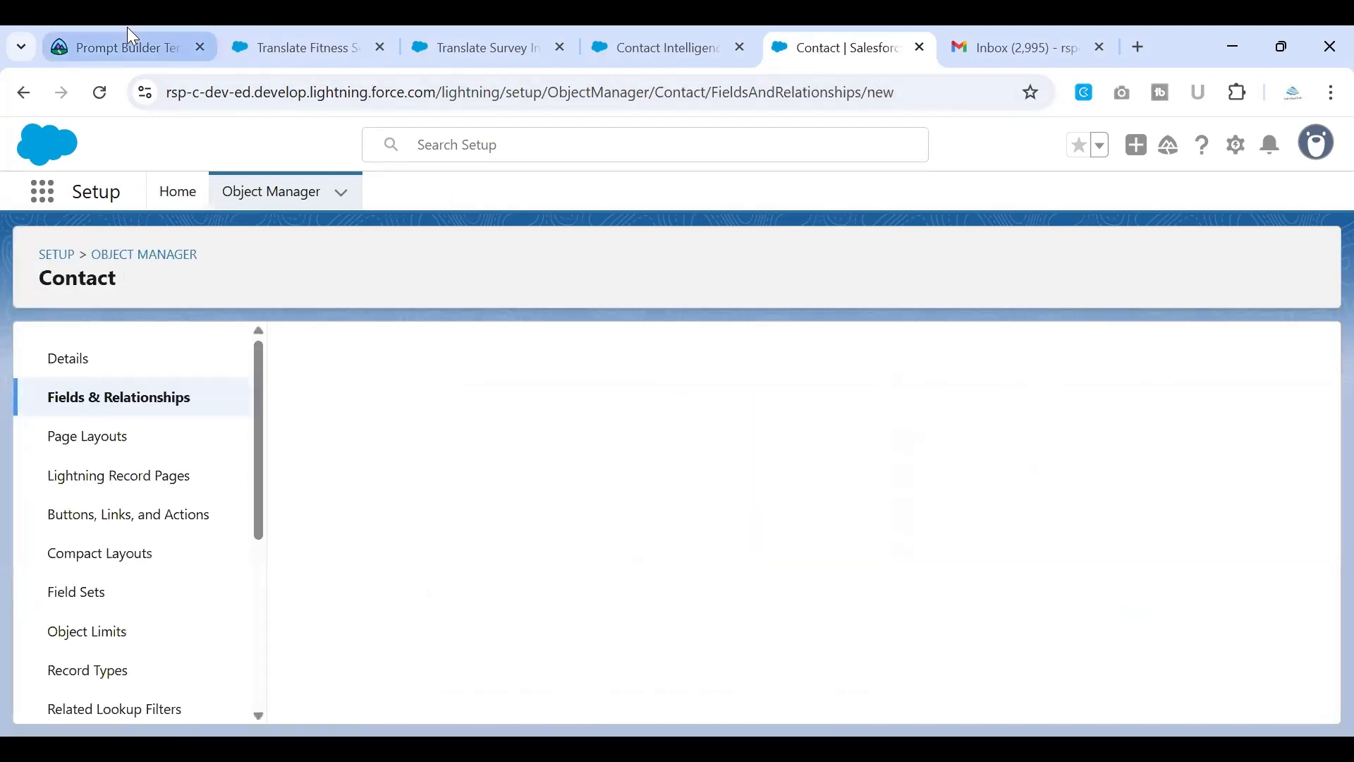
left_click(121, 46)
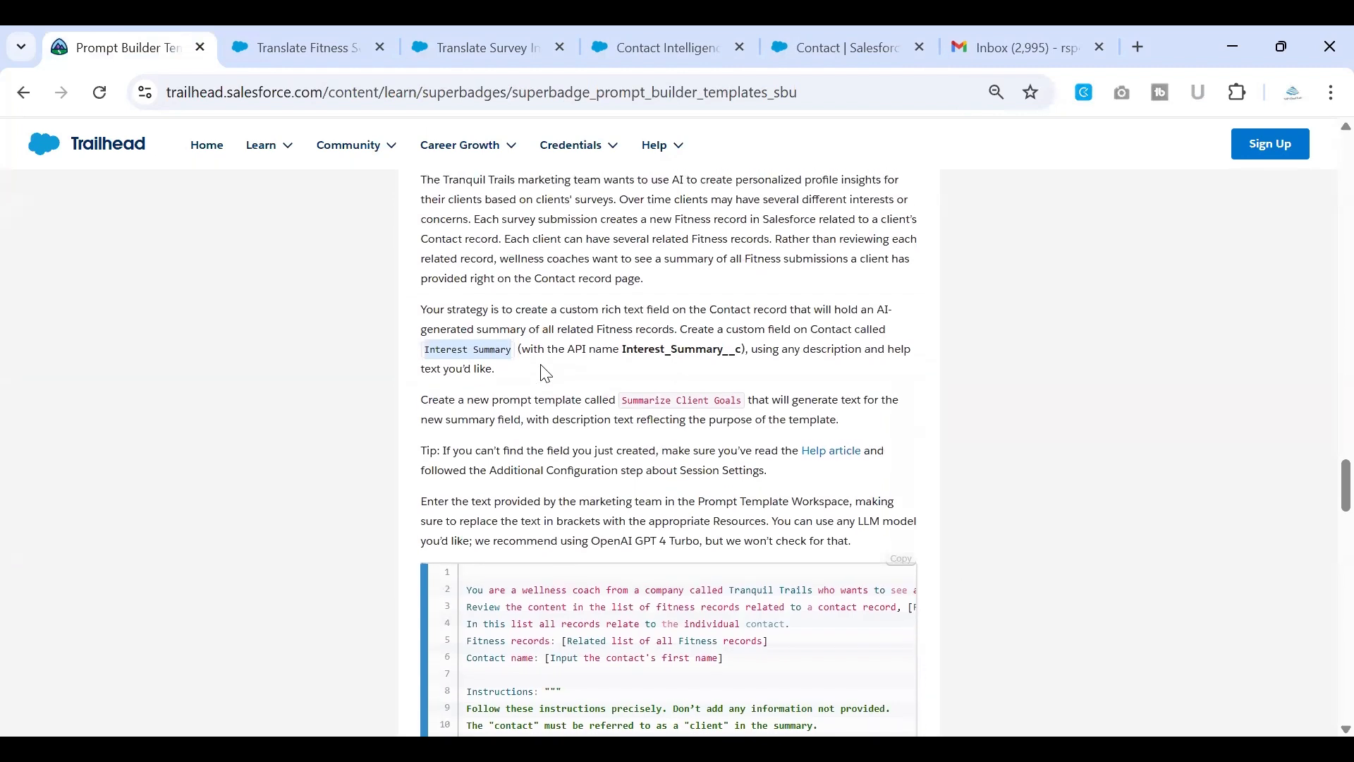
scroll("down", 3)
type("rich")
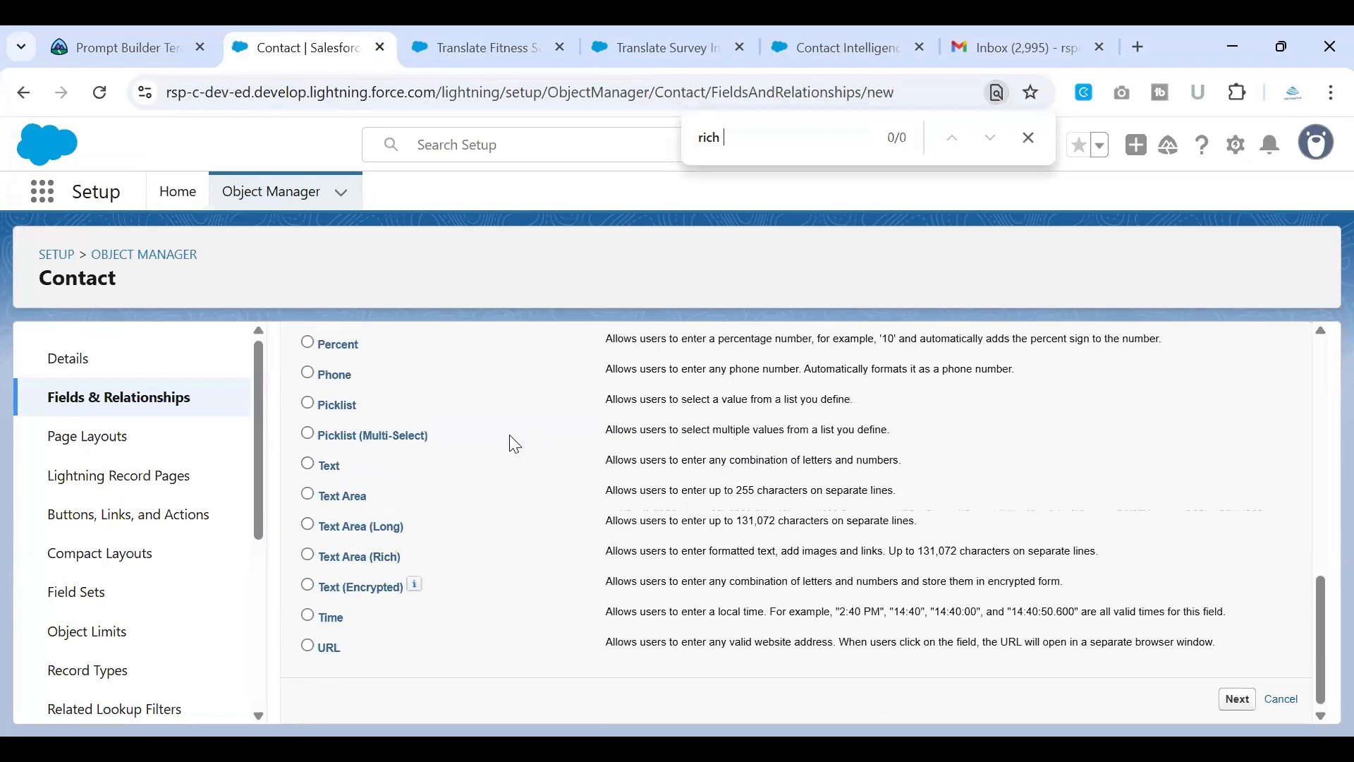
Step: Define a Text Area (Rich) field labeled 'Interest Summary' on Contact, past field-level security
type("te")
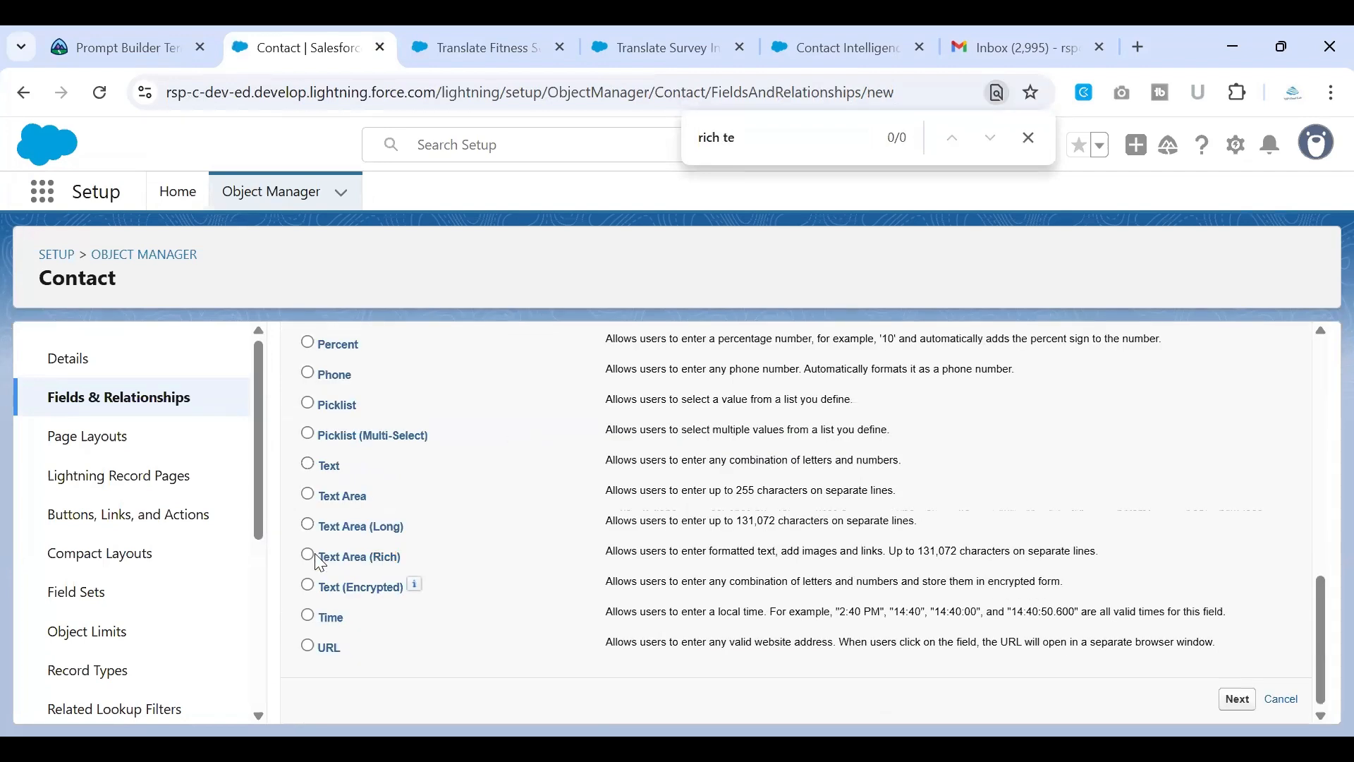
left_click(308, 553)
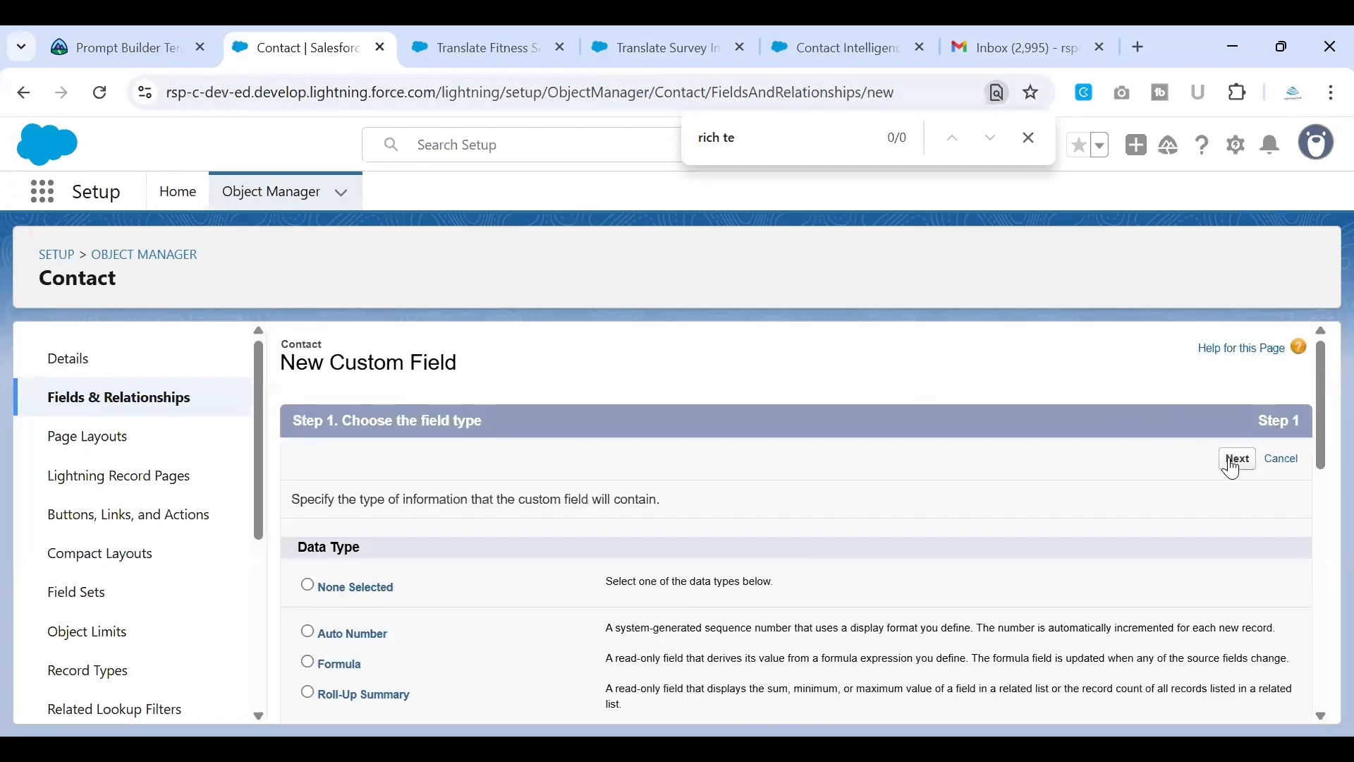
left_click(1236, 458)
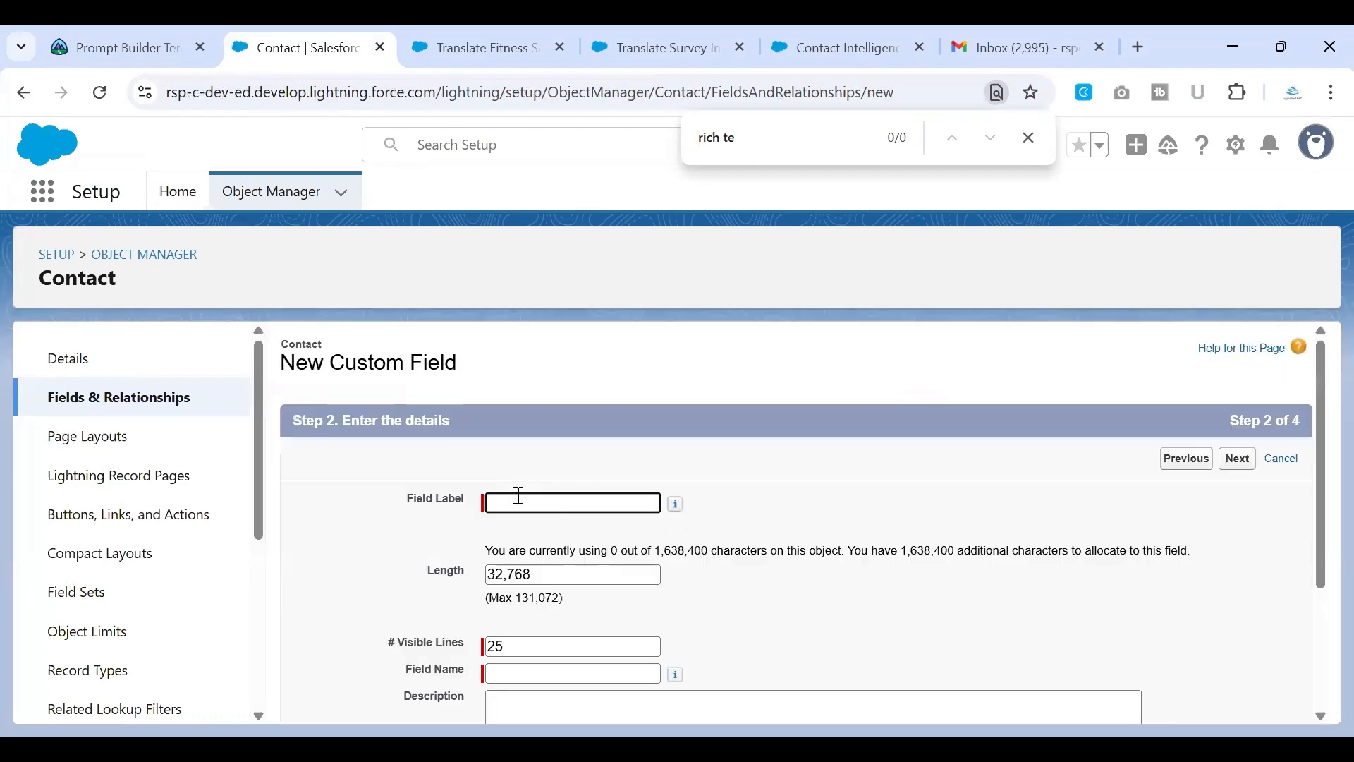
type("Interest Summary")
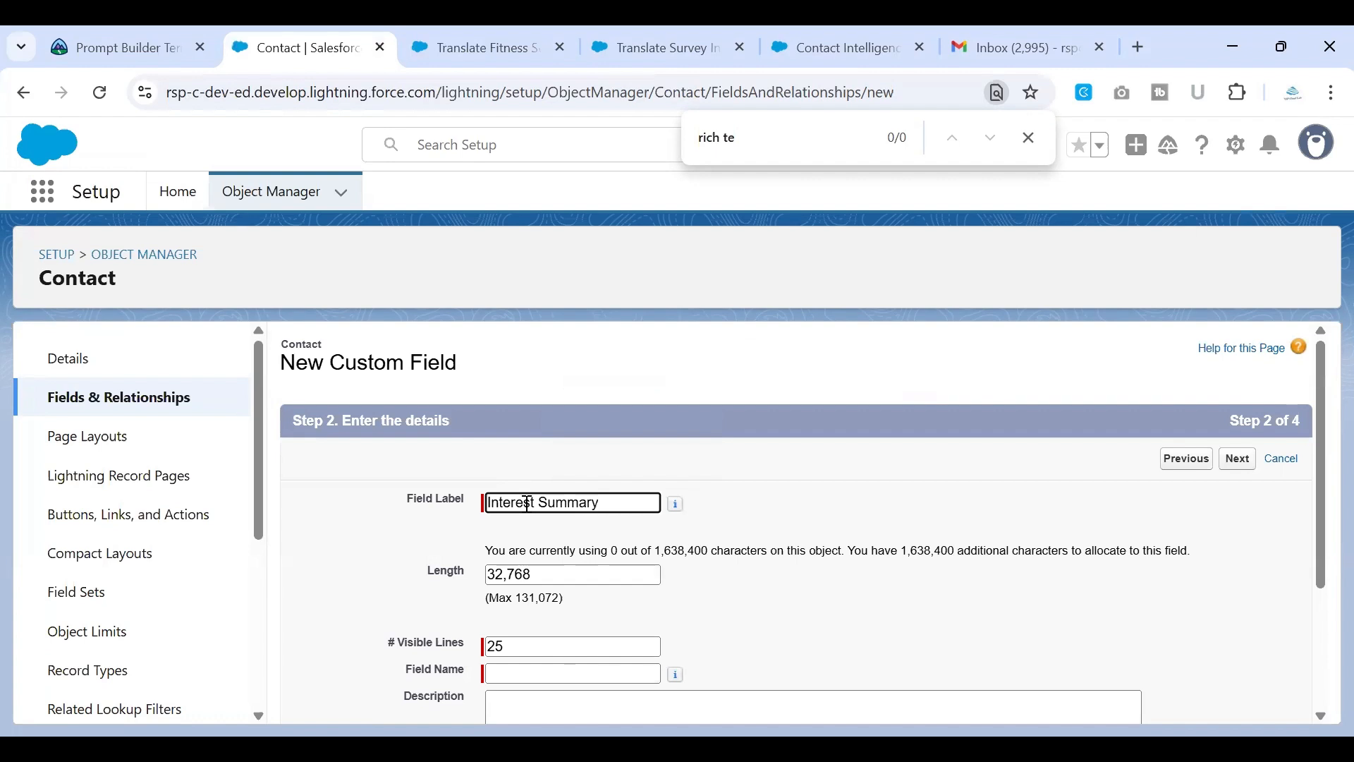
scroll("down", 3)
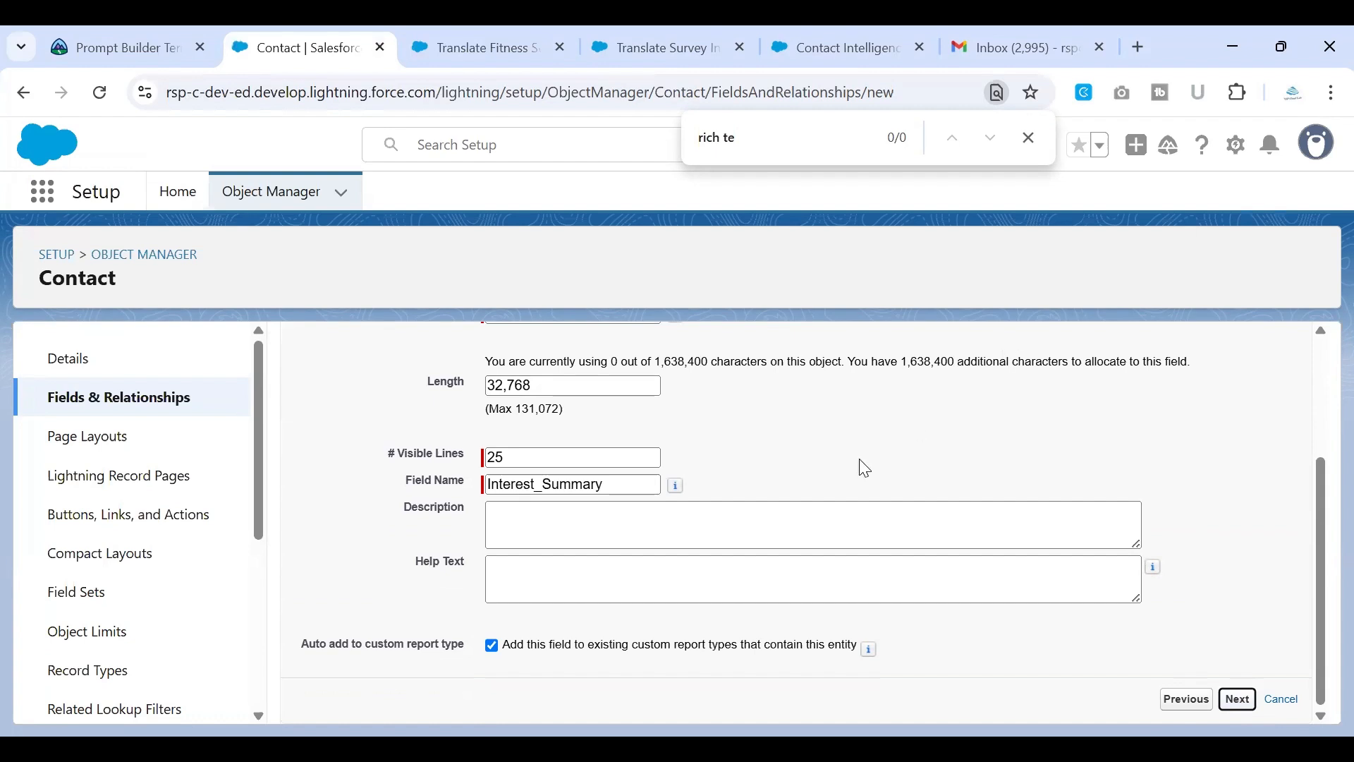
left_click(1236, 697)
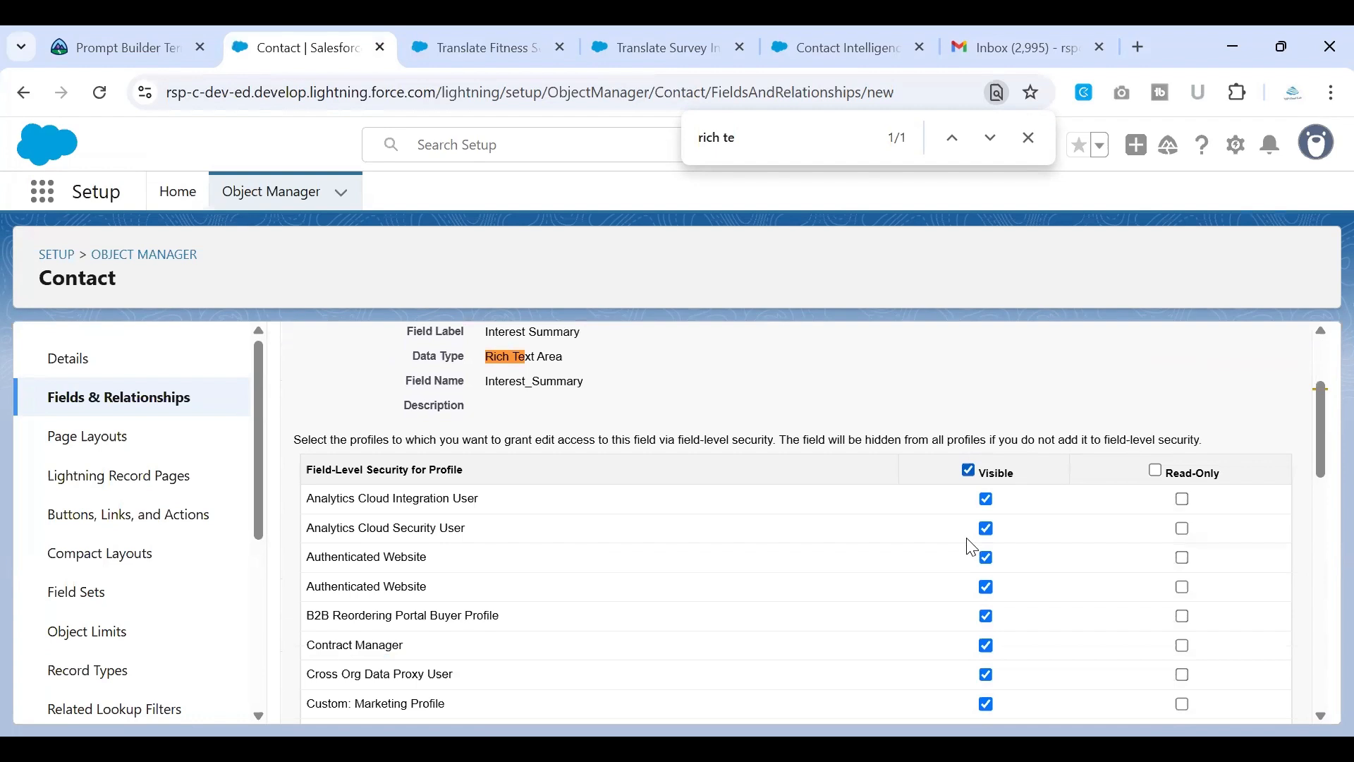
scroll("down", 3)
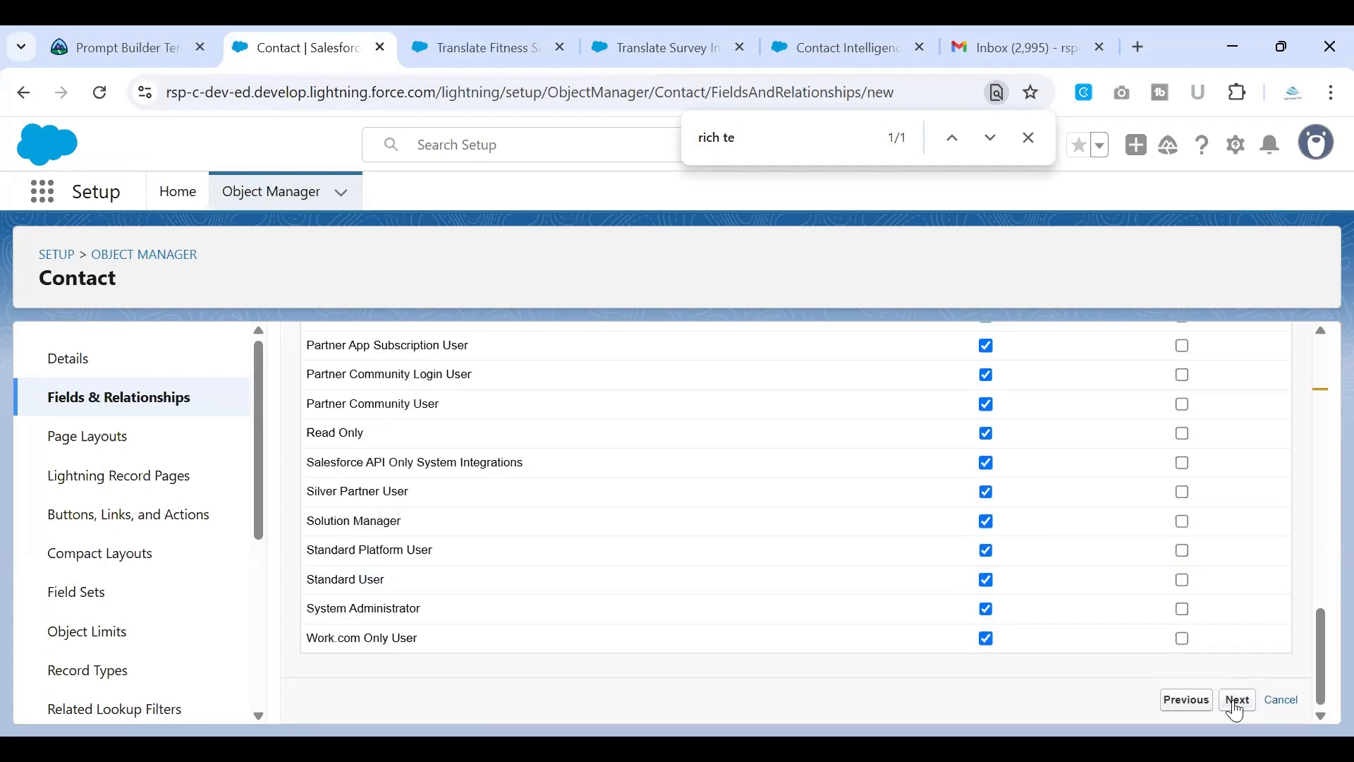
left_click(1236, 700)
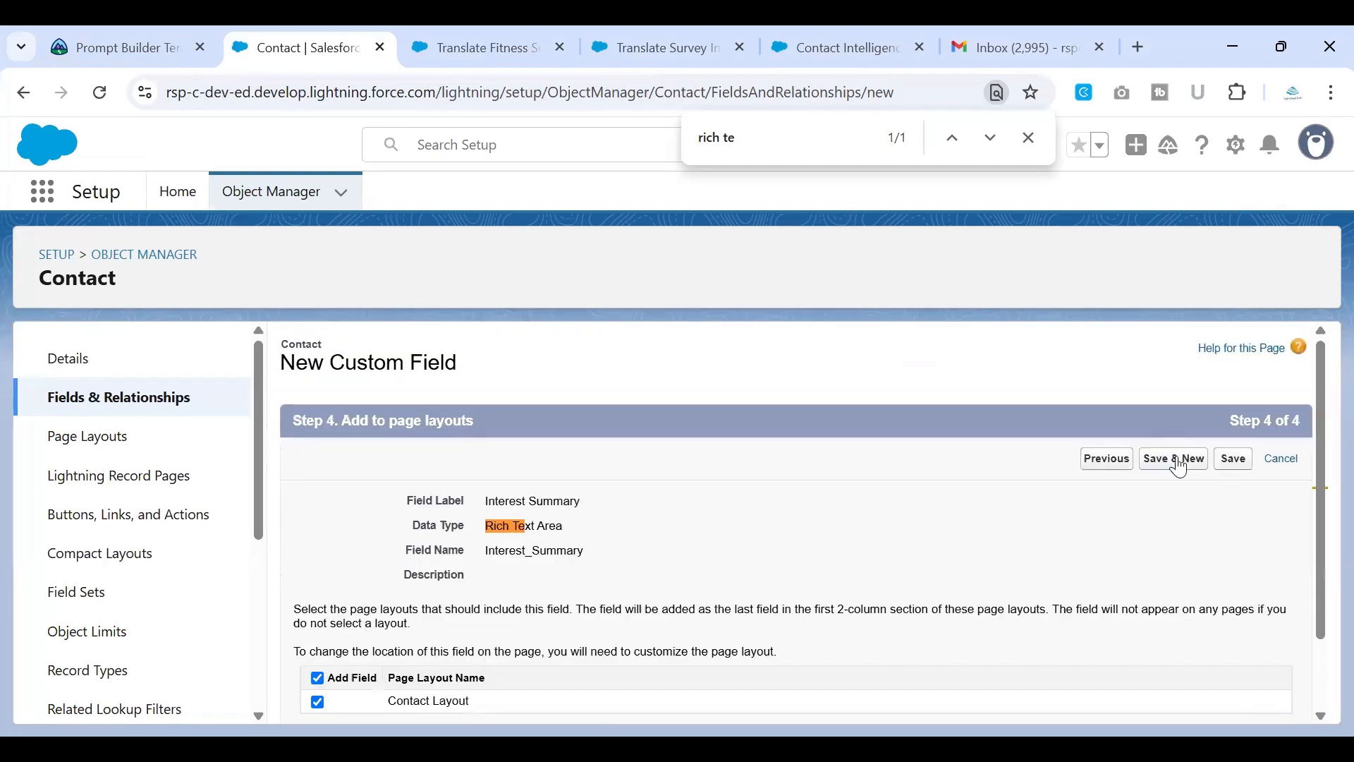
mouse_move(818, 566)
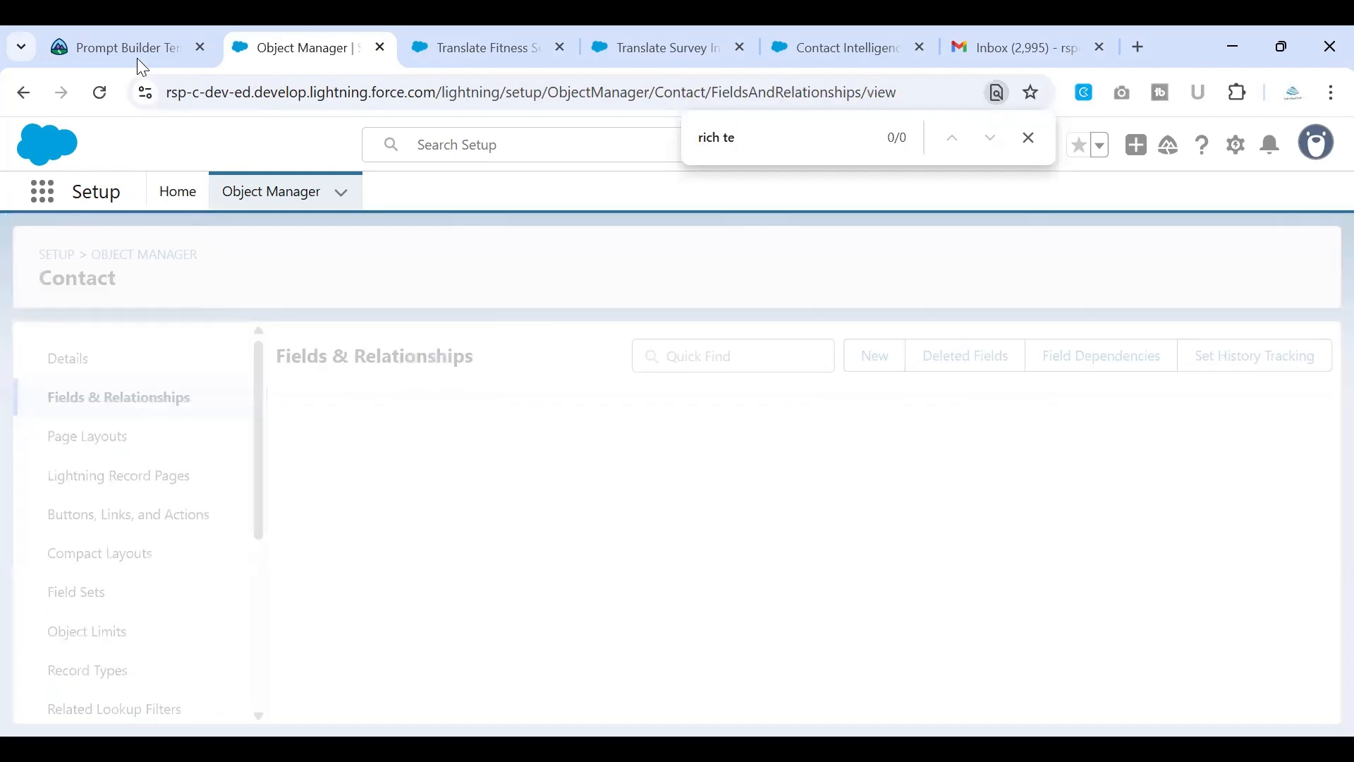
Step: Find the prompt template instructions in Trailhead and select the 'Summarize Client Goals' name
left_click(120, 47)
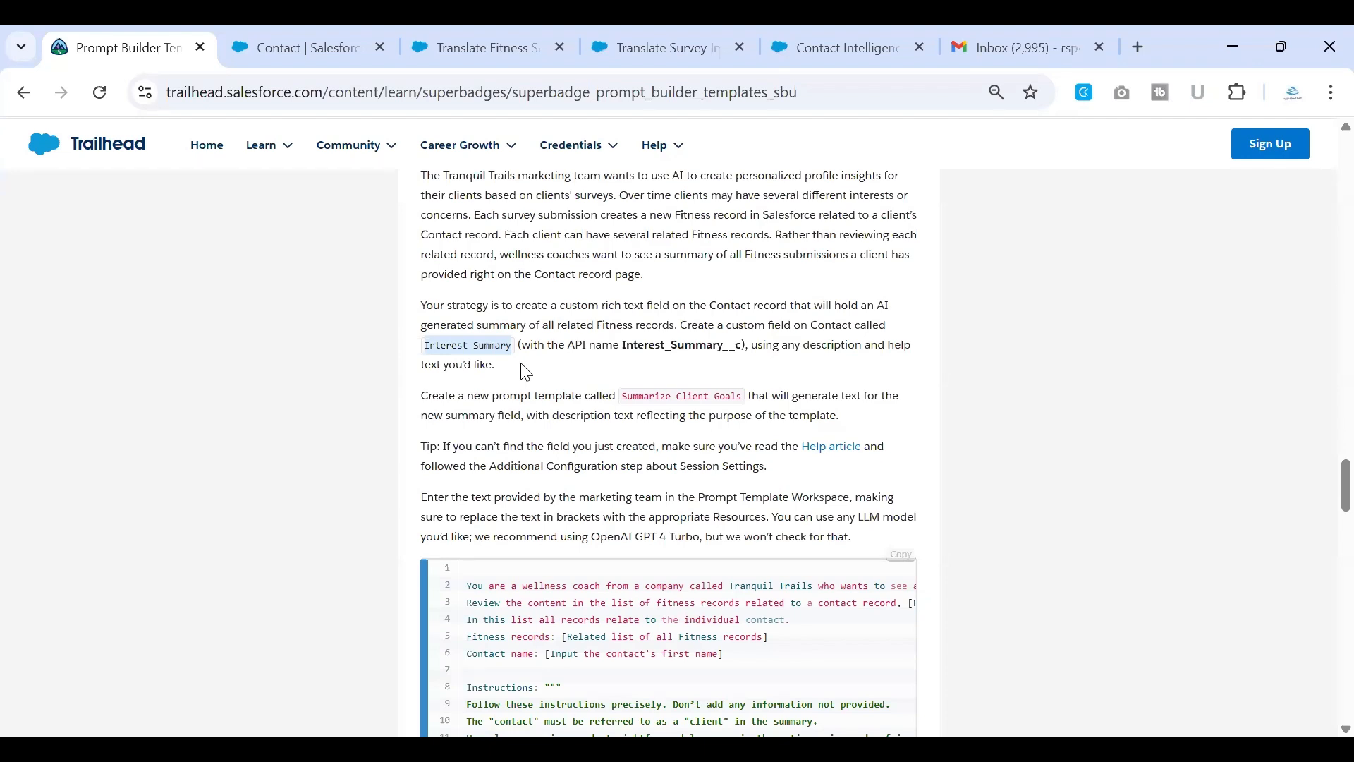
scroll("down", 3)
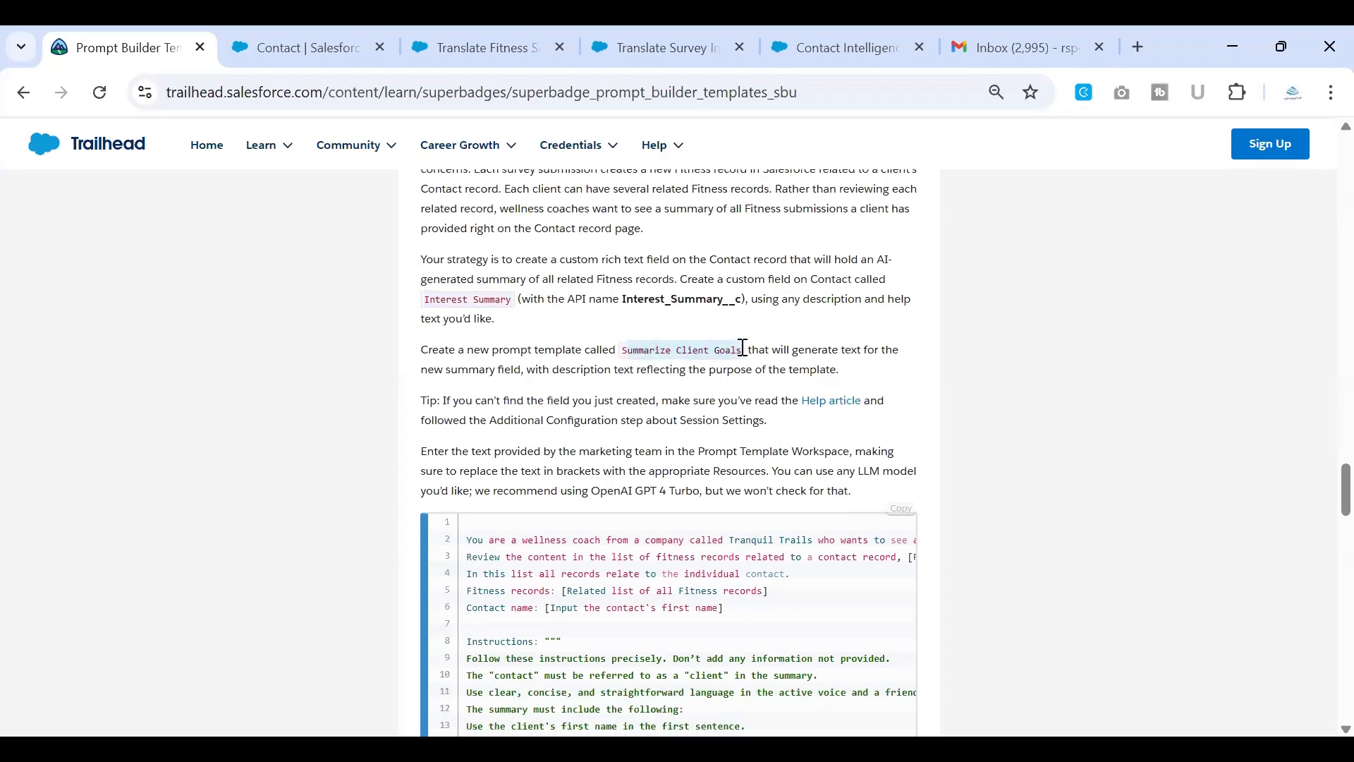
double_click(681, 350)
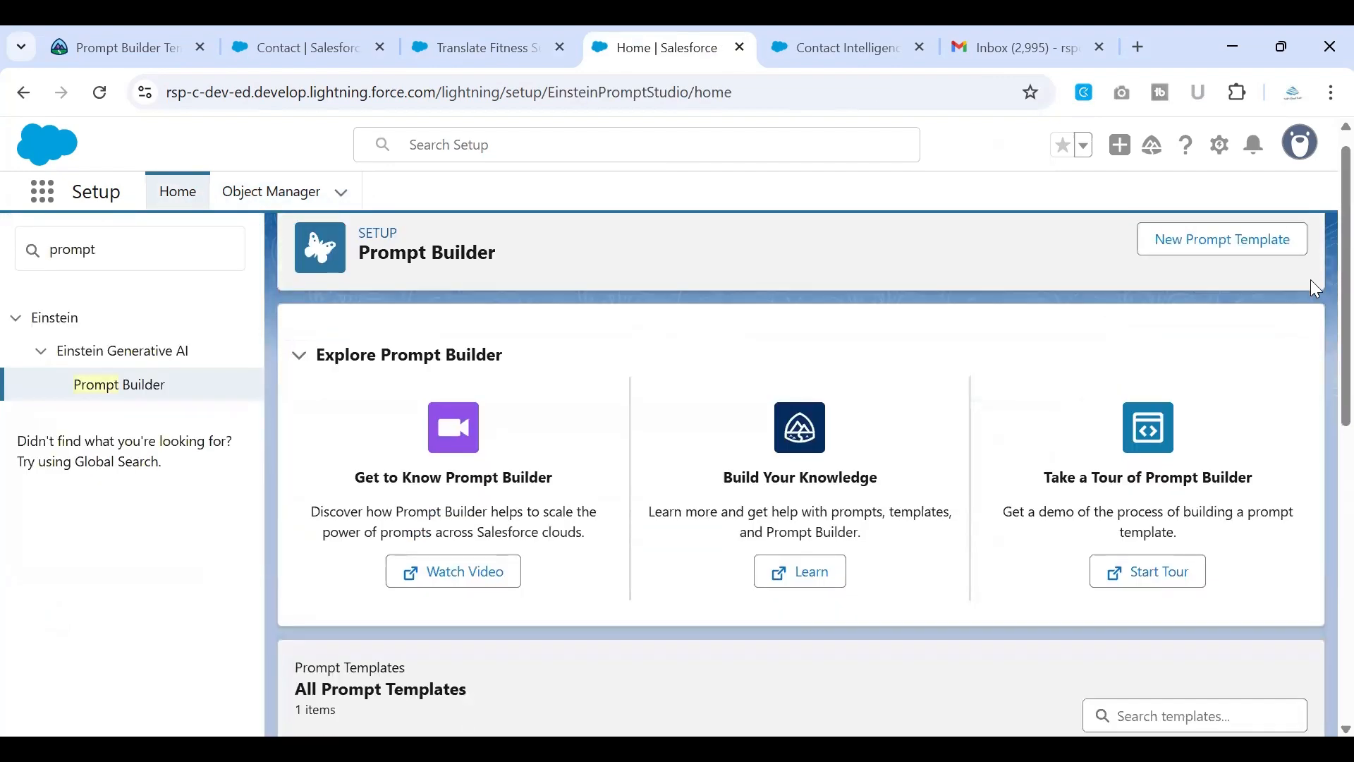
Step: Start a new Field Generation prompt template named 'Summarize Client Goals'
left_click(1220, 239)
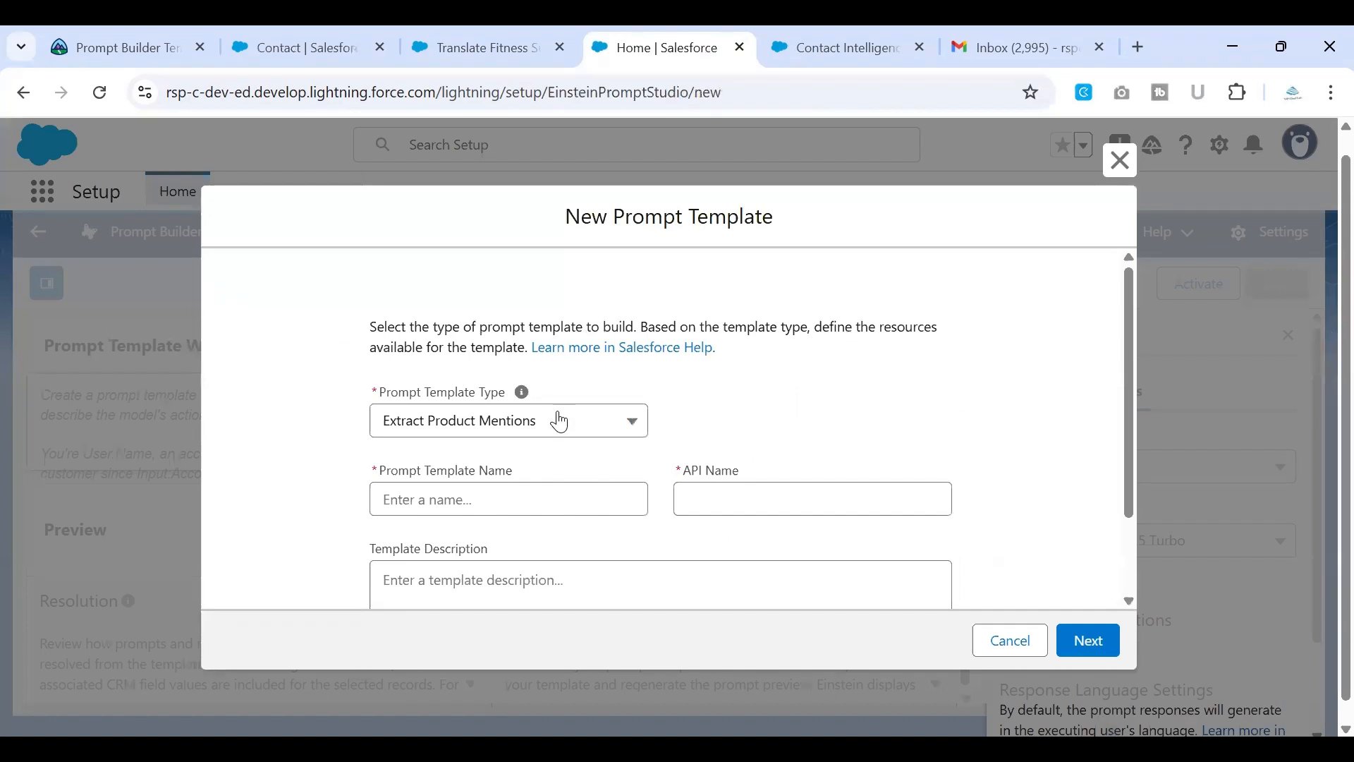
left_click(508, 420)
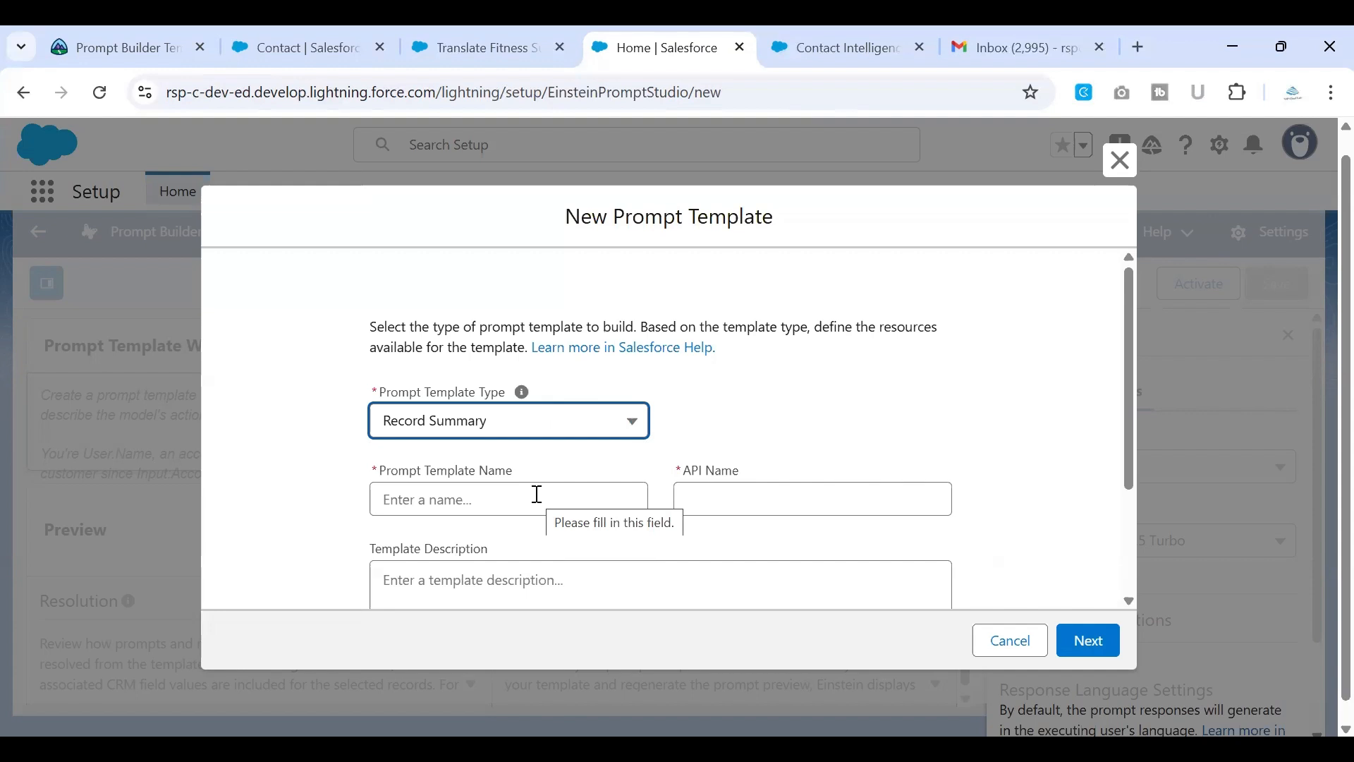
left_click(507, 421)
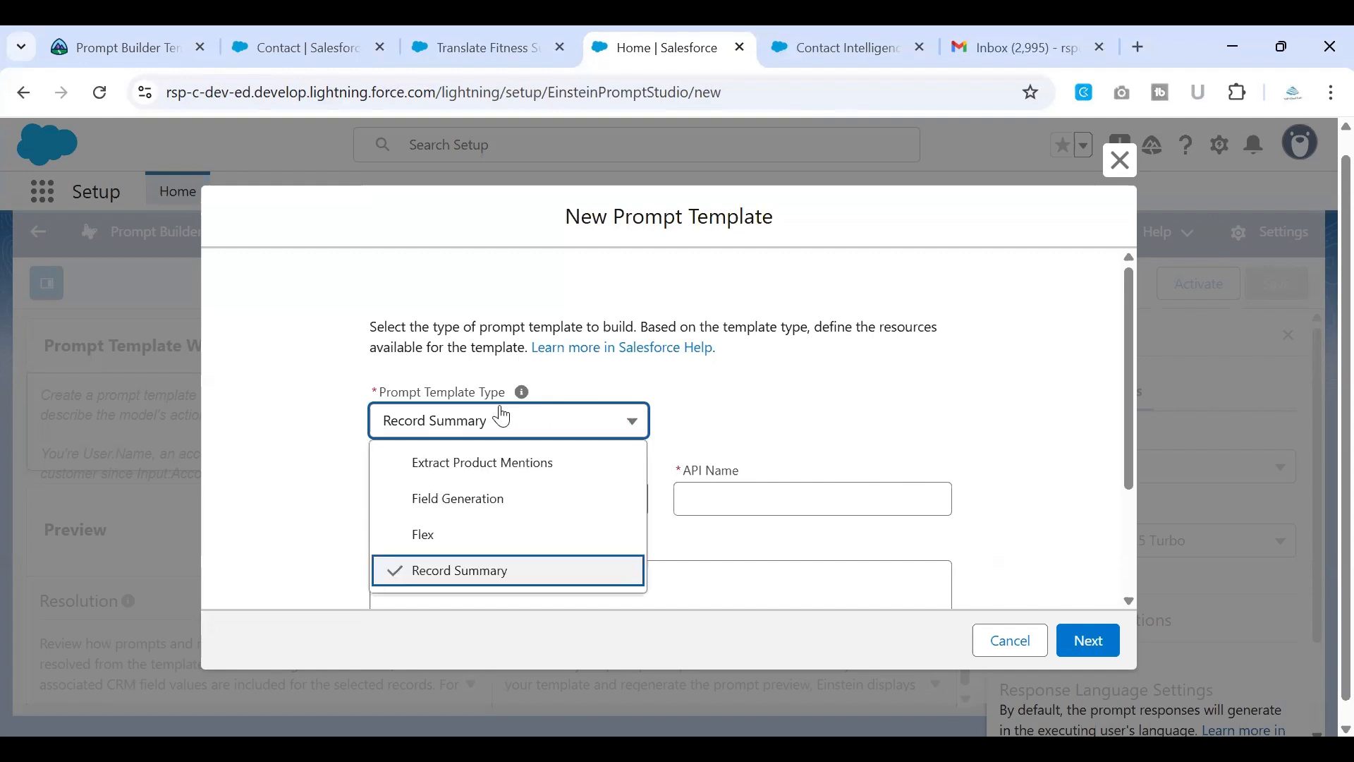
left_click(457, 499)
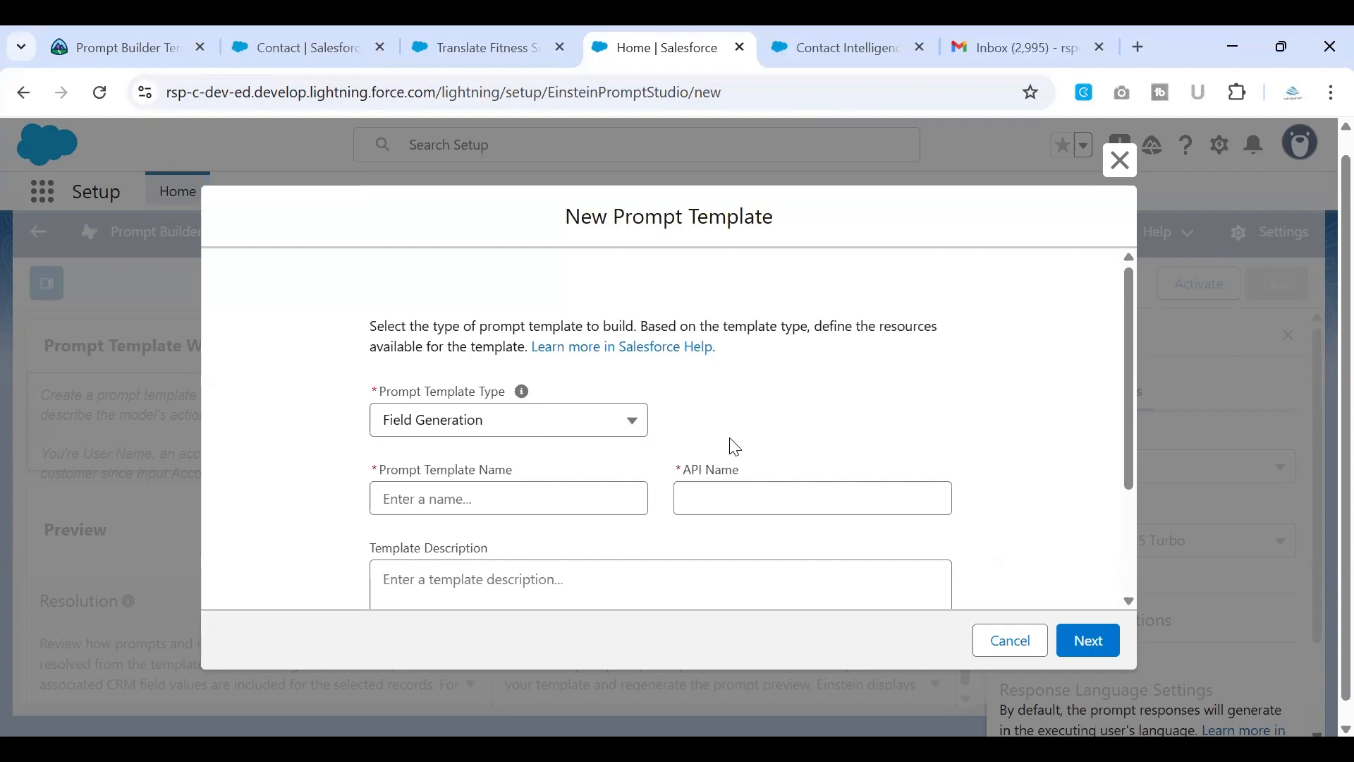
scroll("down", 3)
type("Summarize Client Goals")
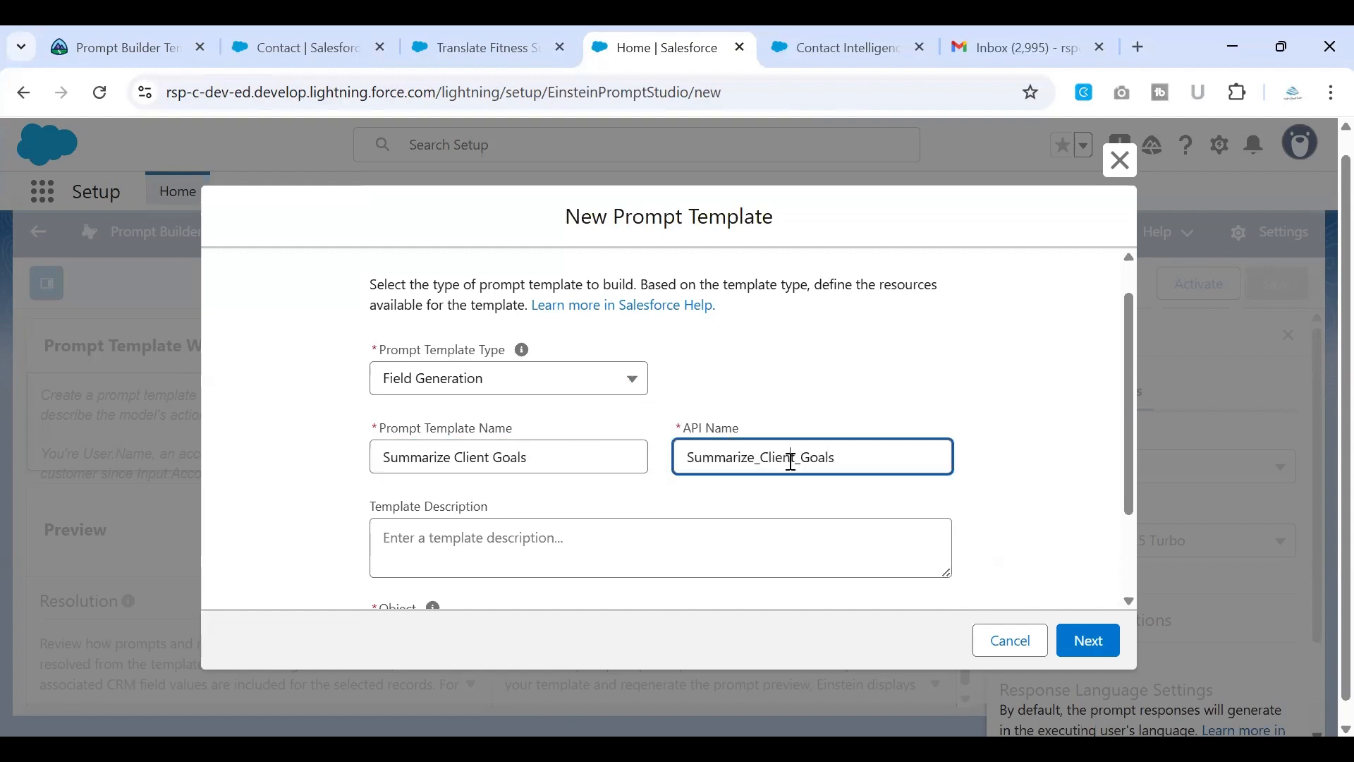
scroll("down", 3)
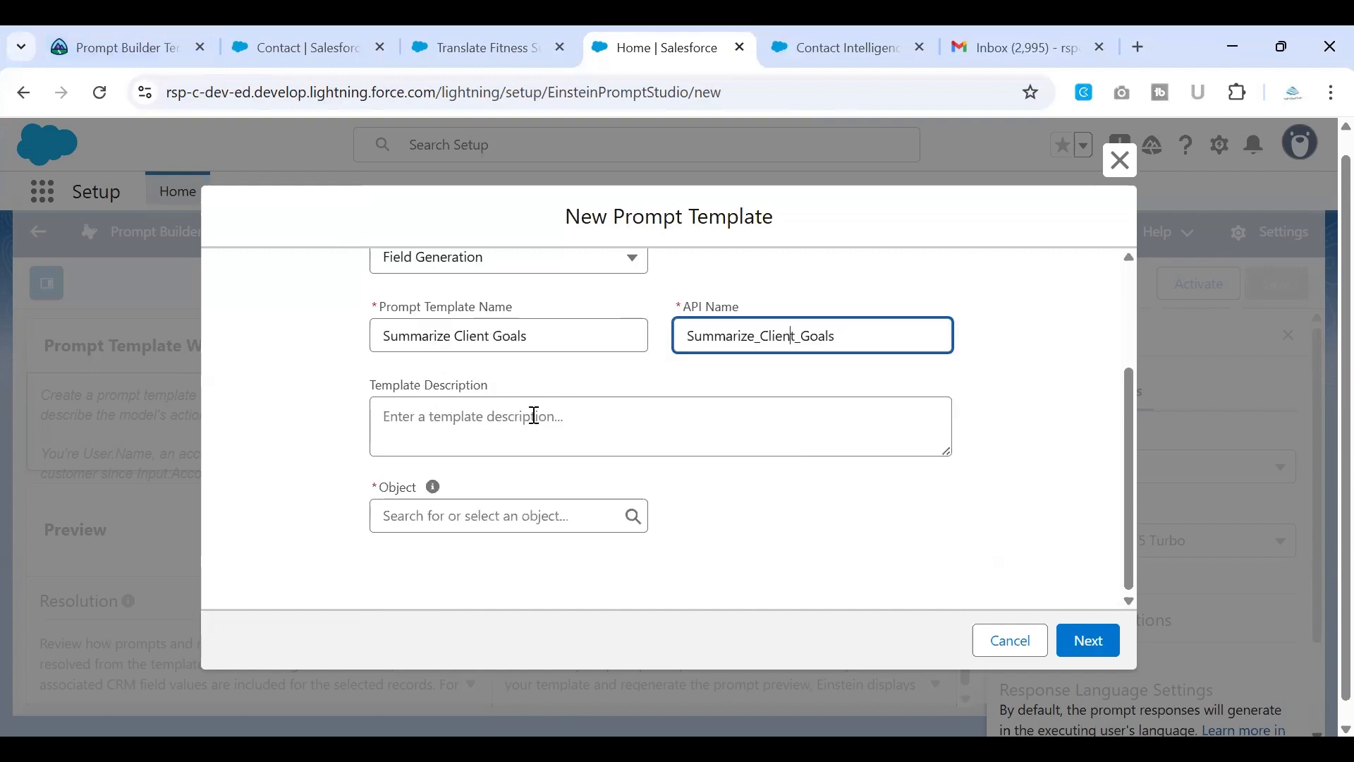
type("Summarize Client Goals")
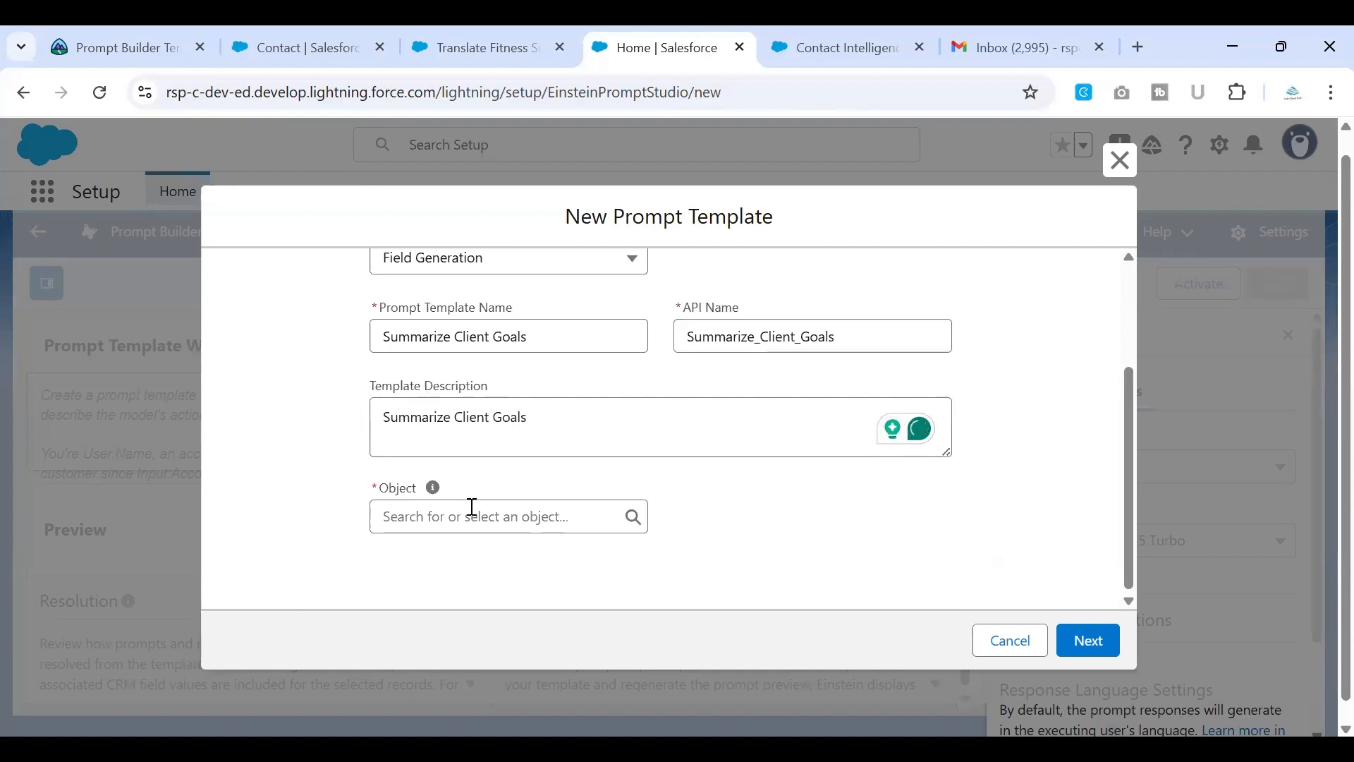
Step: Add the description, set object Contact and field Interest Summary, and create the template
type("fitn")
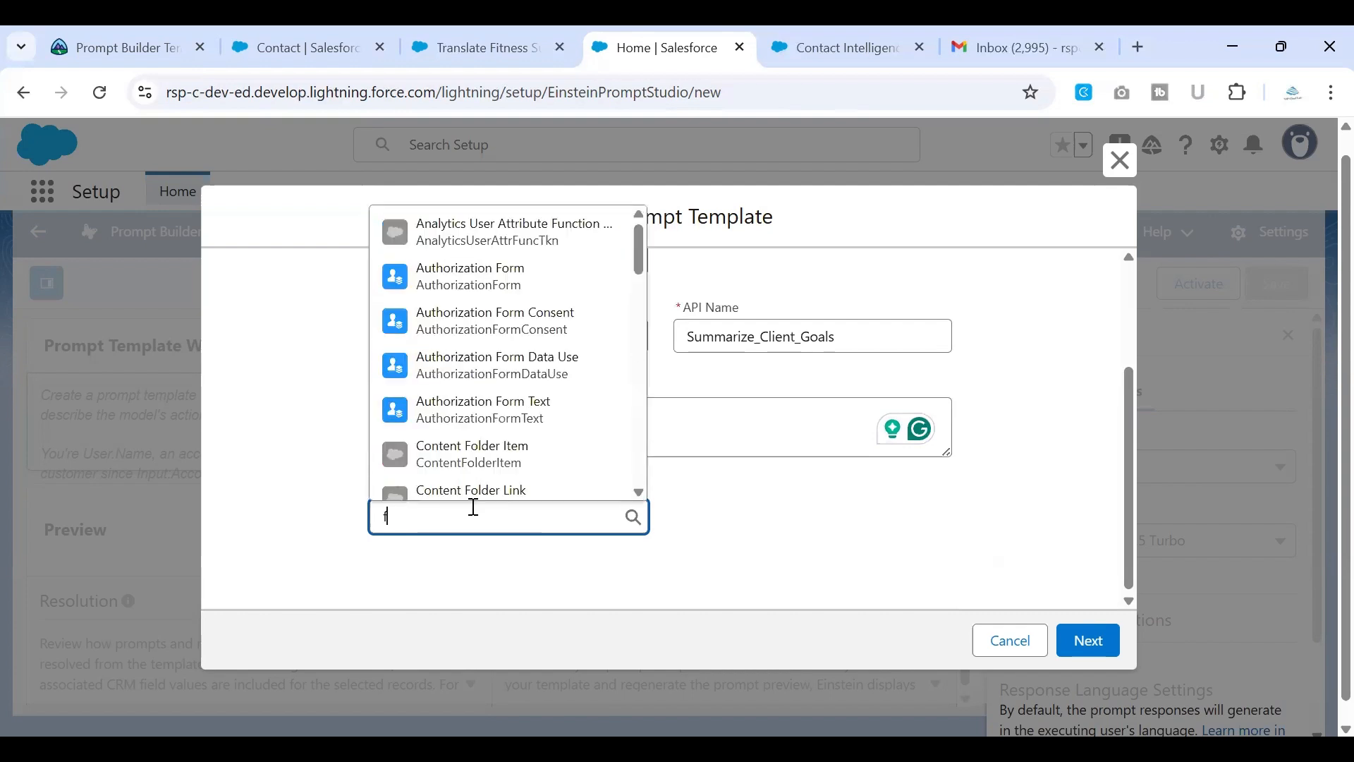
type("cona")
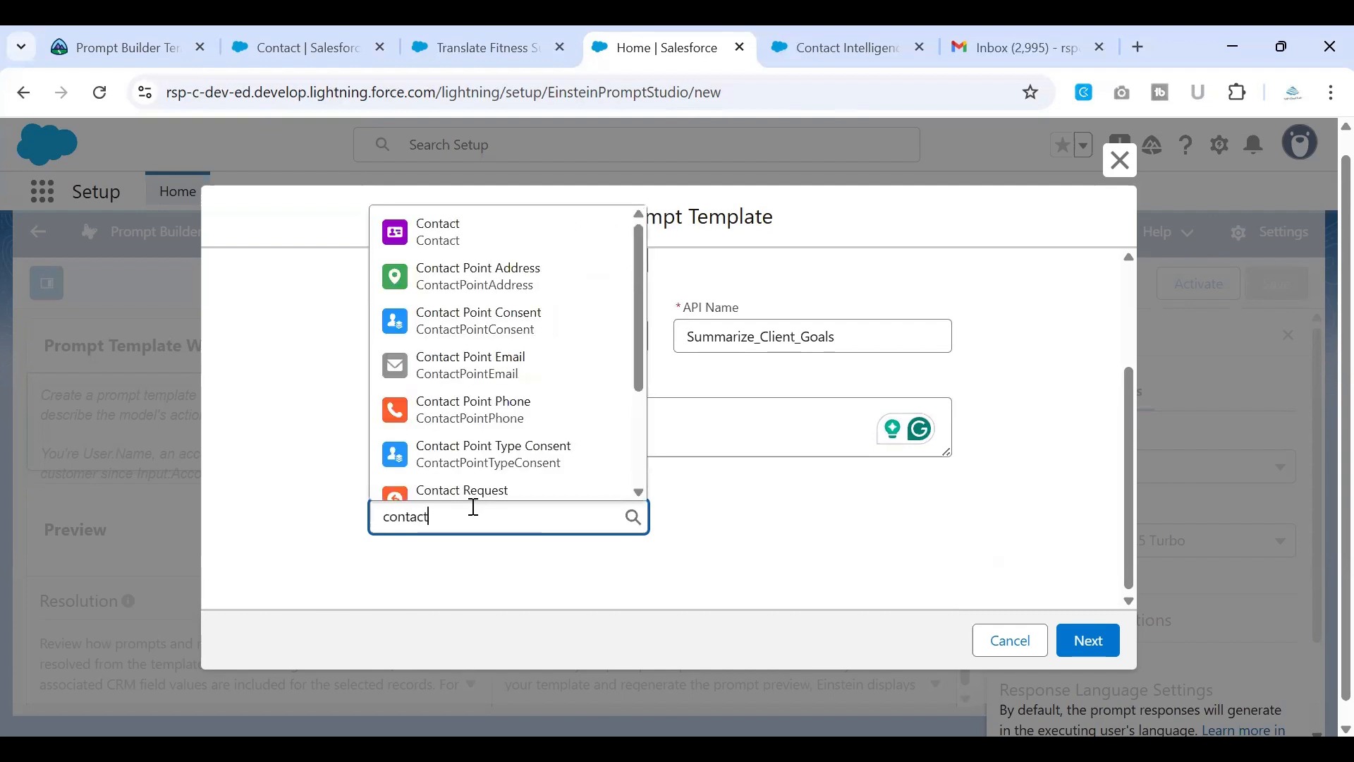
left_click(438, 230)
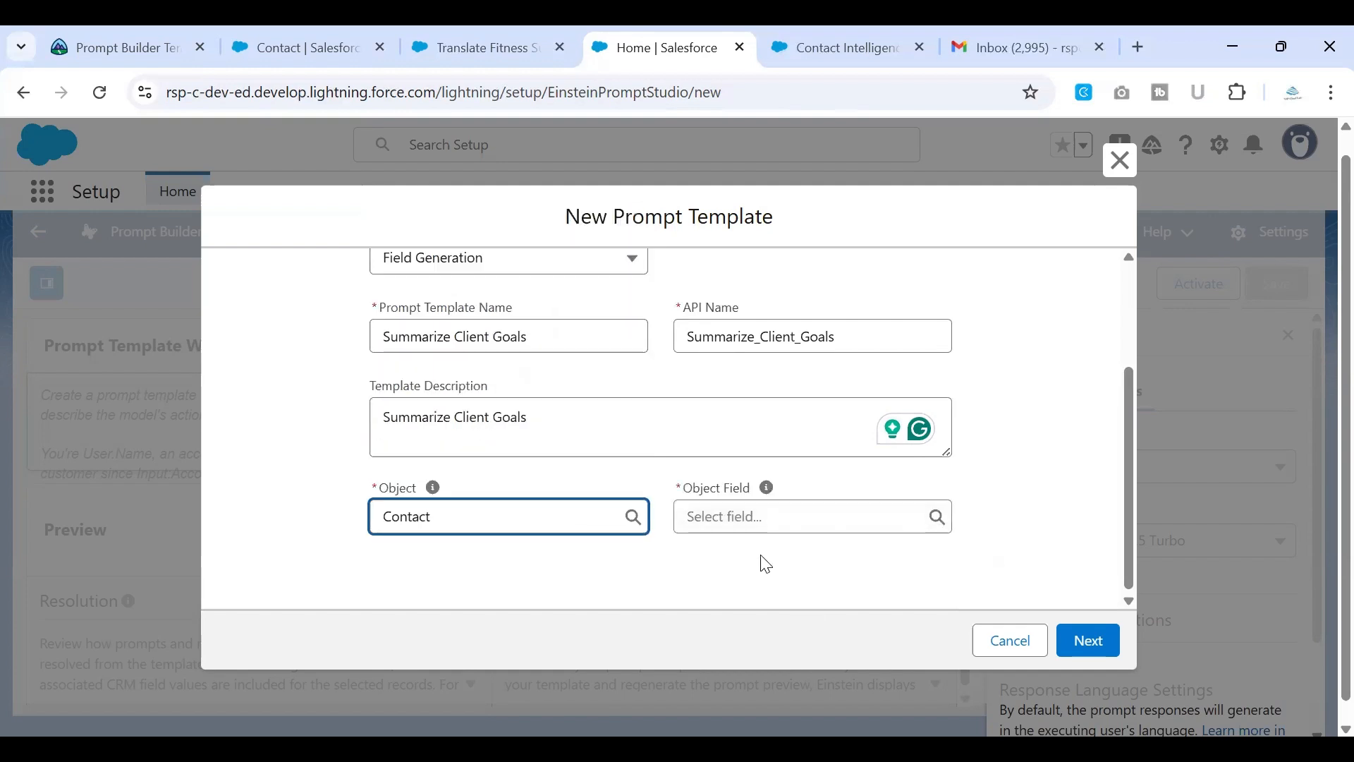
left_click(804, 516)
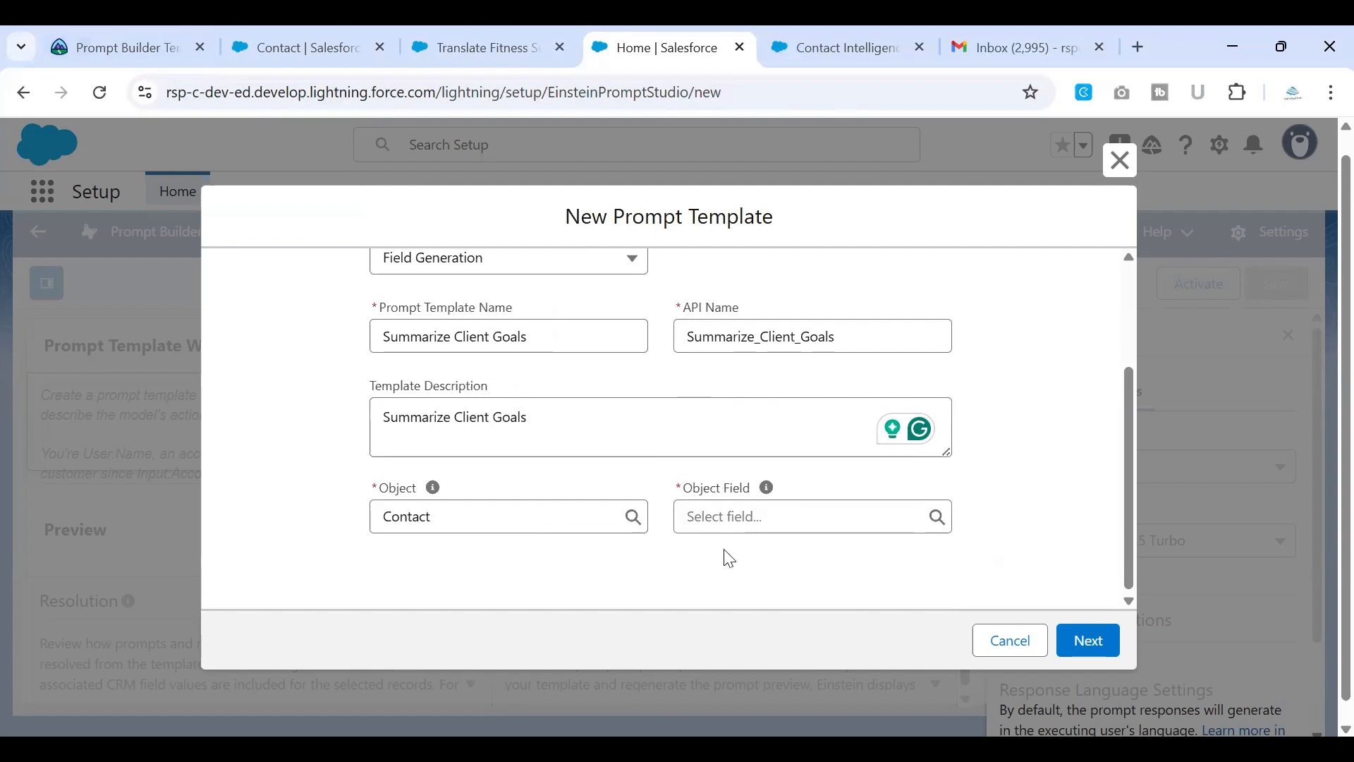
left_click(804, 516)
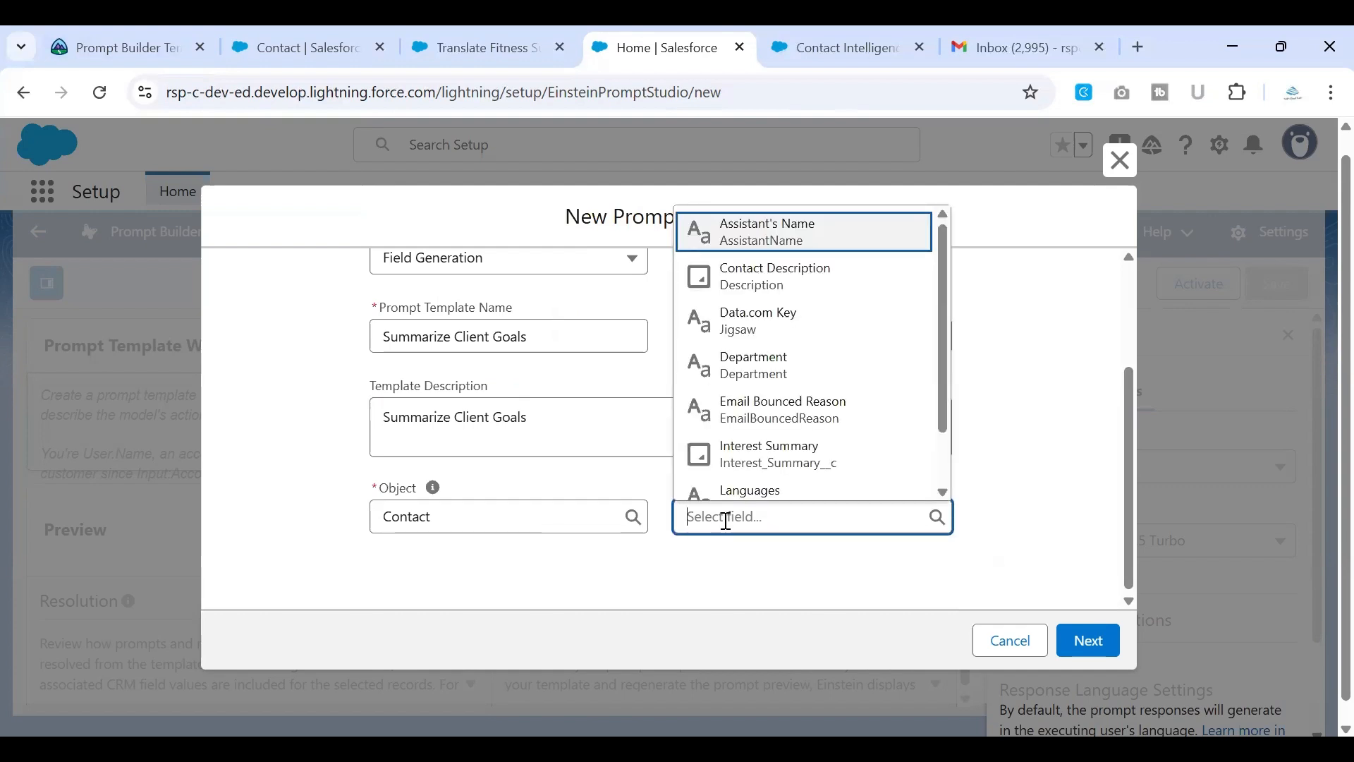
type("in")
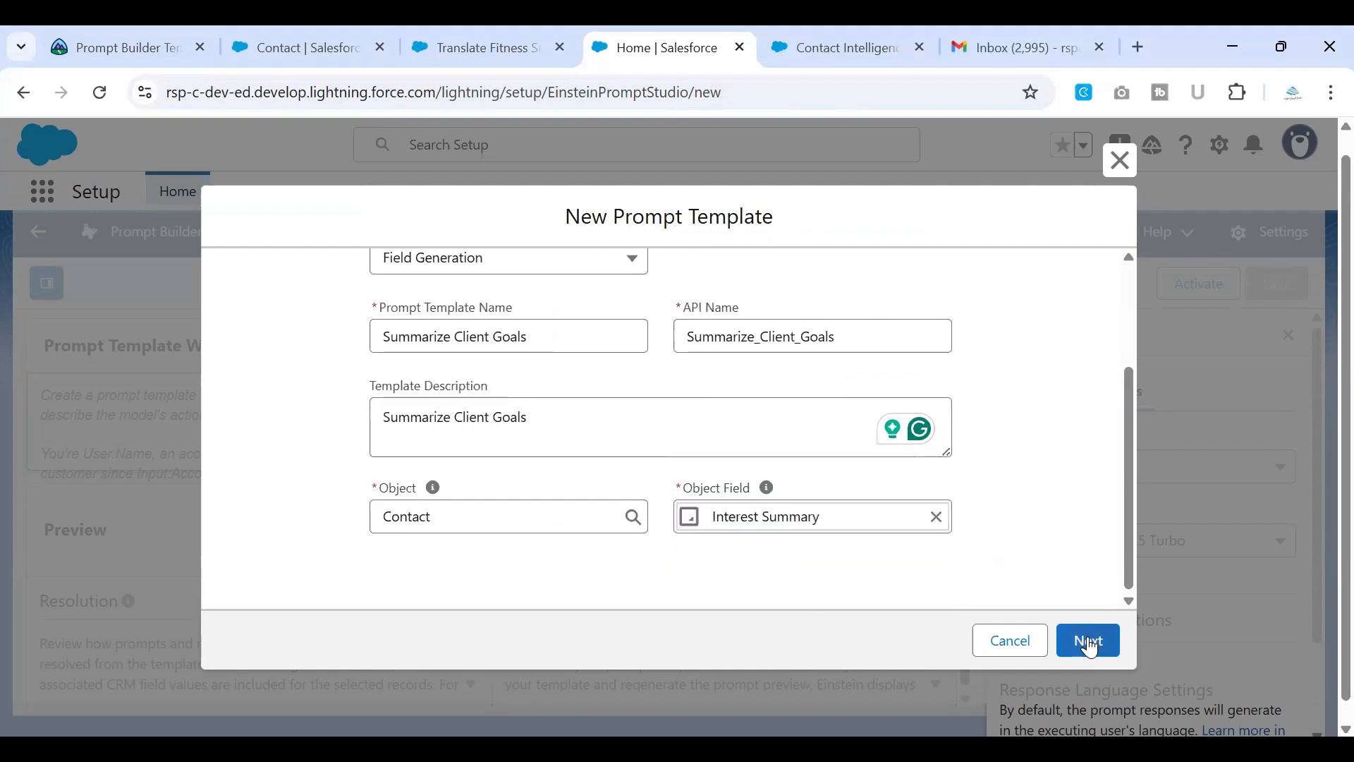
left_click(1087, 640)
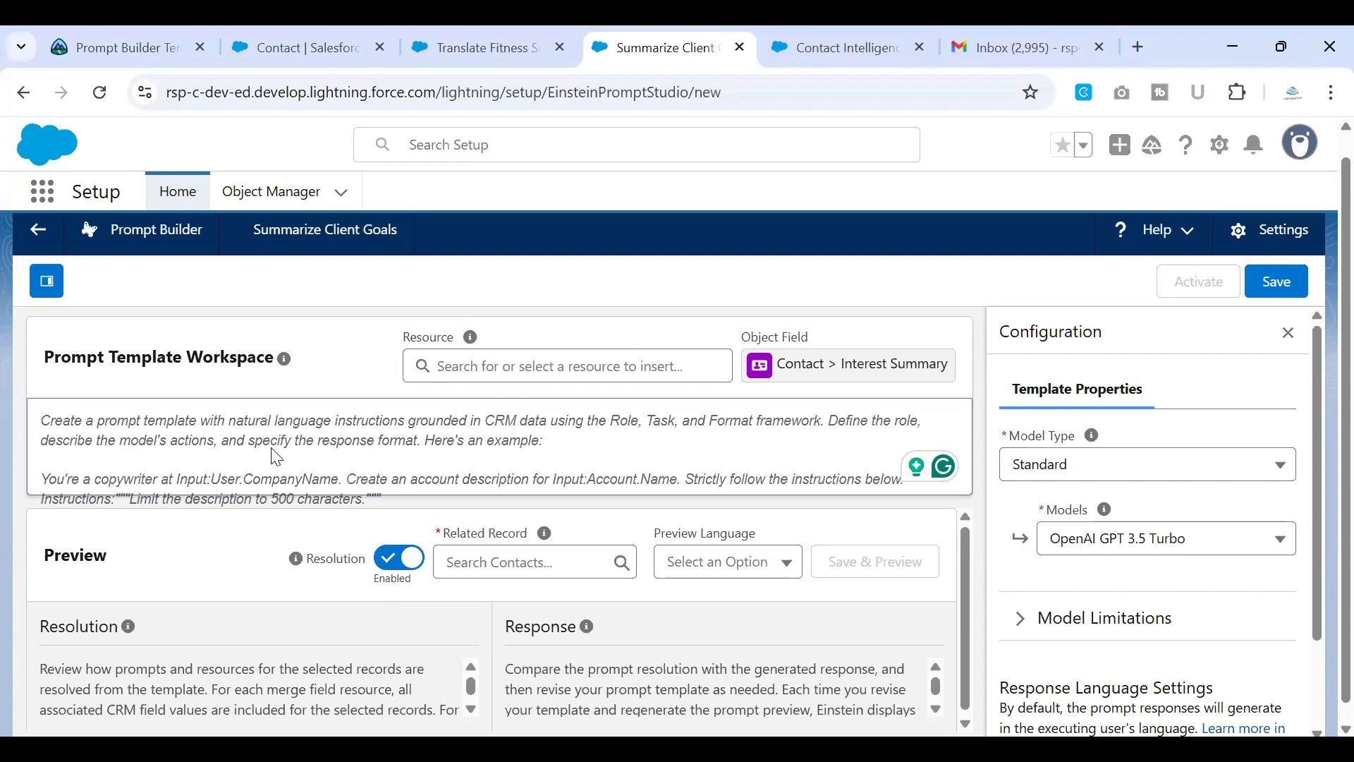
Step: Copy the wellness-coach prompt from Trailhead into the Summarize Client Goals workspace
left_click(121, 47)
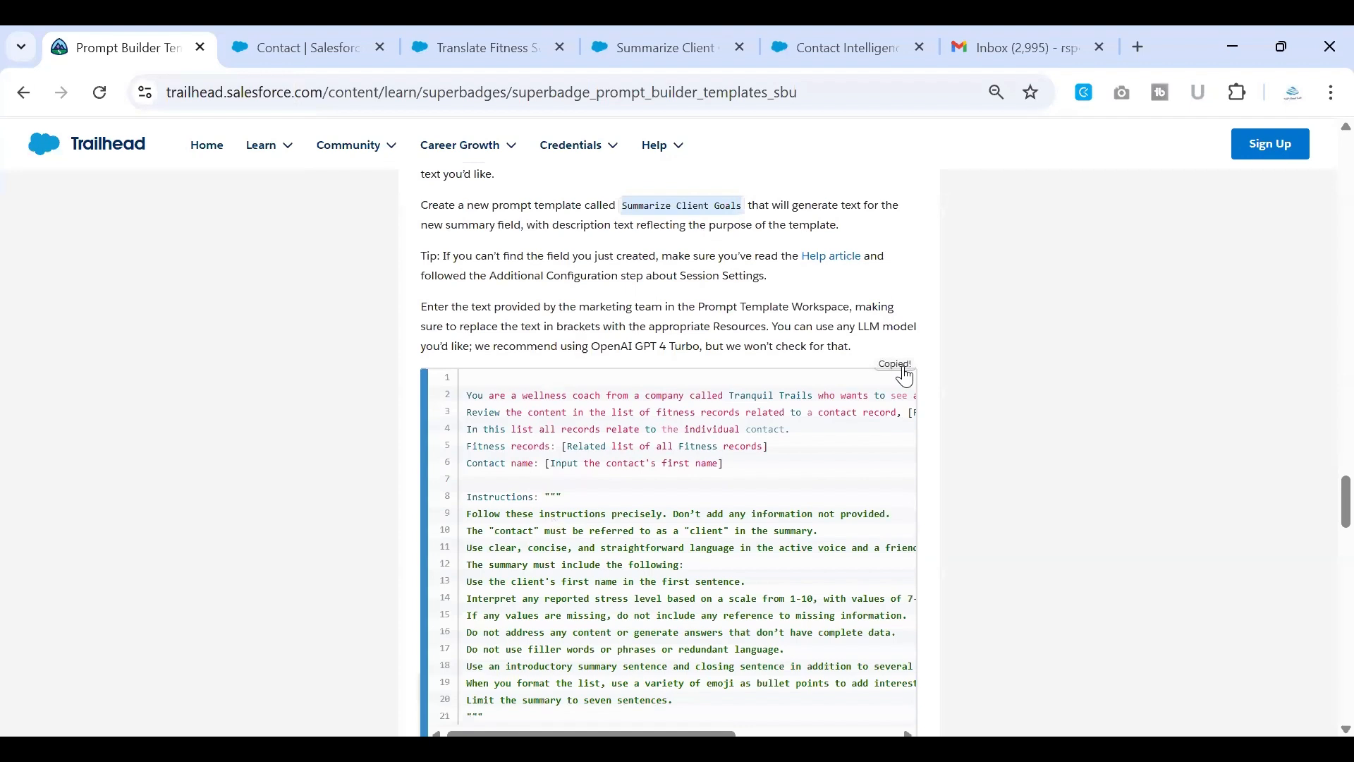
scroll("down", 3)
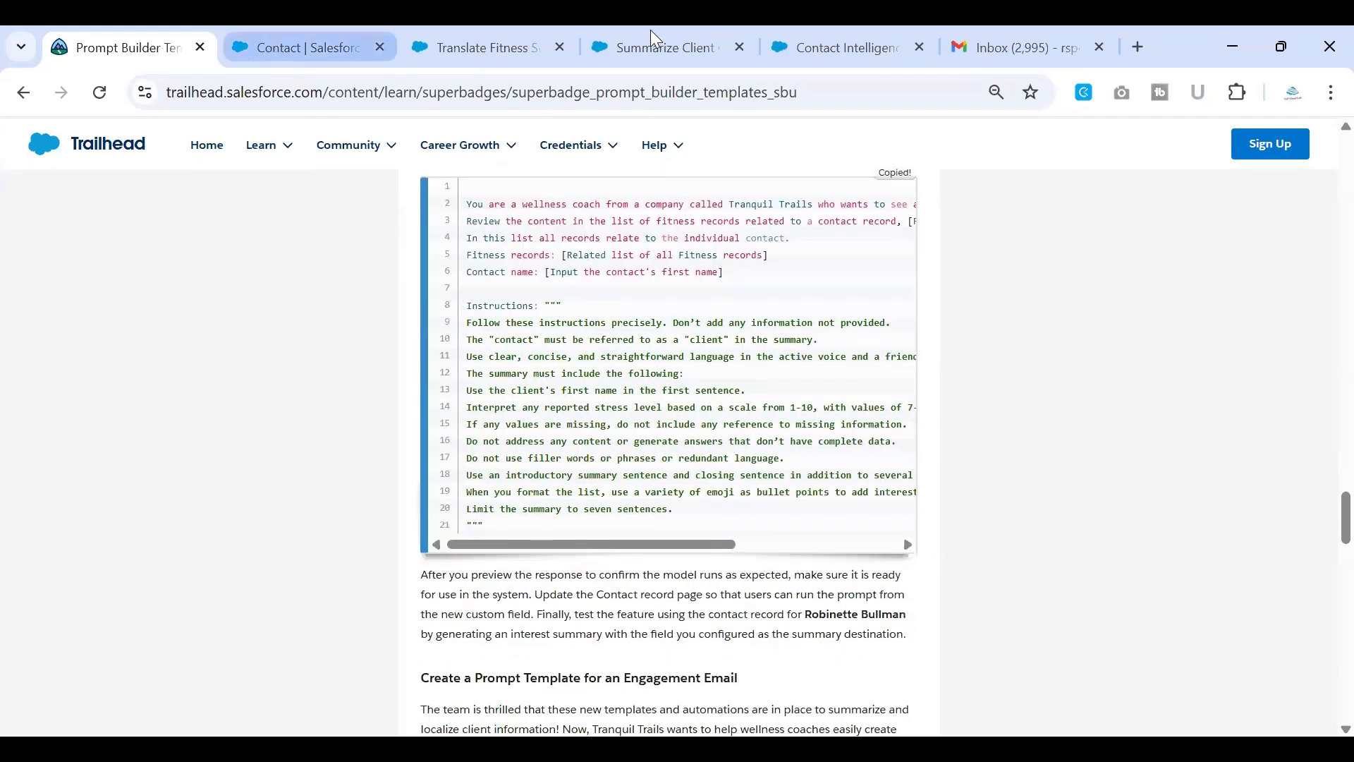
left_click(661, 47)
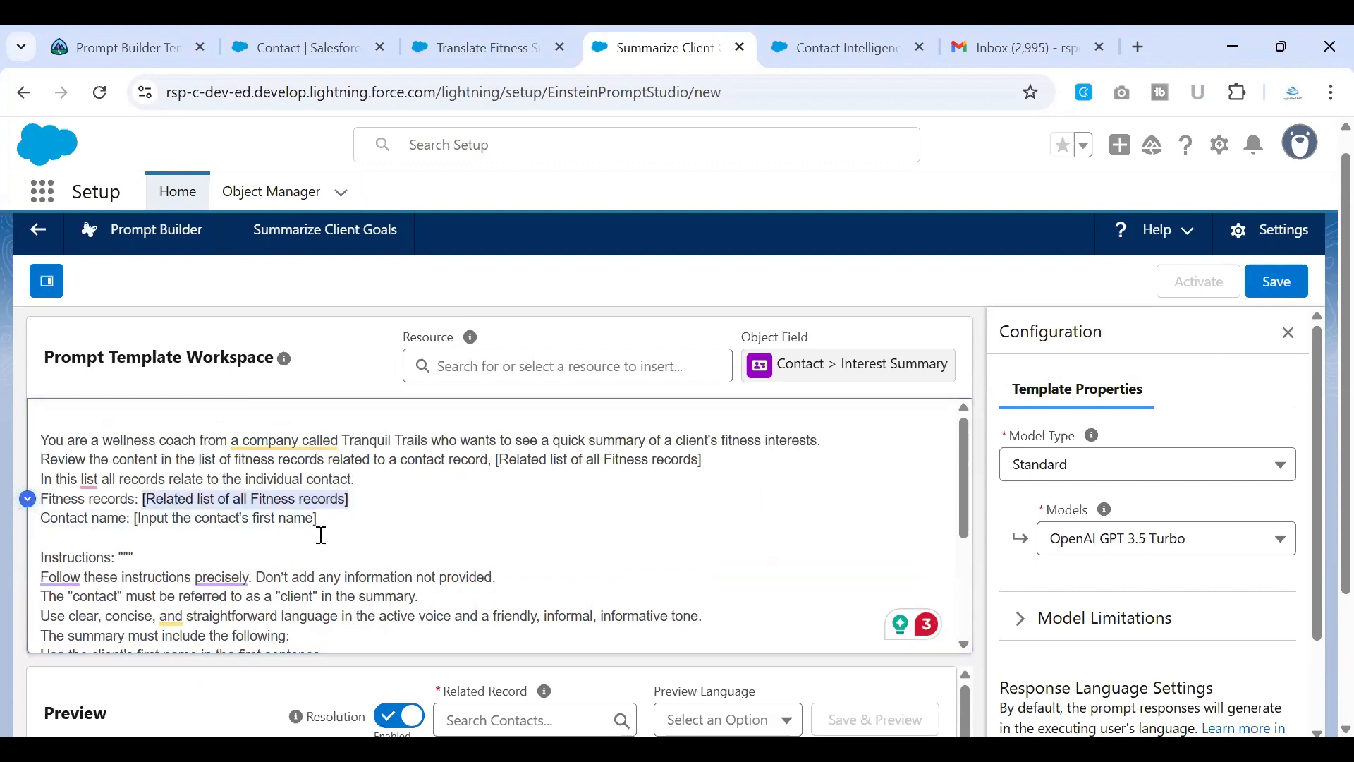
scroll("down", 3)
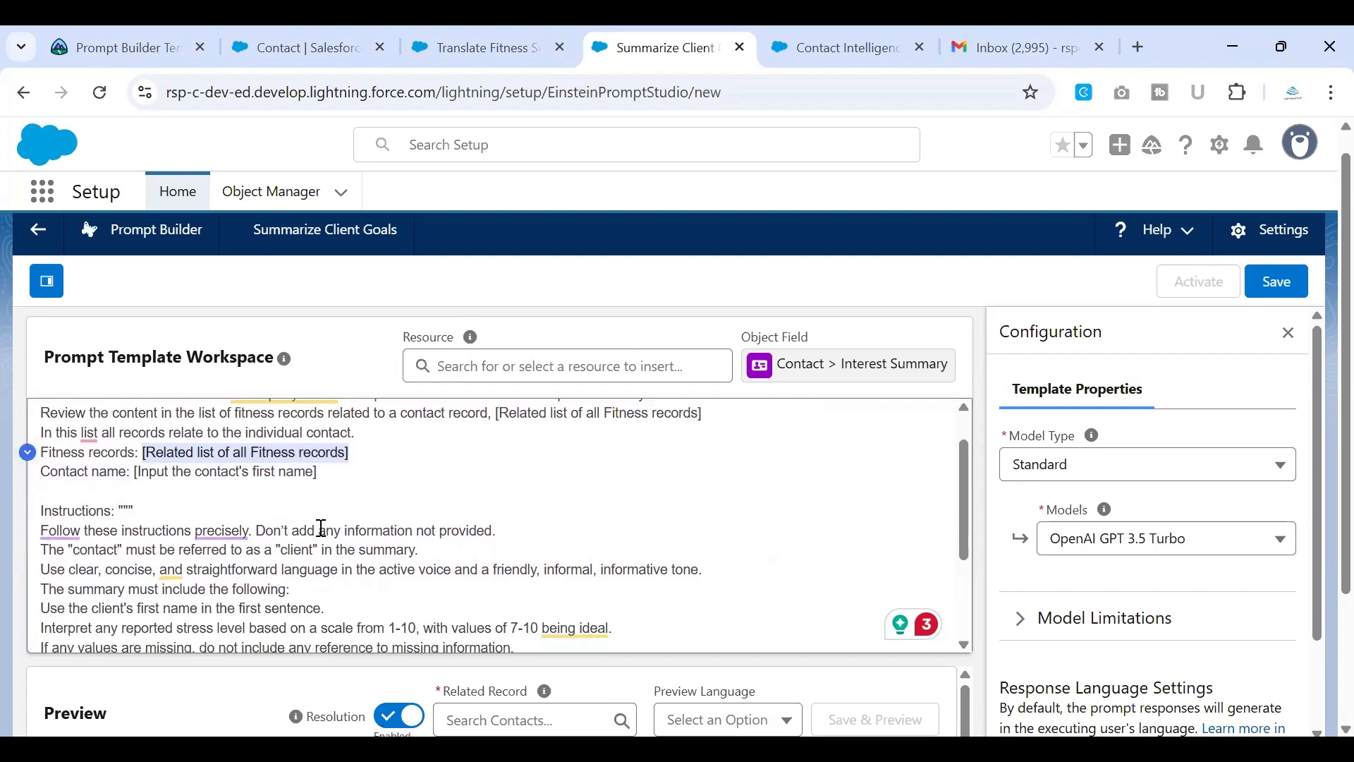
scroll("down", 3)
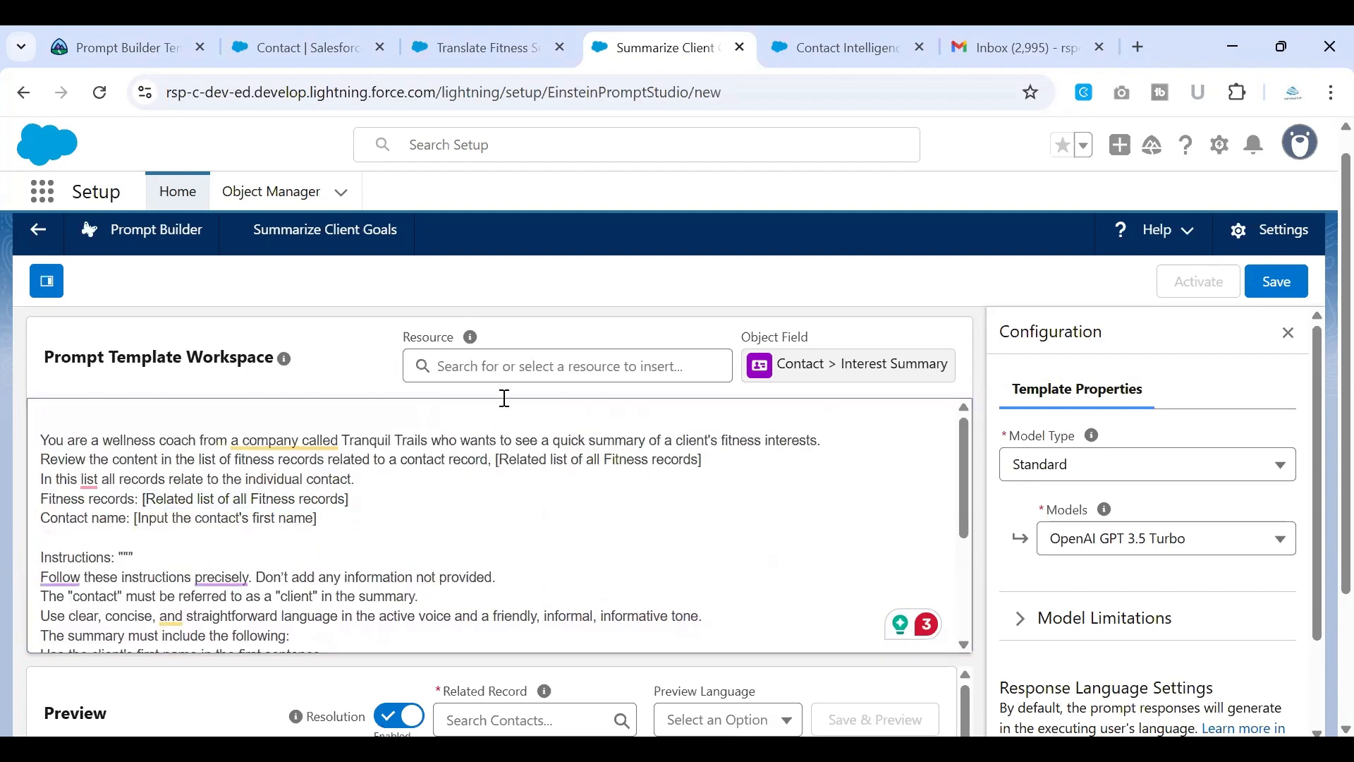
Step: Replace the fitness-records placeholders with the Contact's Fitness related list resource
left_click(568, 366)
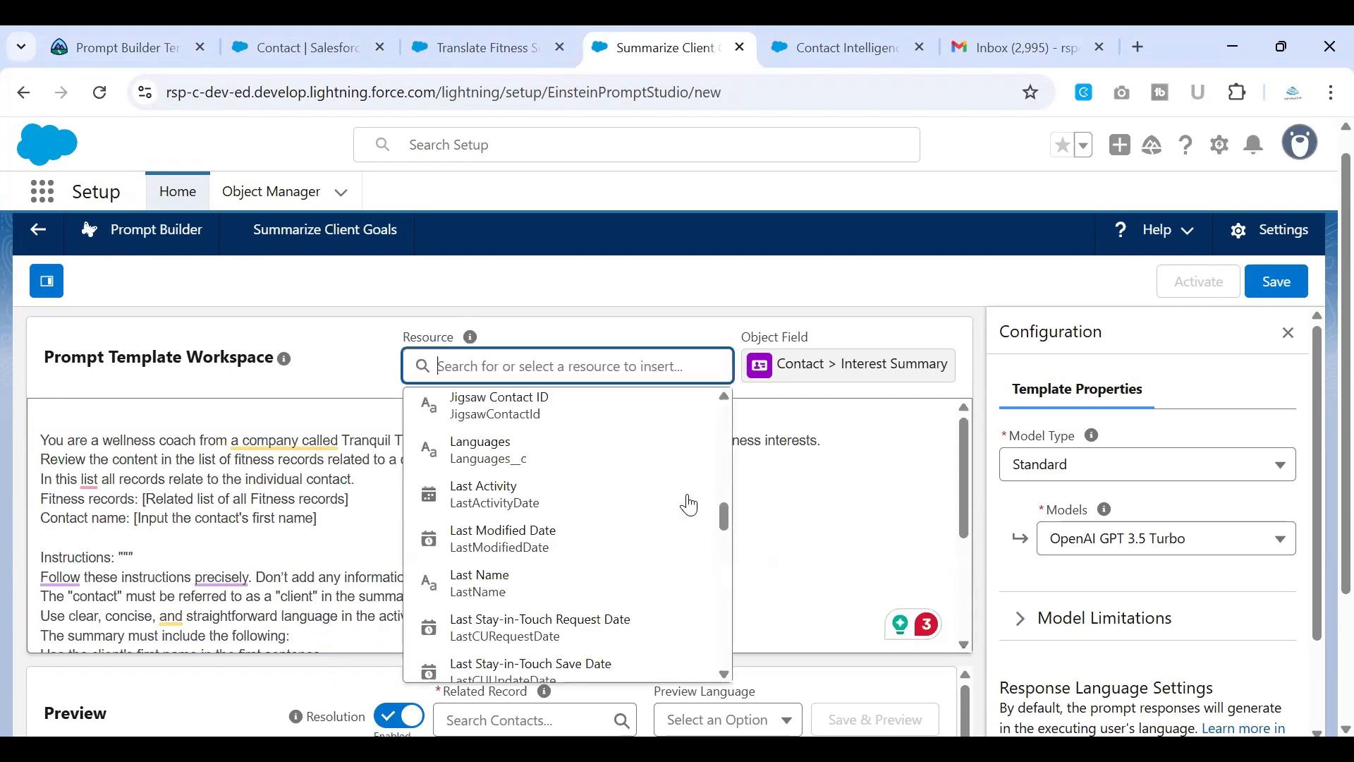
scroll("down", 3)
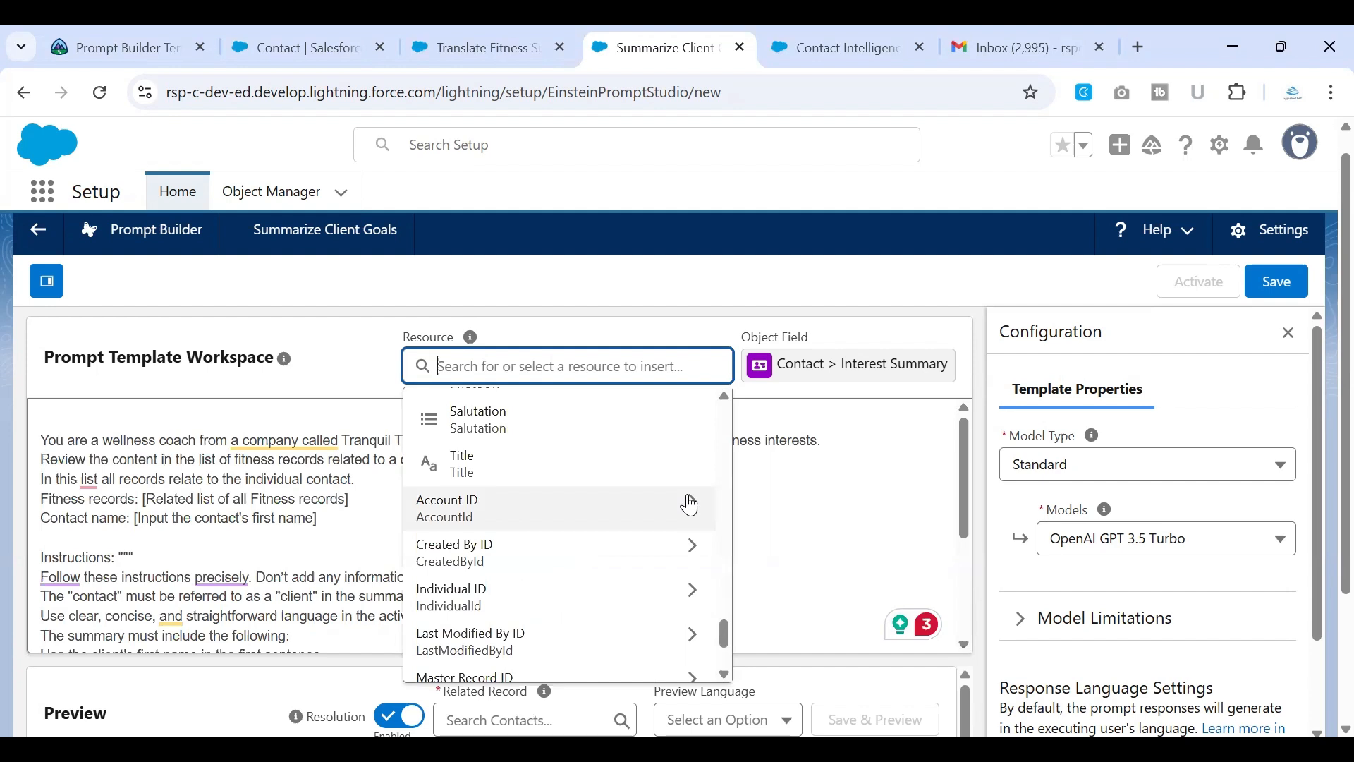
scroll("down", 3)
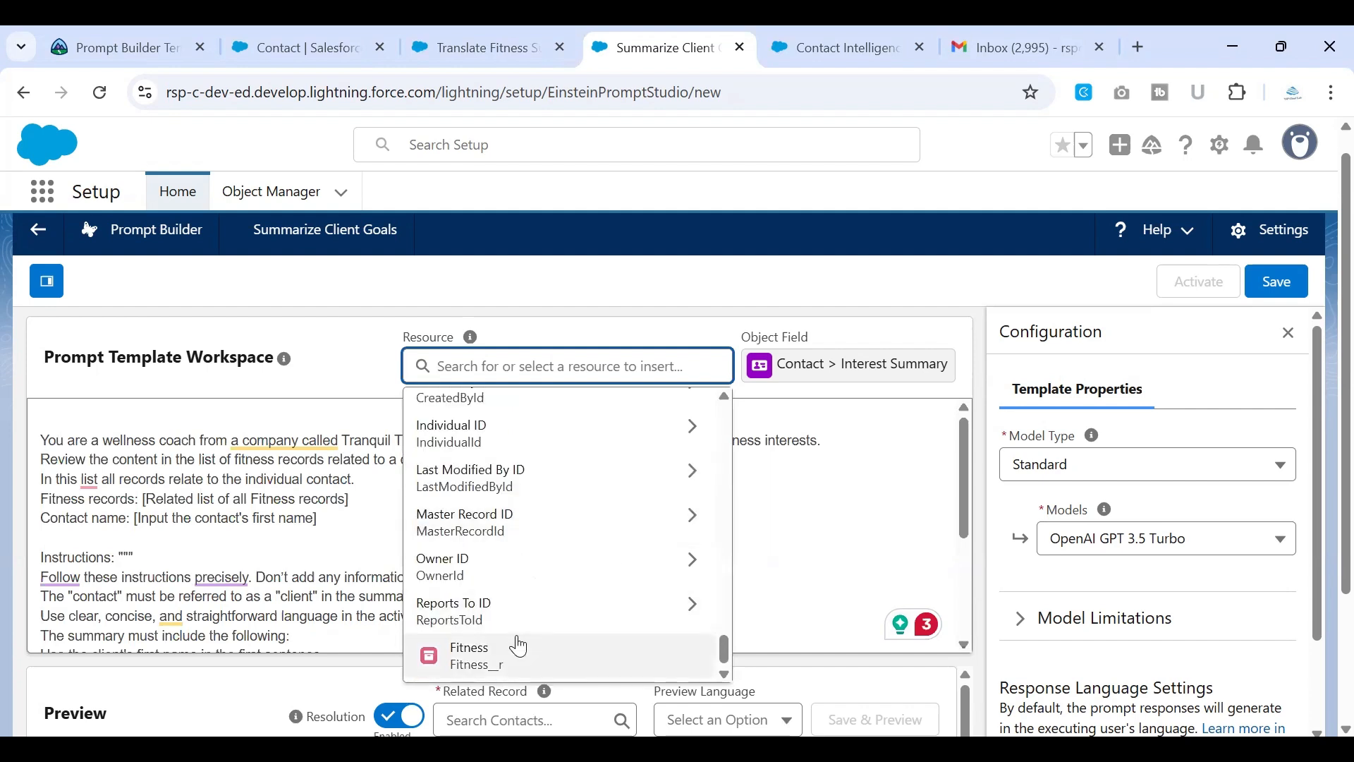
left_click(469, 654)
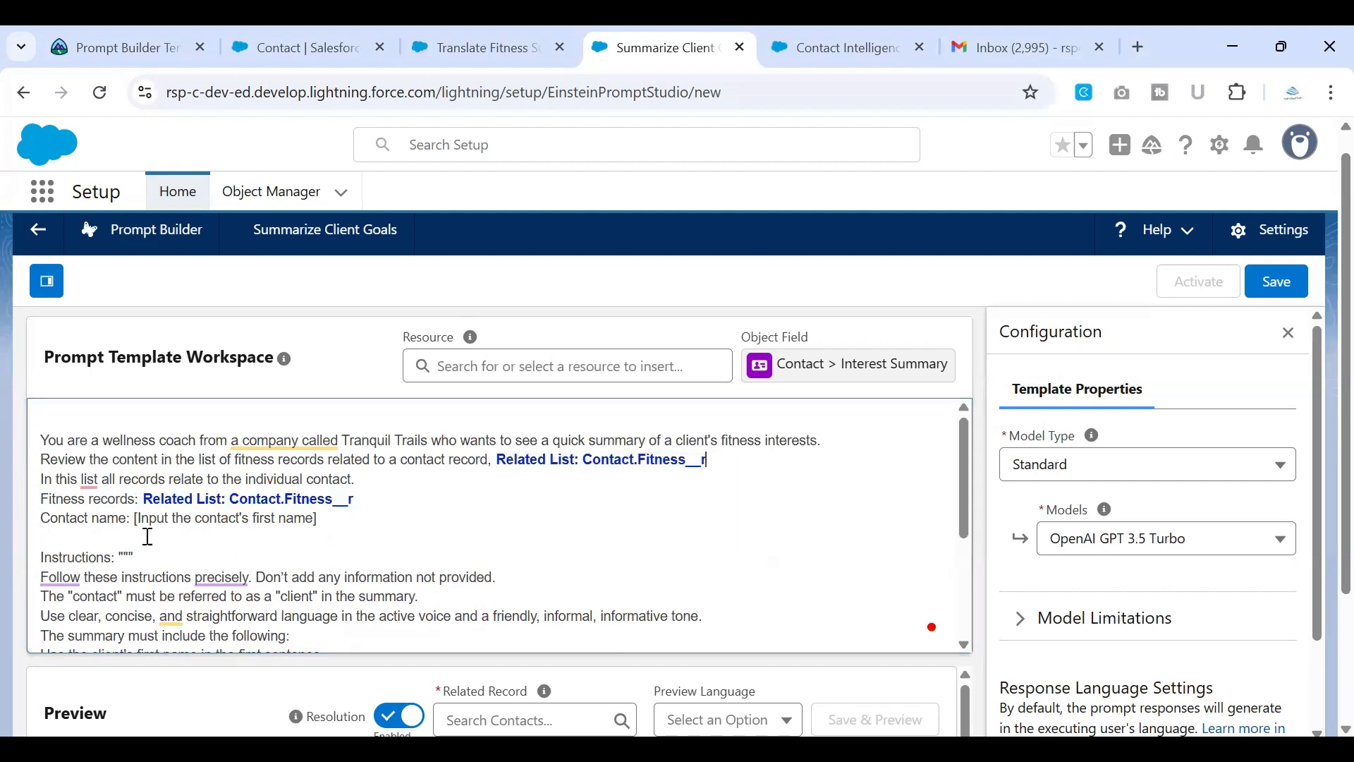
Step: Swap the contact-name placeholder for the Contact First Name resource
left_click(567, 366)
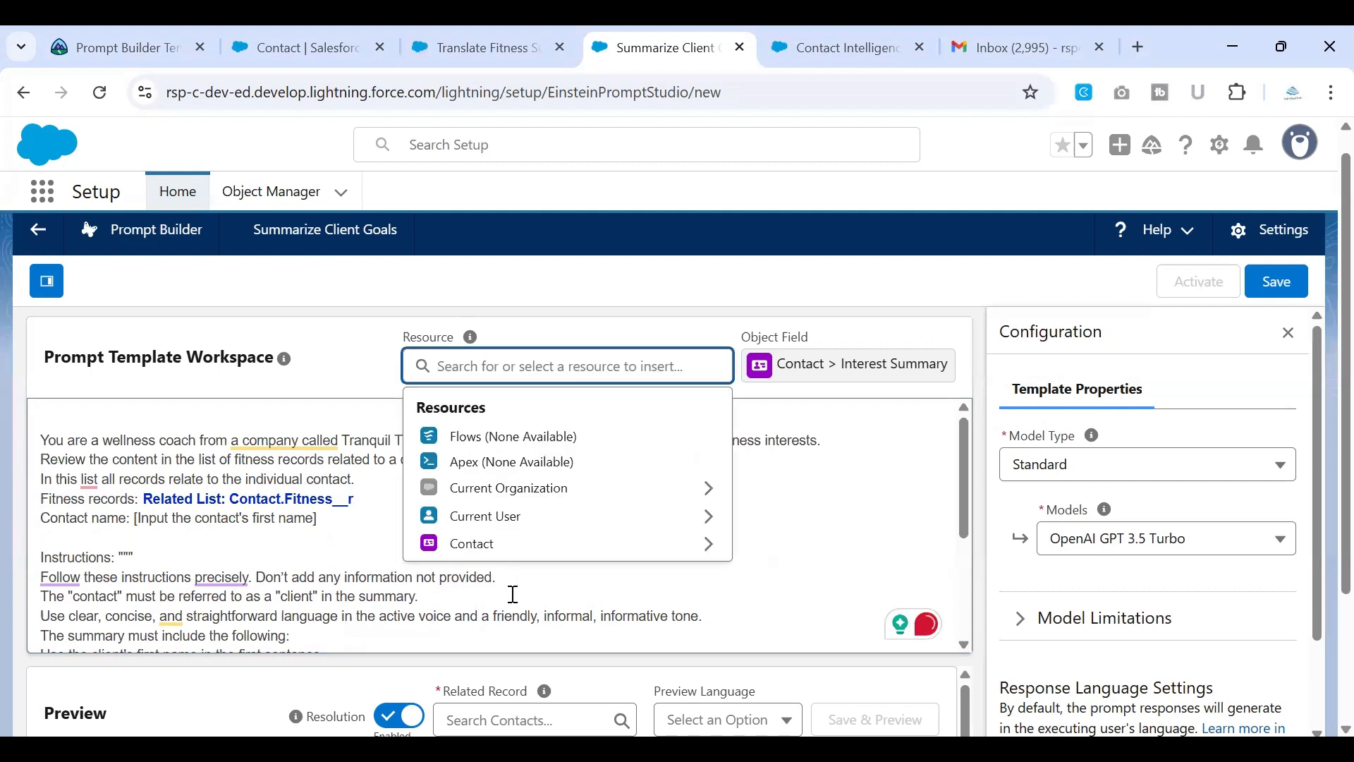
left_click(471, 543)
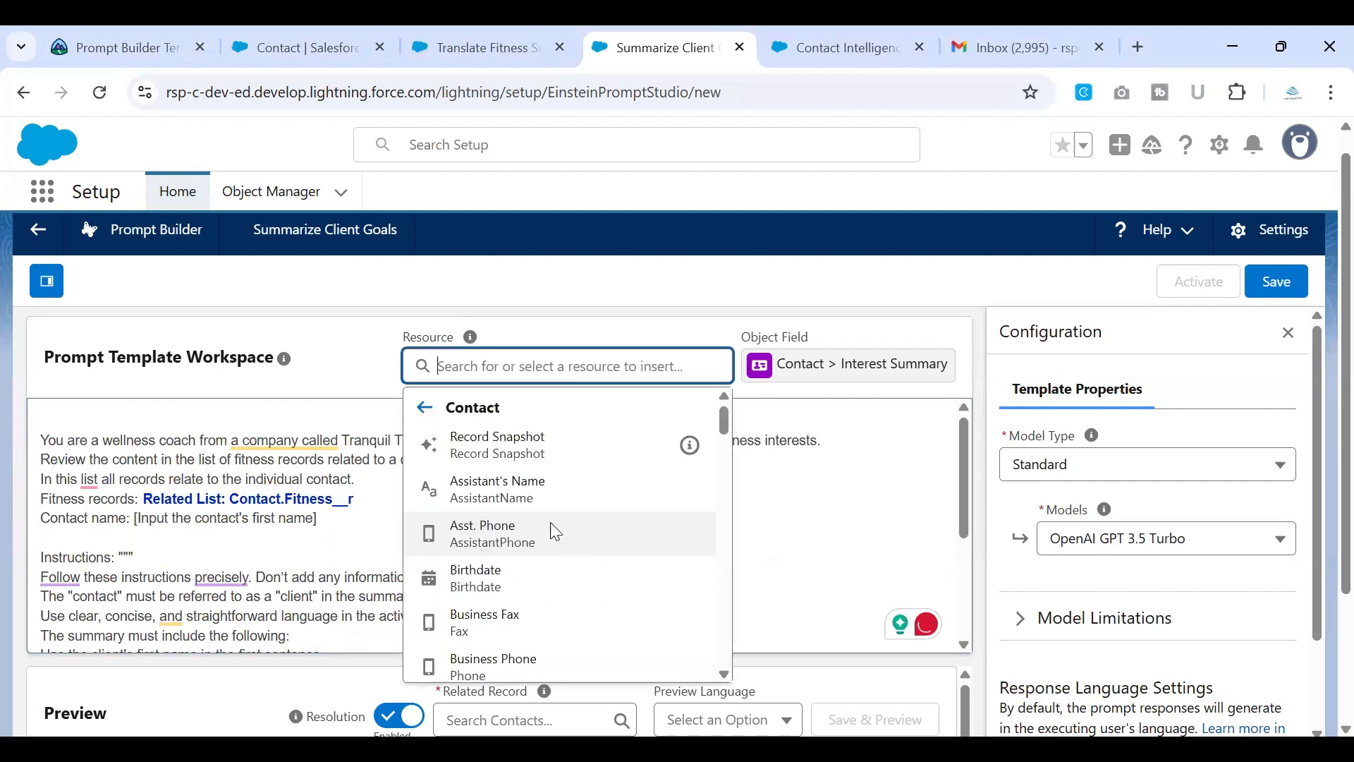
type("fir")
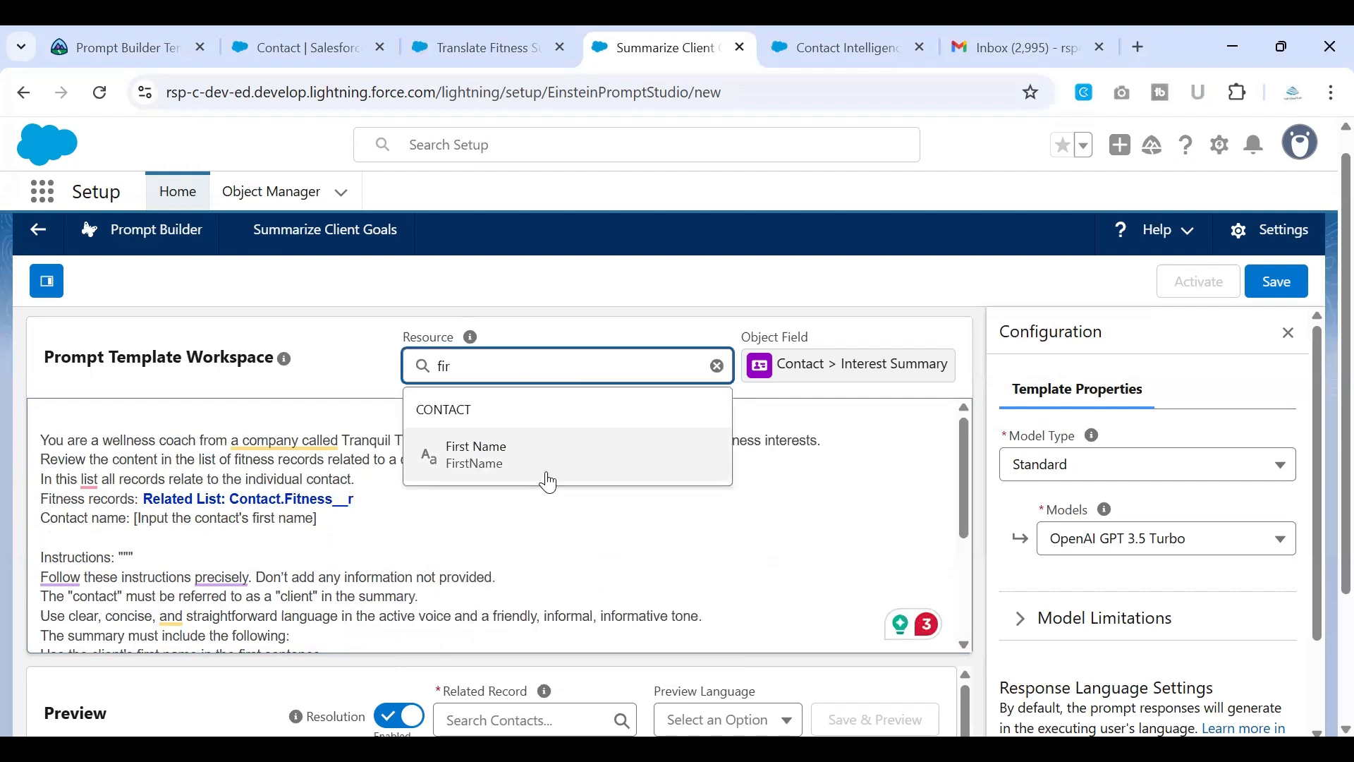
left_click(476, 454)
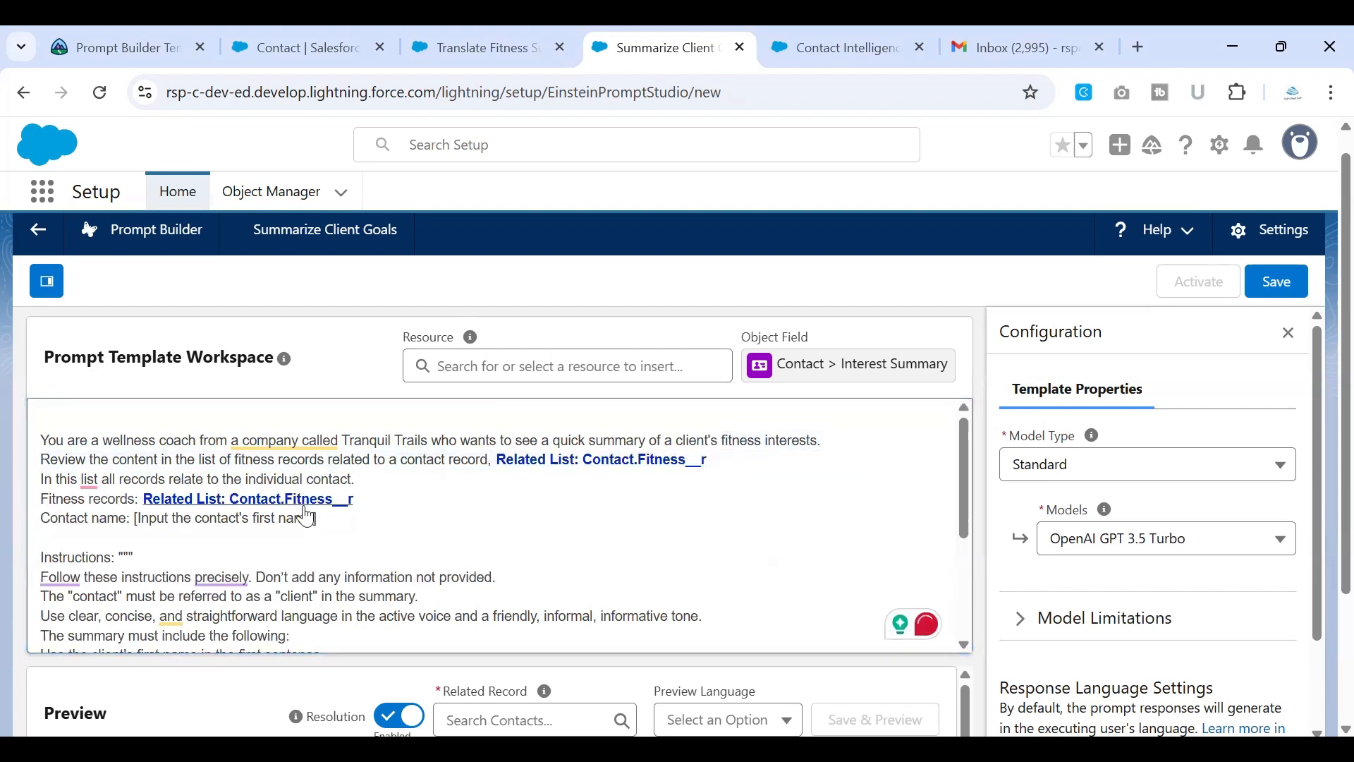
double_click(220, 517)
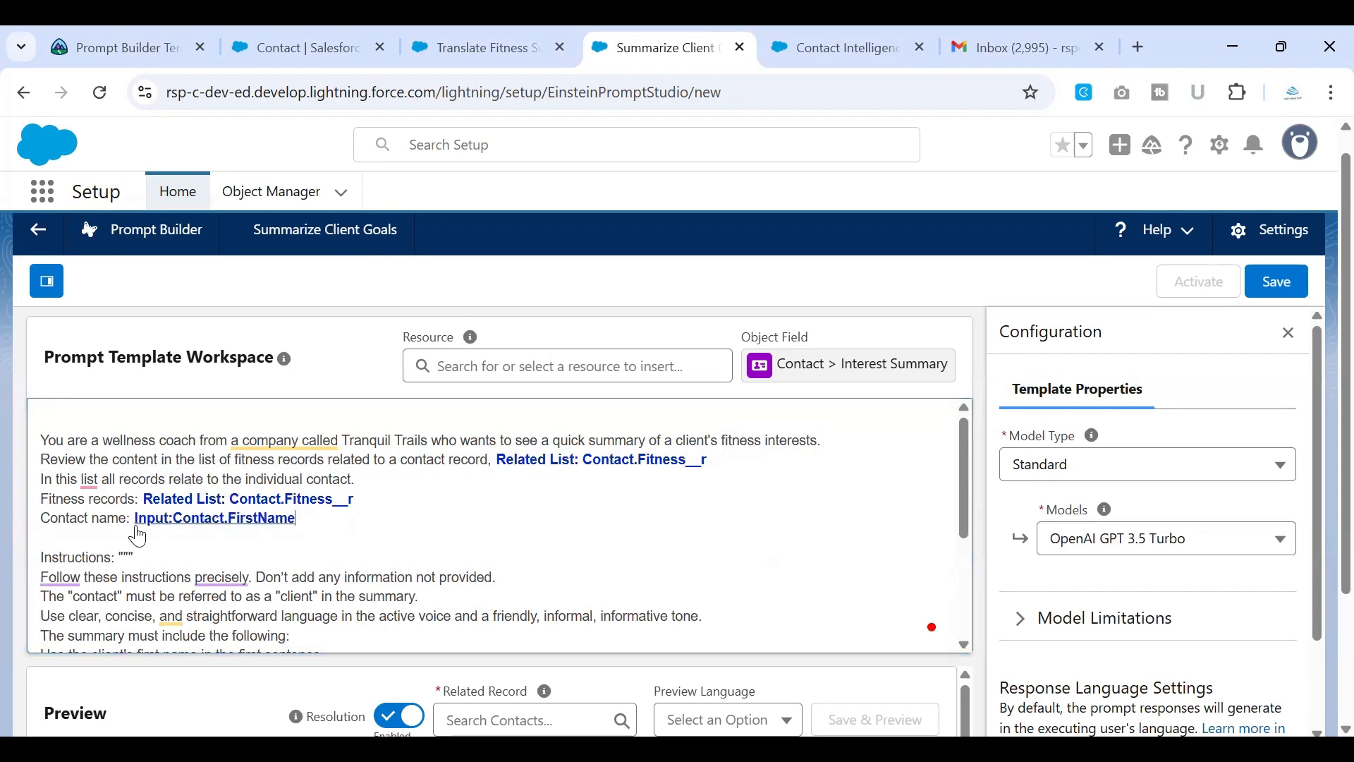
scroll("down", 3)
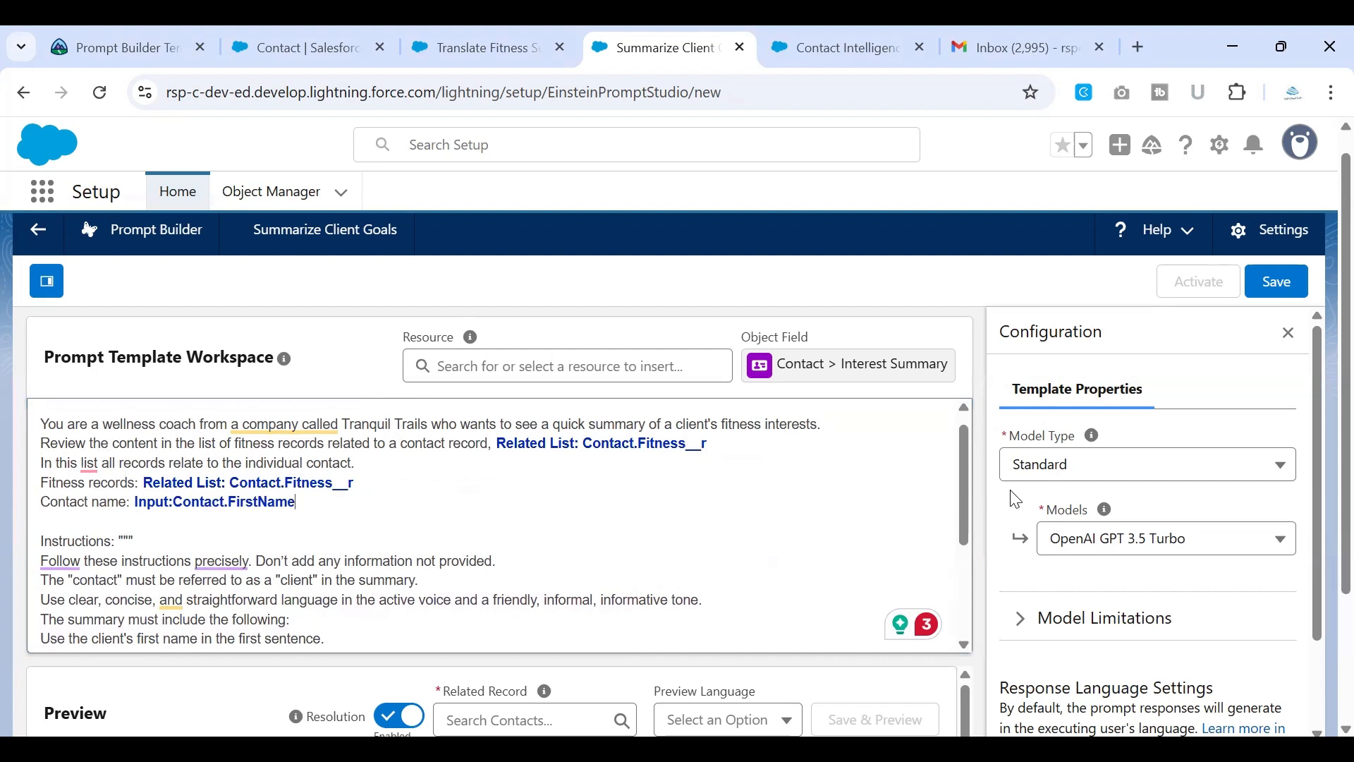
Step: Set the template model to OpenAI GPT 4 Turbo and return to the Trailhead instructions
left_click(1166, 538)
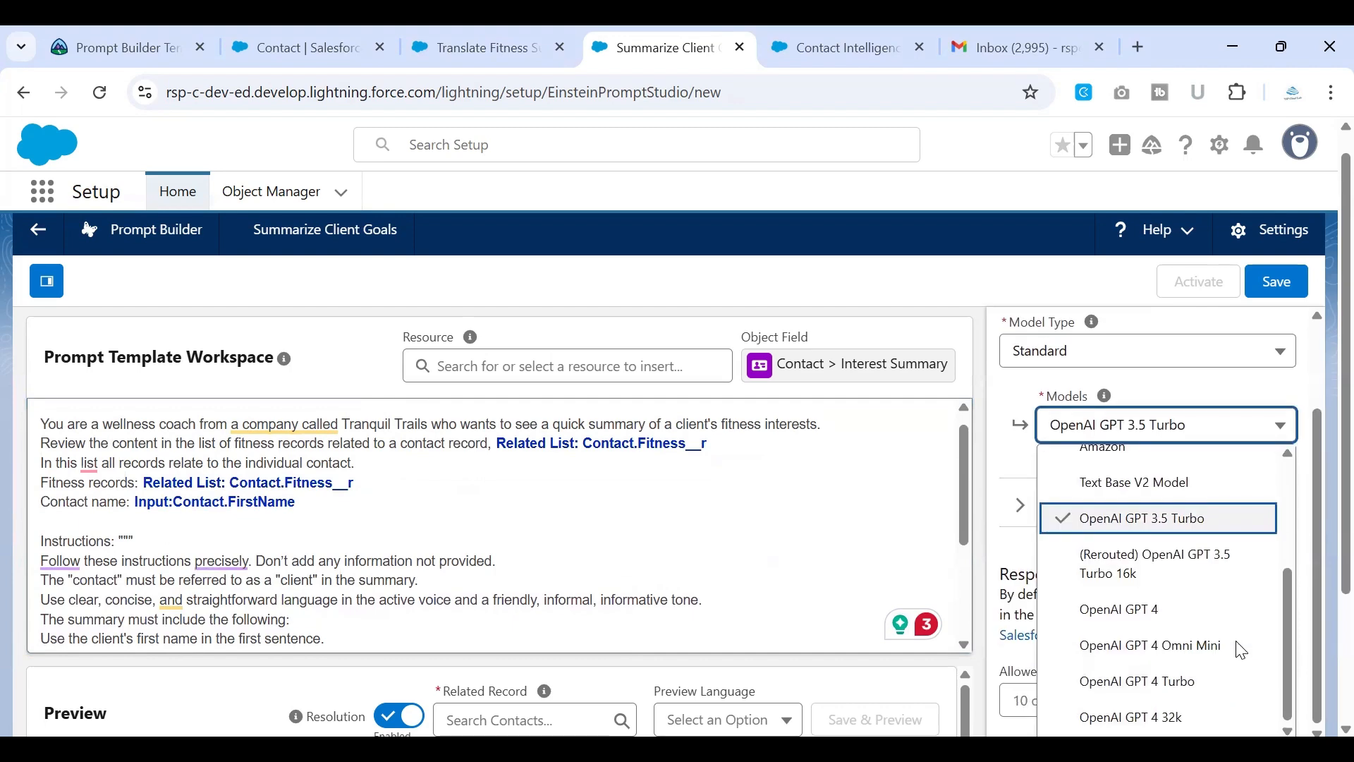
scroll("down", 3)
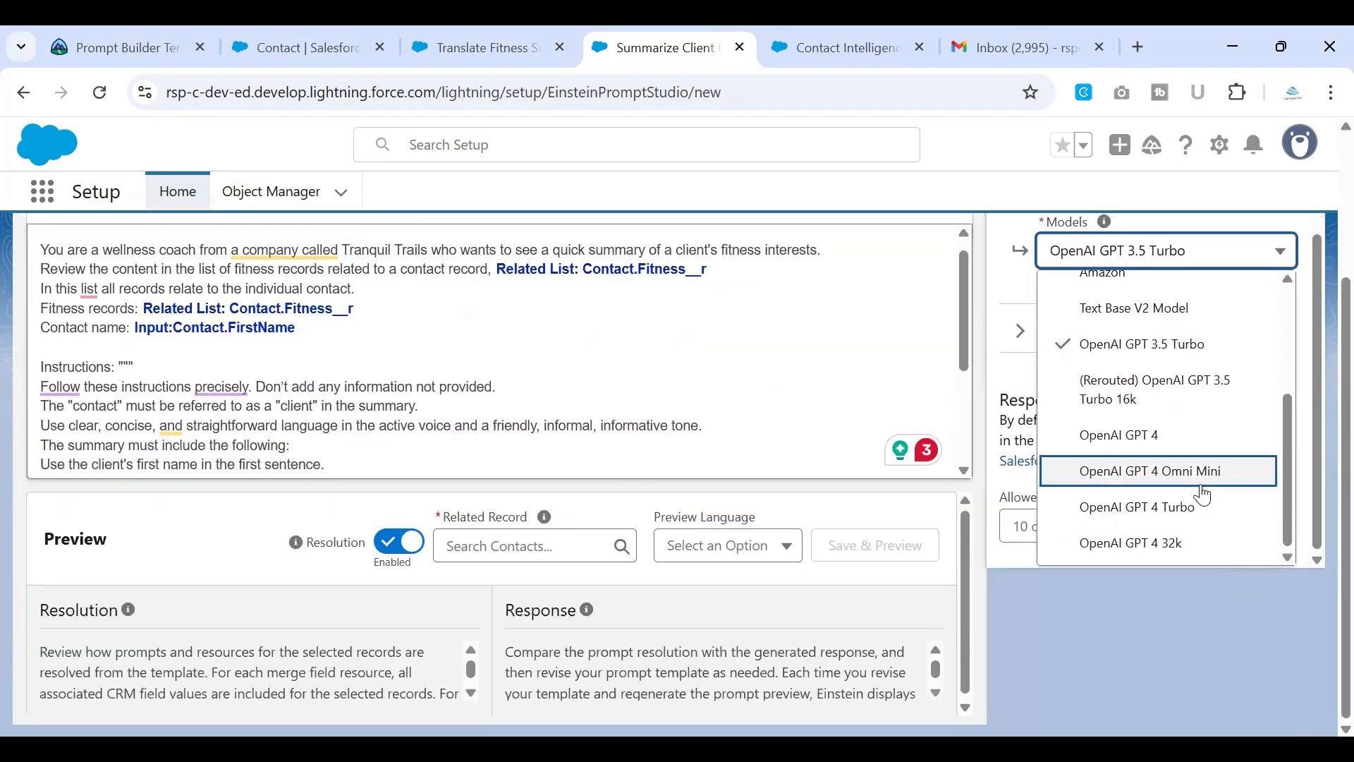
left_click(1138, 507)
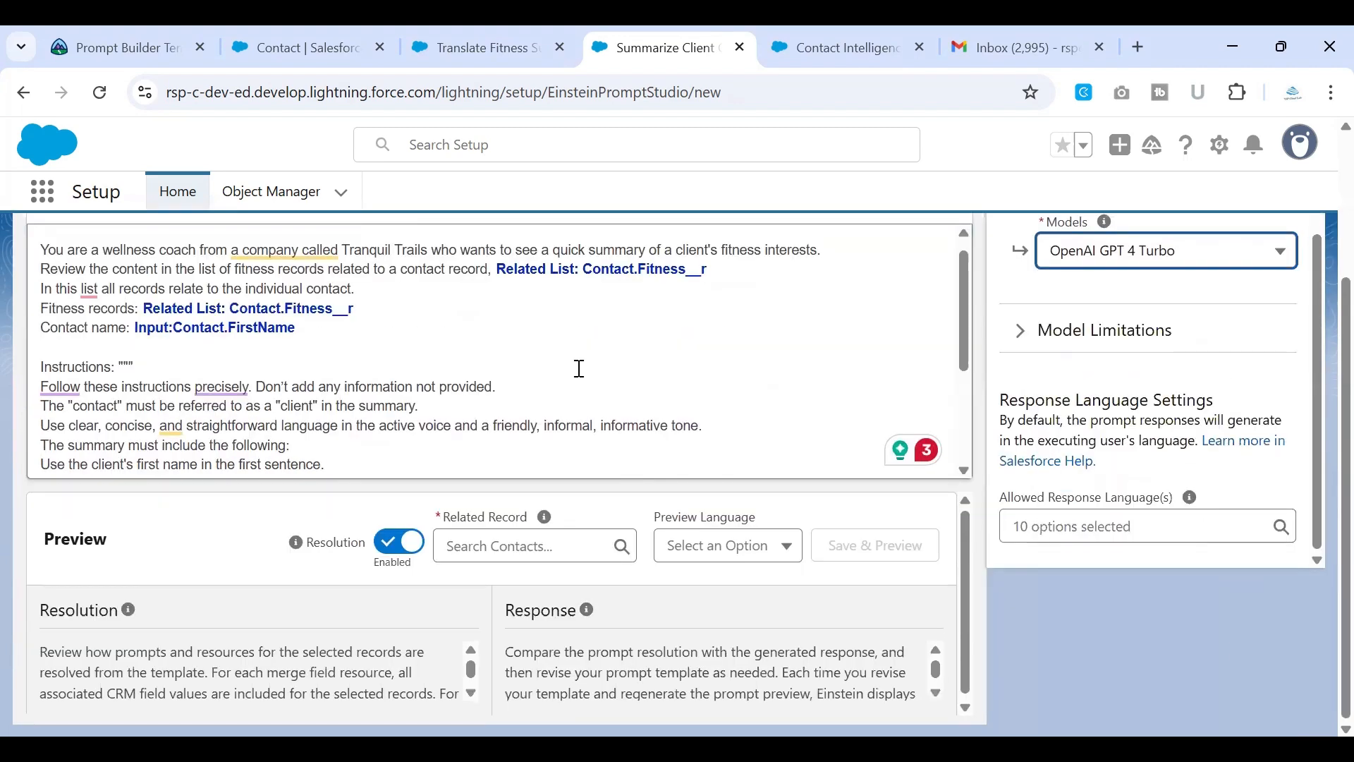
scroll("down", 3)
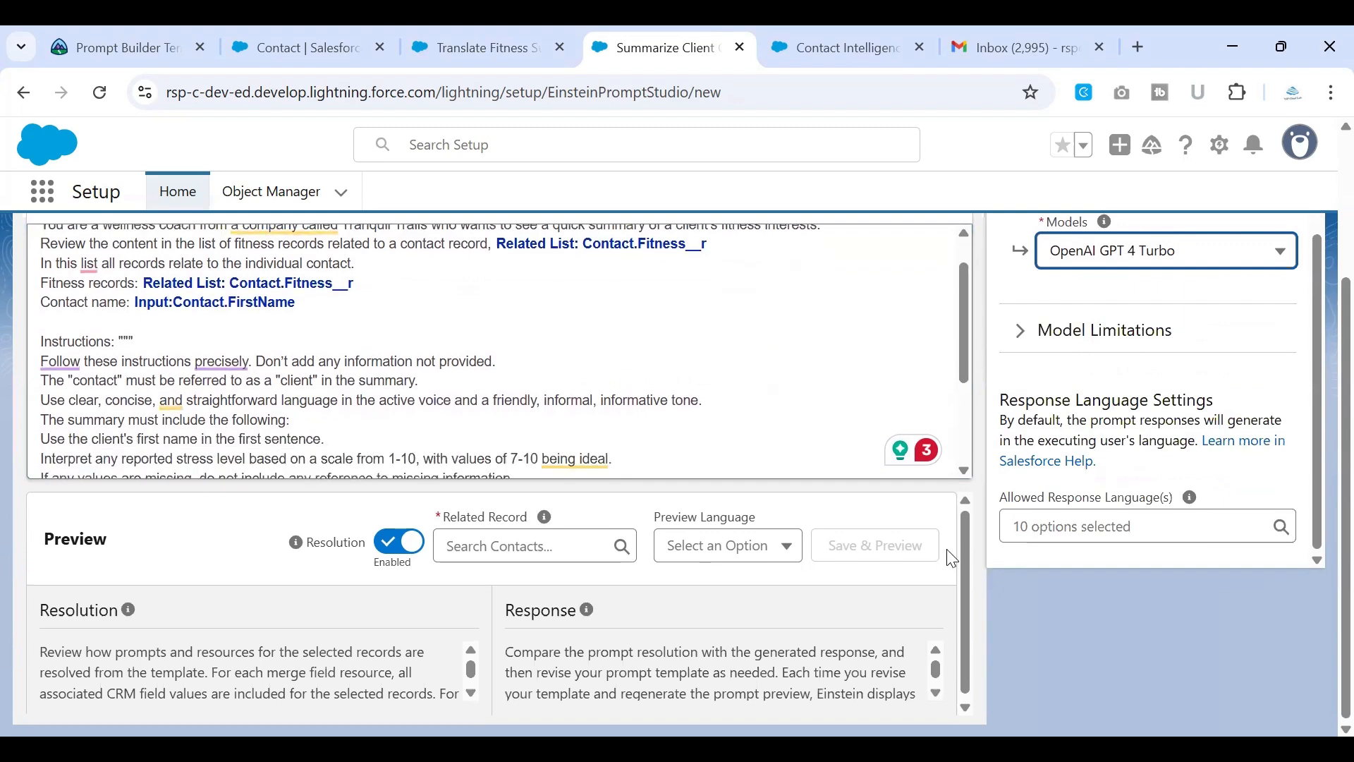
left_click(120, 46)
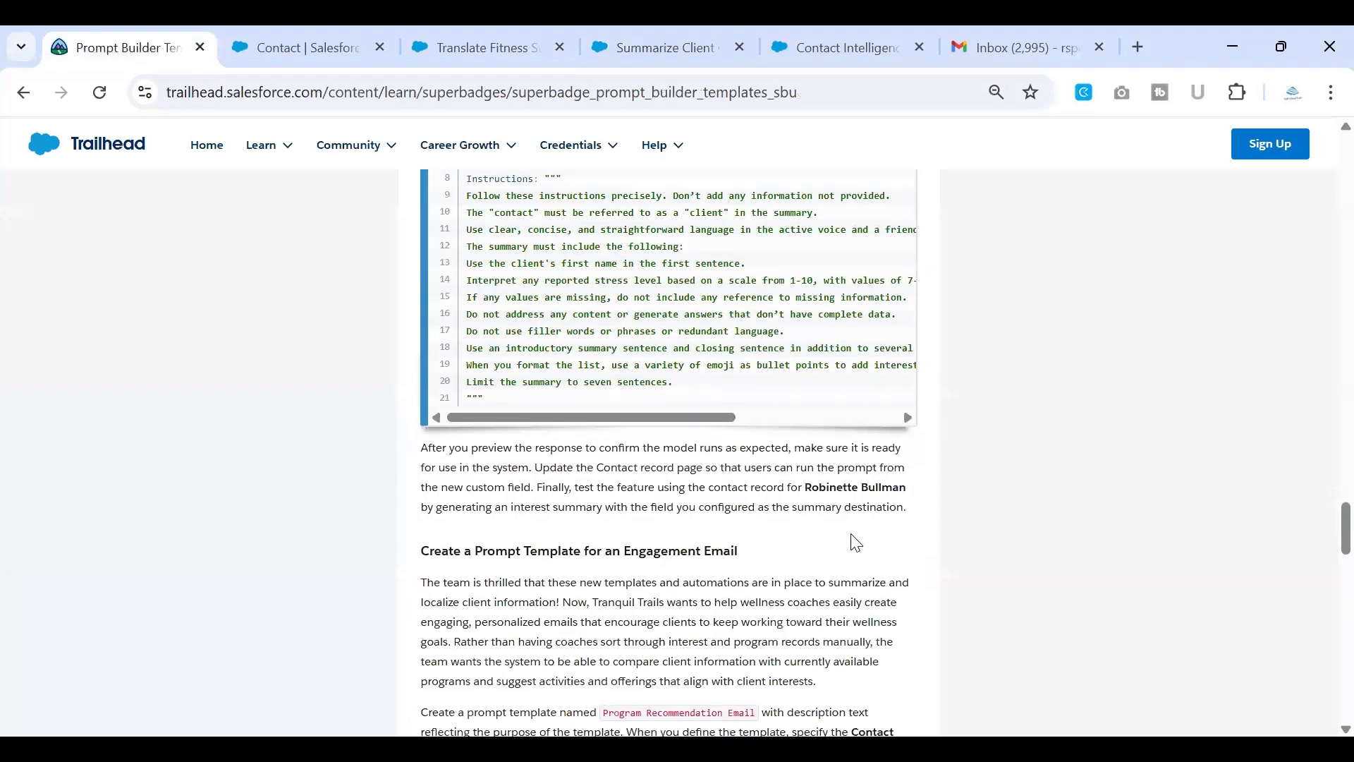
Step: Review the Trailhead step, then return to the Summarize Client Goals workspace
double_click(853, 486)
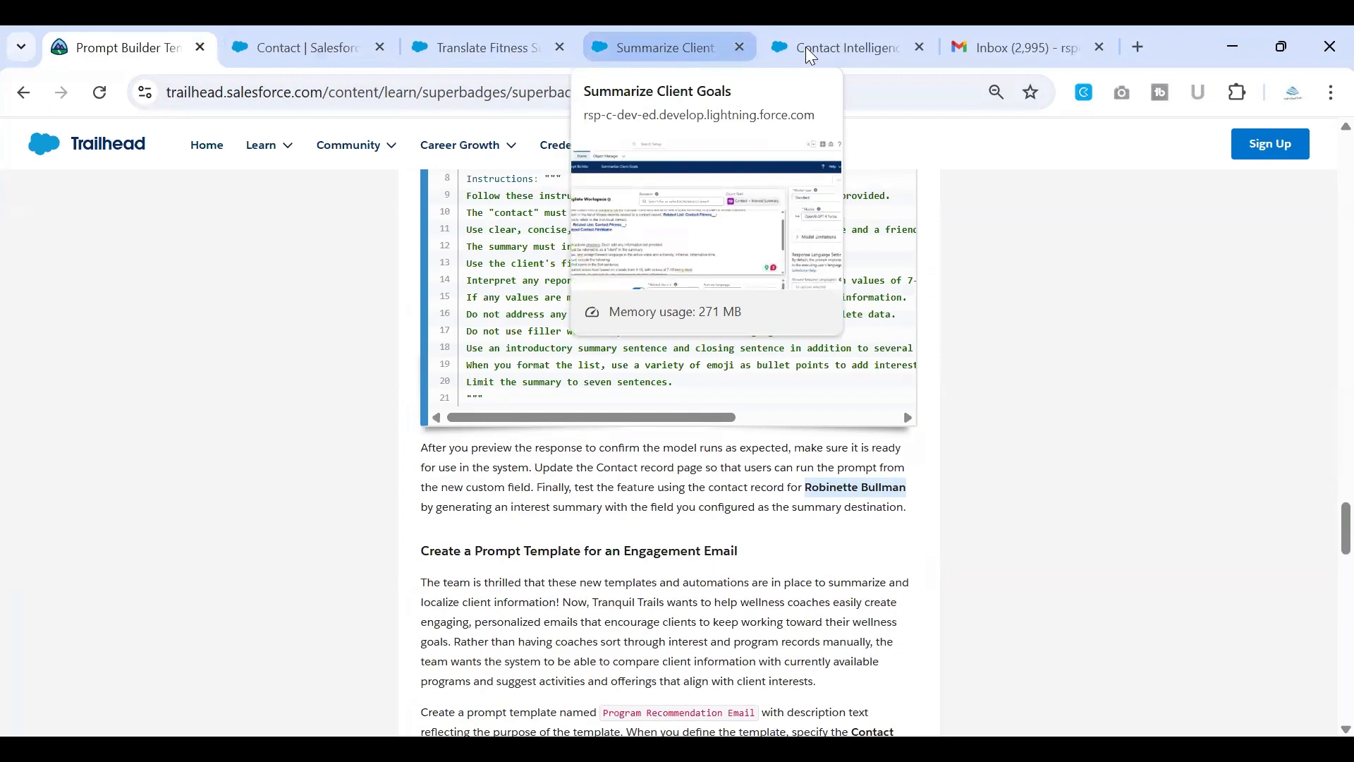
left_click(661, 47)
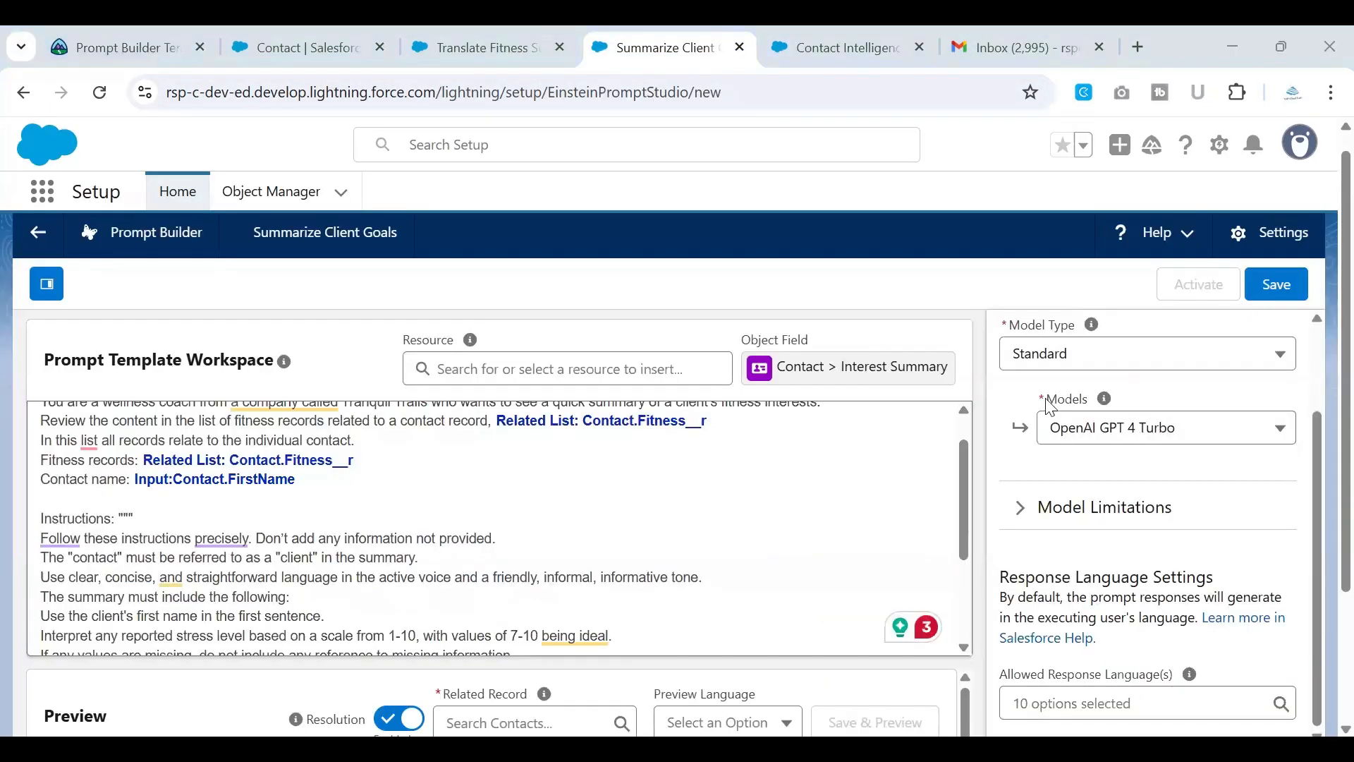
Step: Save Summarize Client Goals as Version 1 and activate it
left_click(1276, 283)
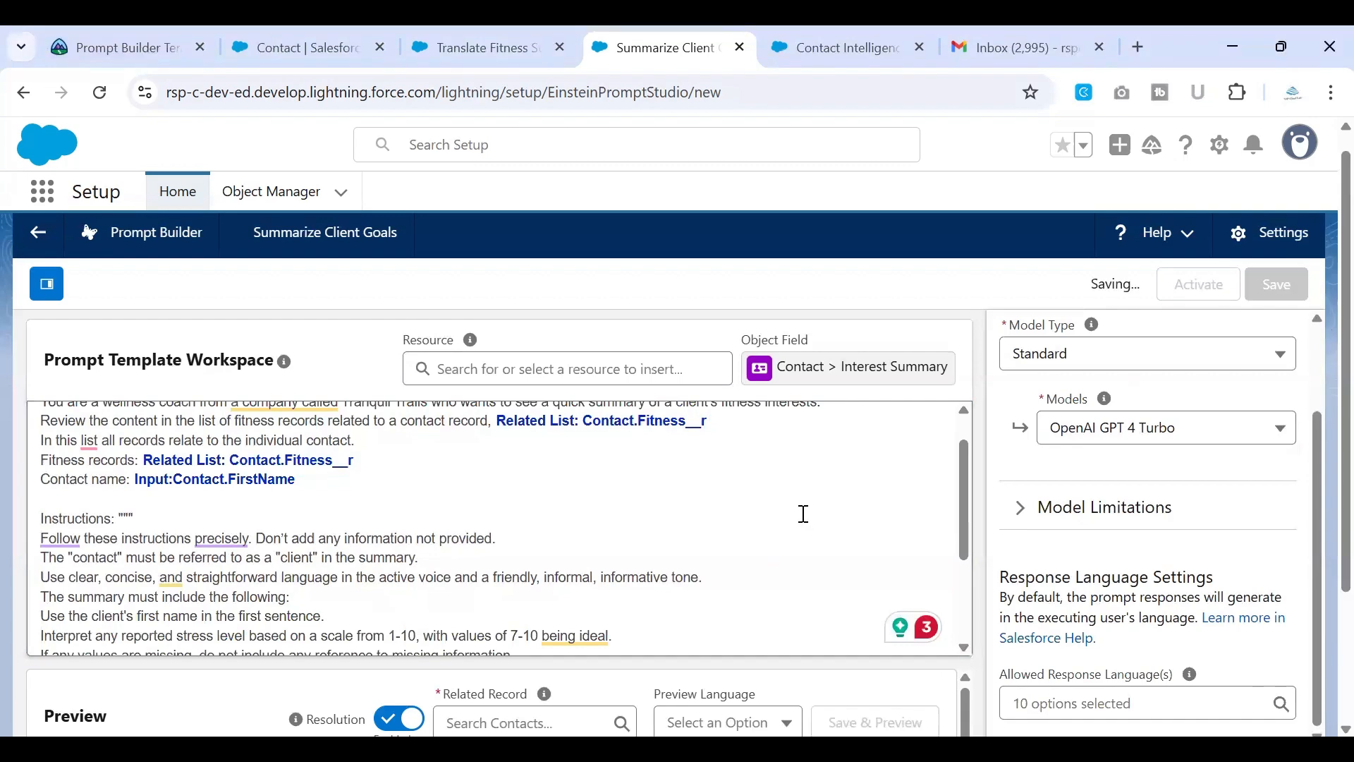
left_click(1276, 284)
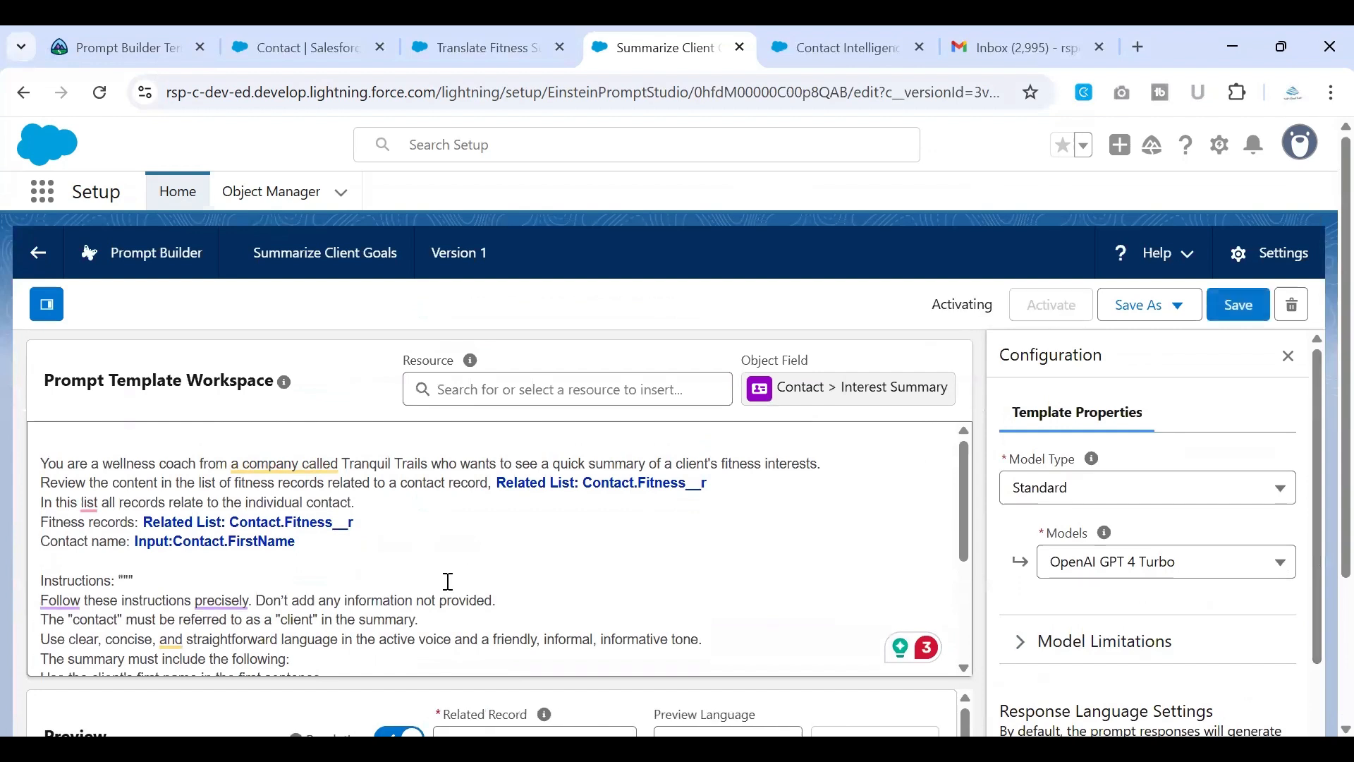
left_click(1050, 304)
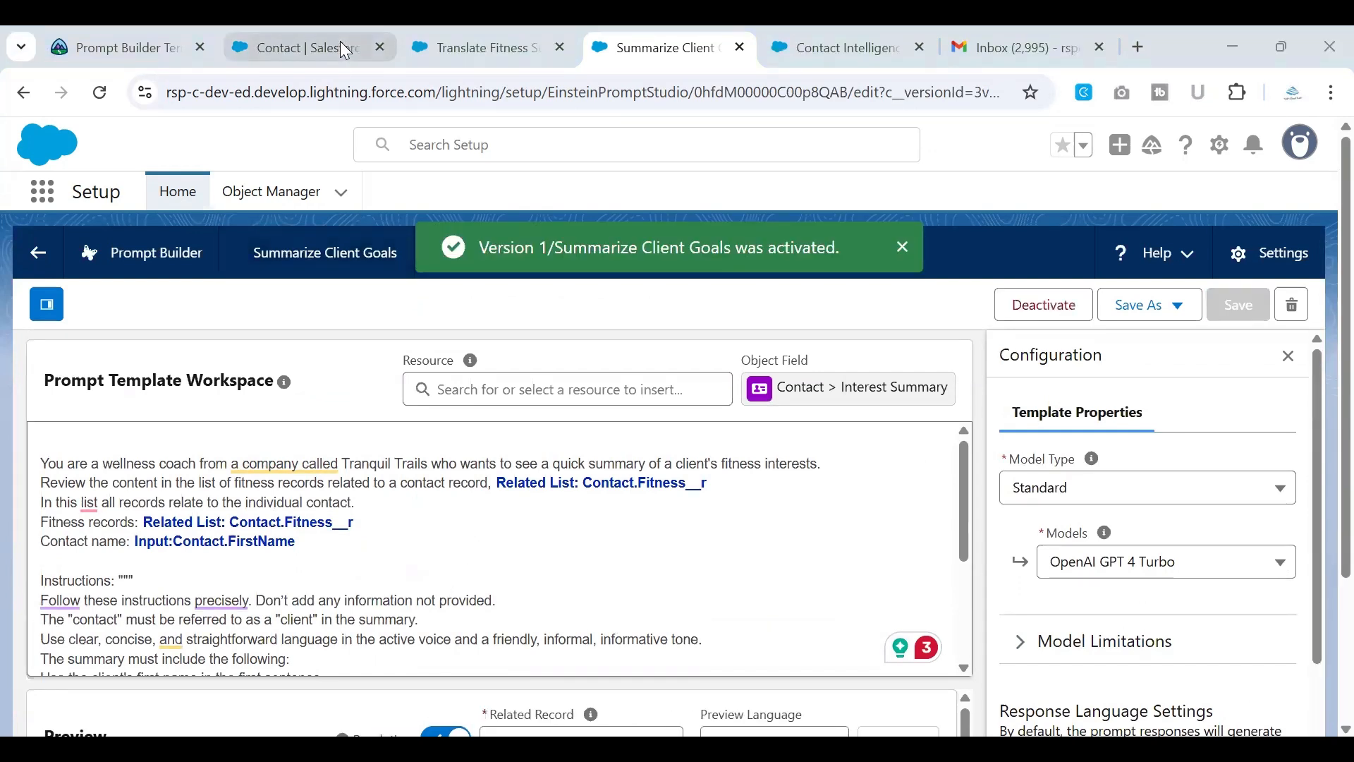
Step: Open the Contacts list through the App Launcher
left_click(297, 47)
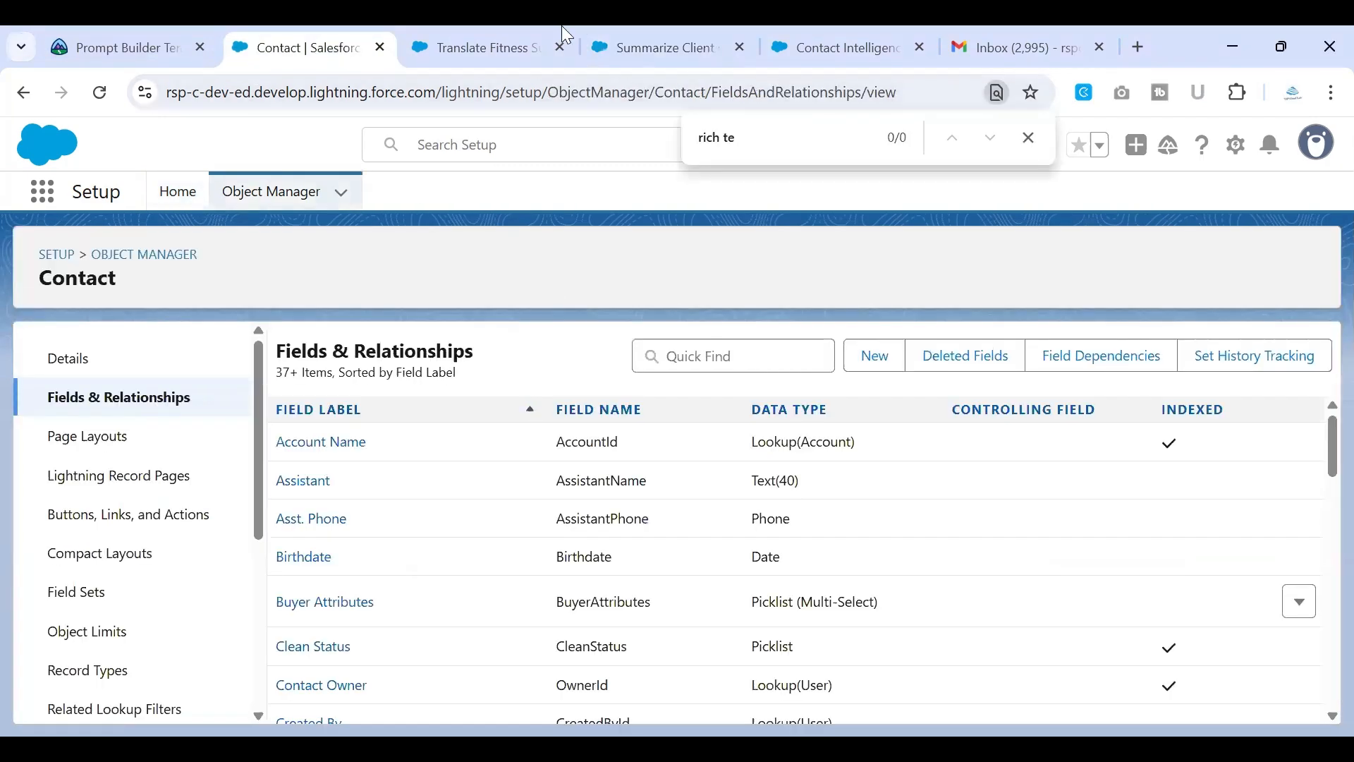
left_click(41, 191)
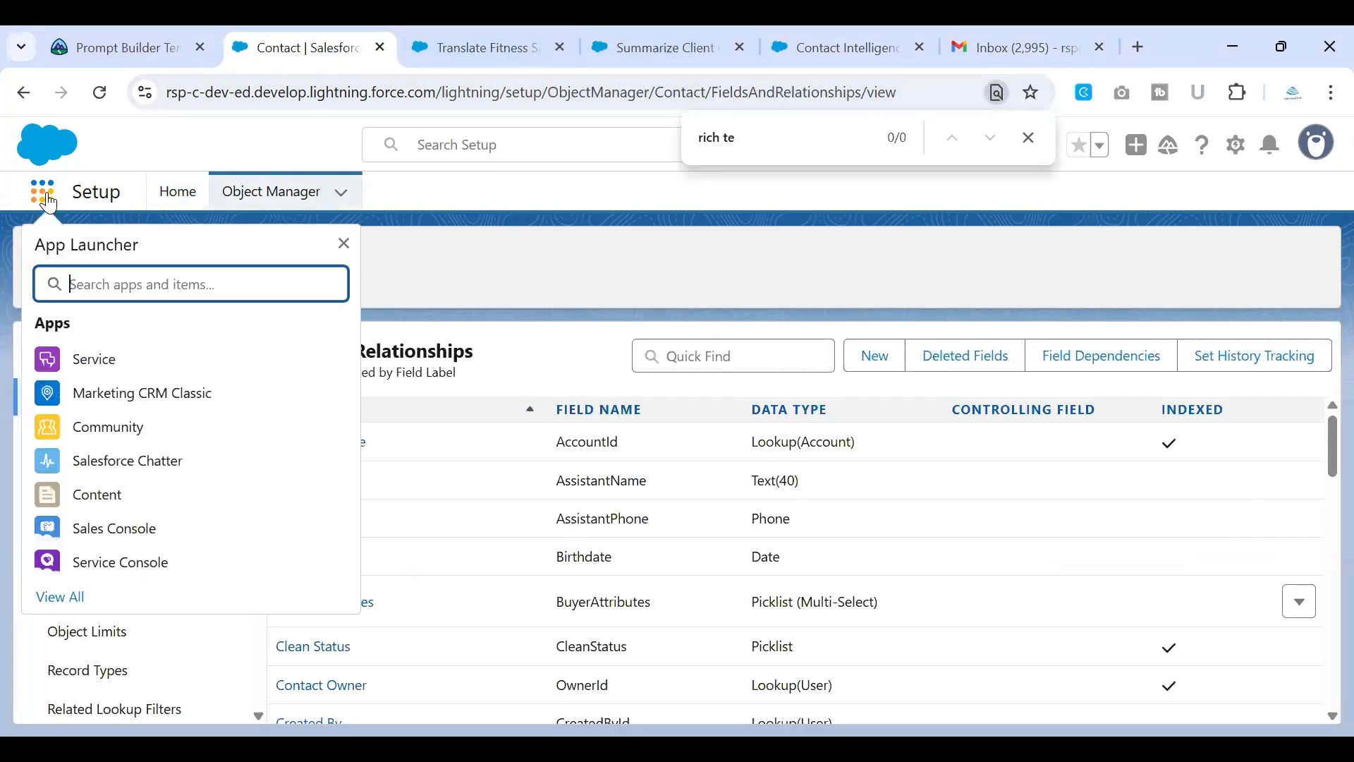
type("cont")
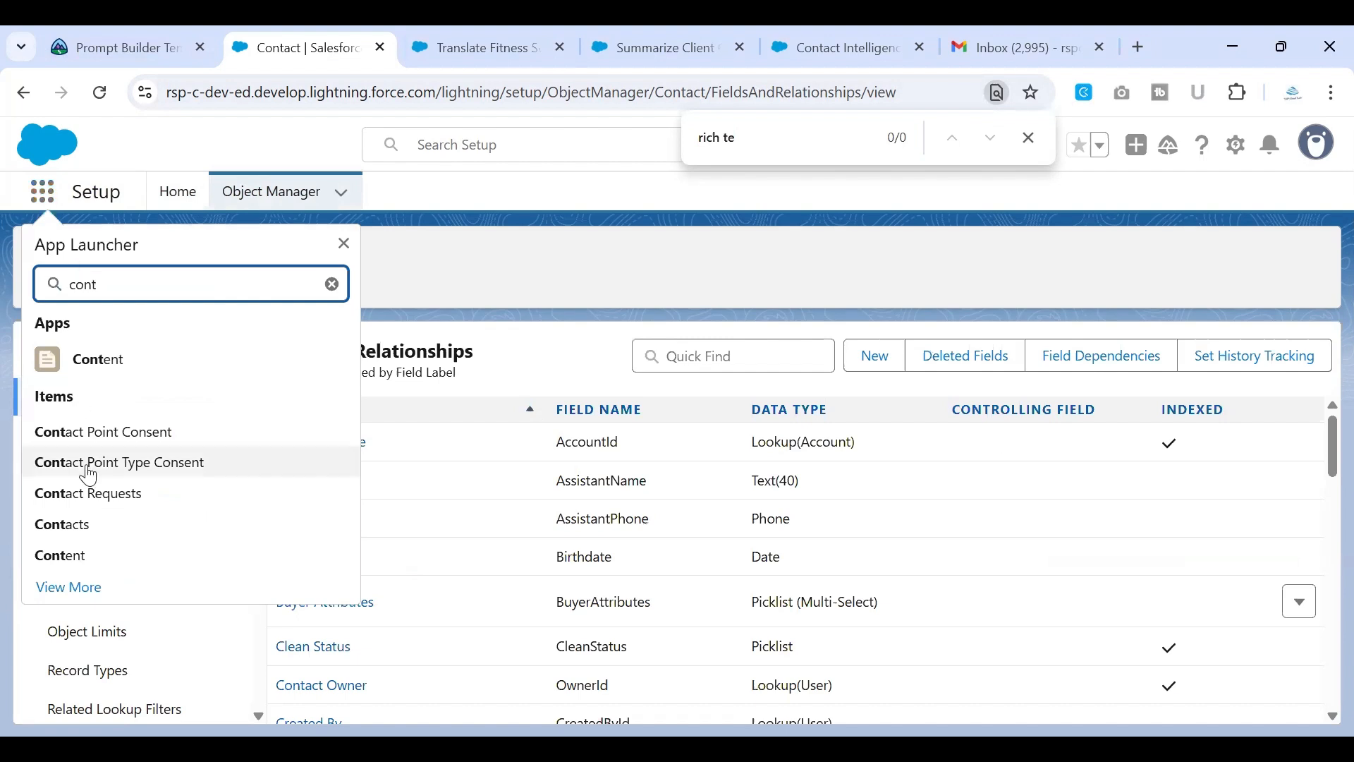
left_click(62, 524)
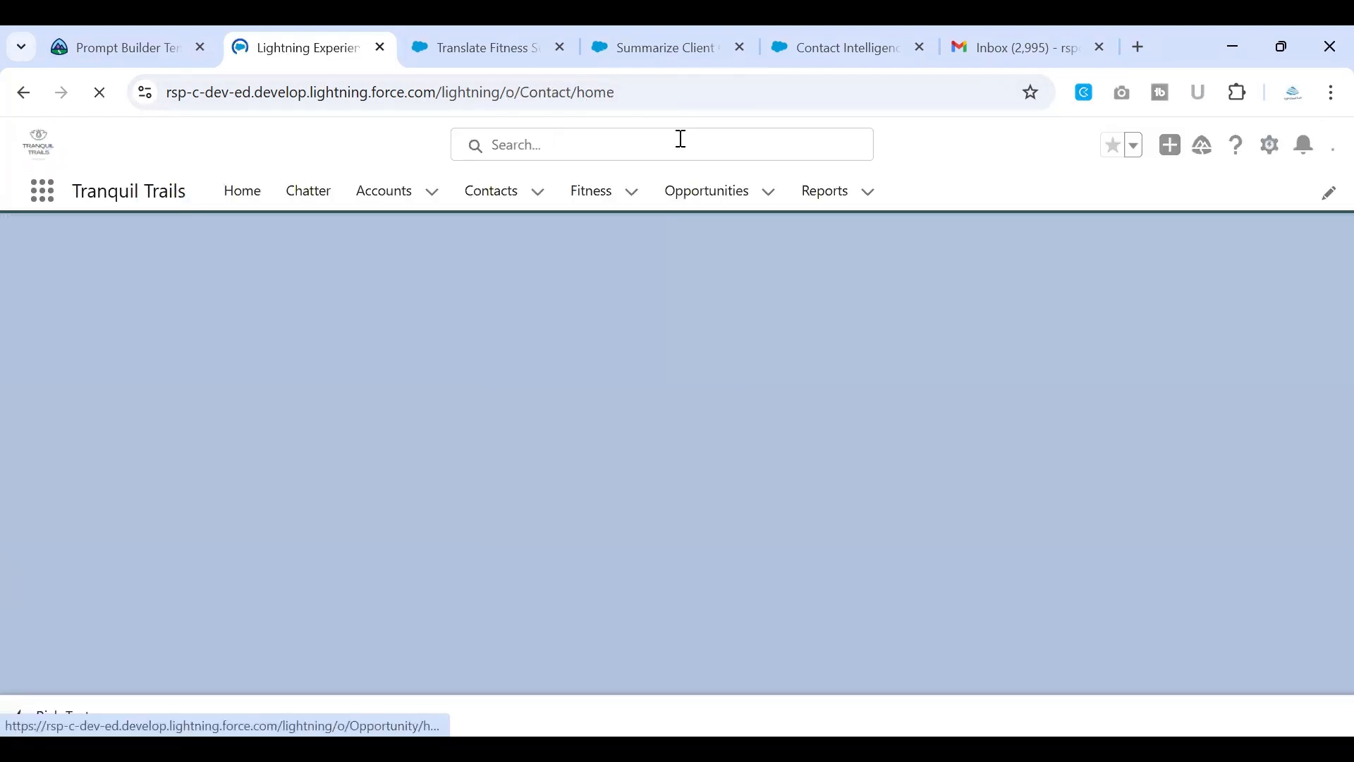
type("Robinette Bullman")
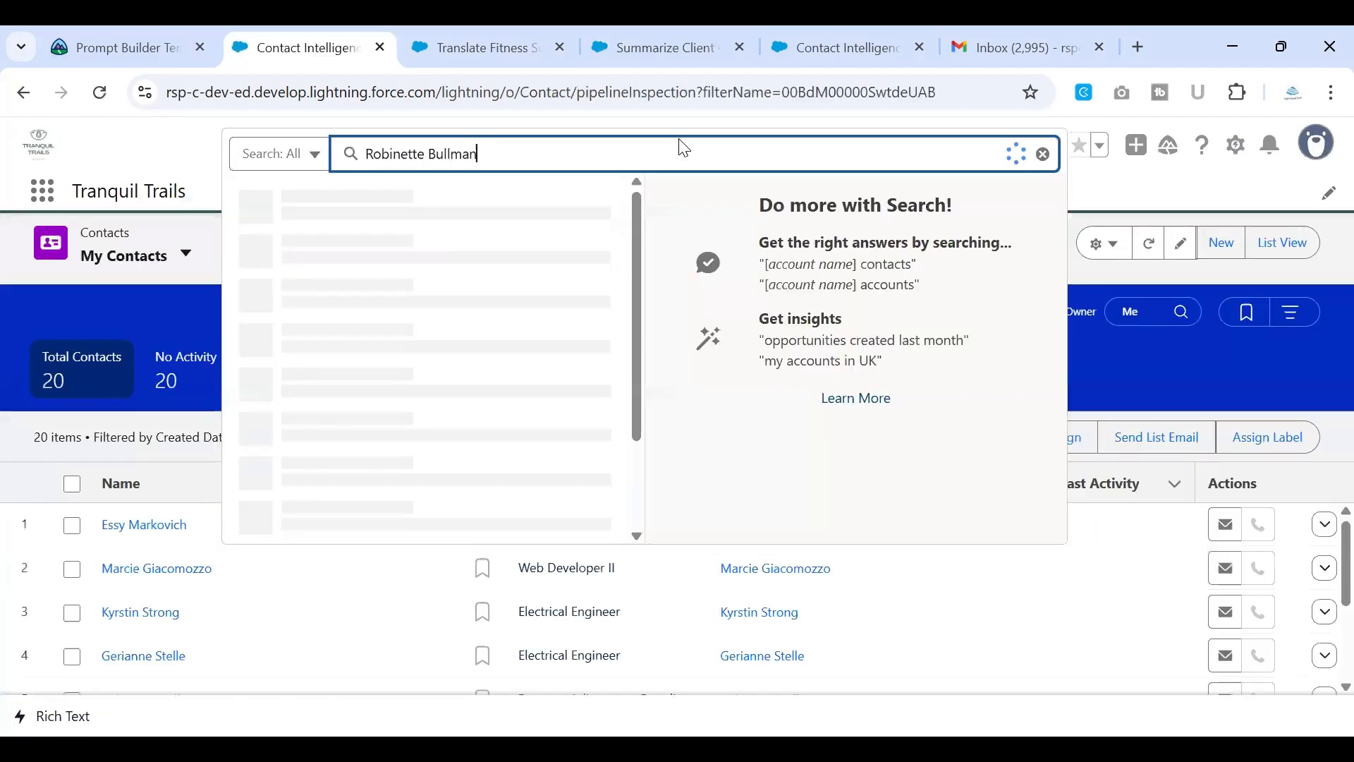
key("enter")
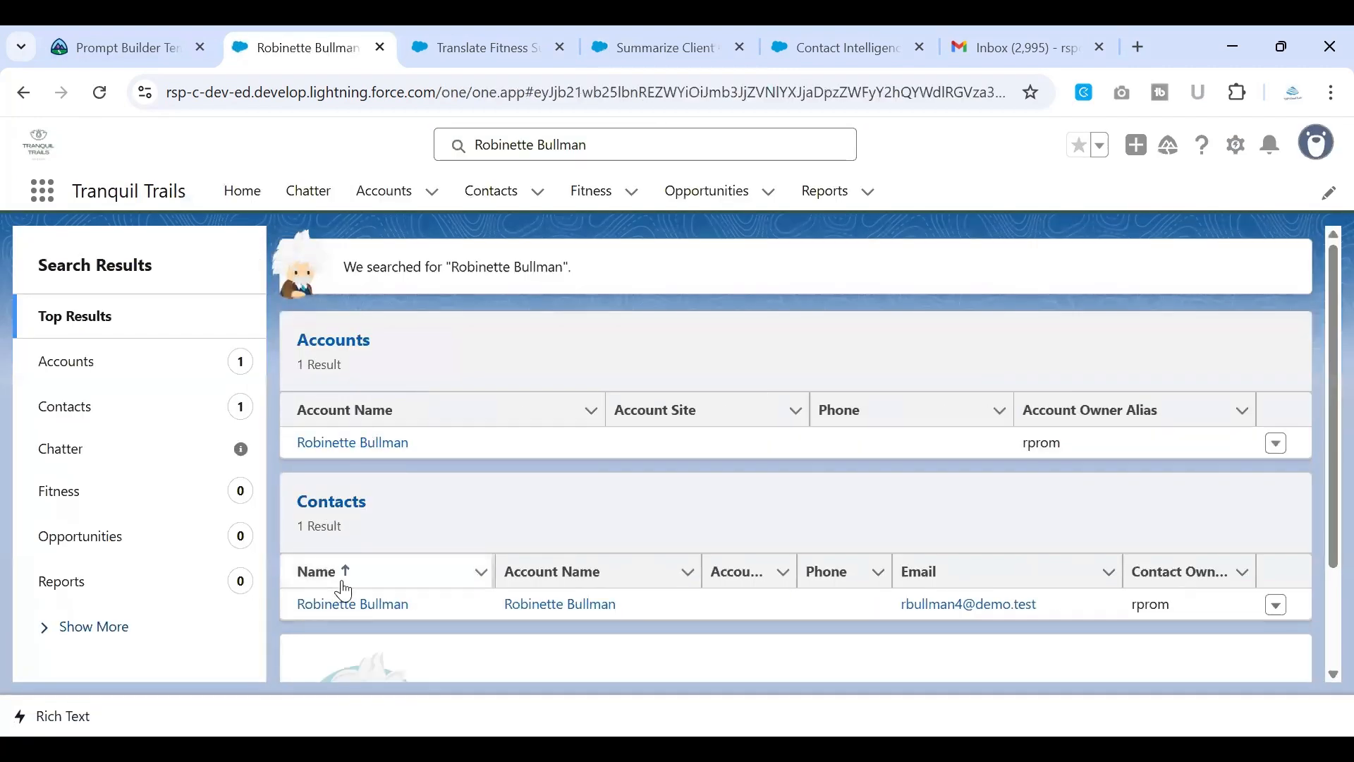
left_click(352, 604)
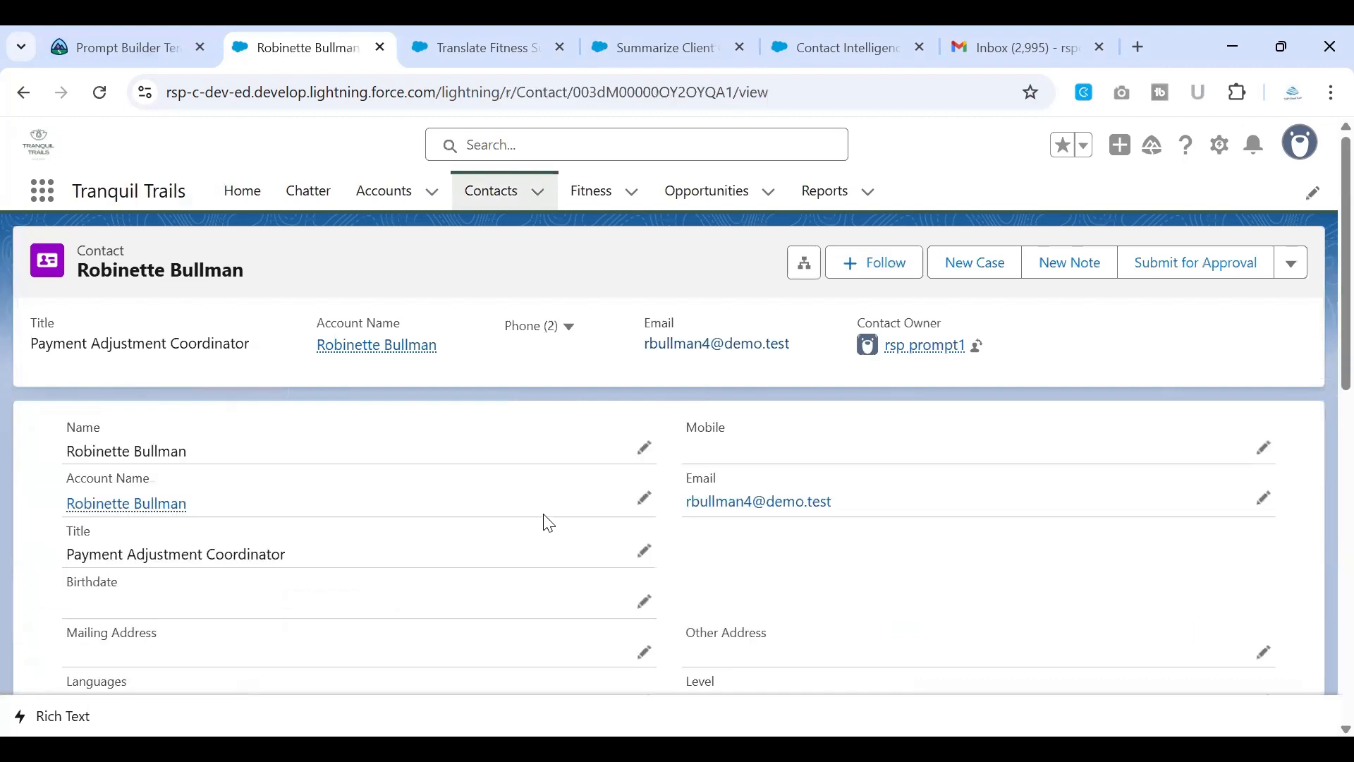
scroll("down", 3)
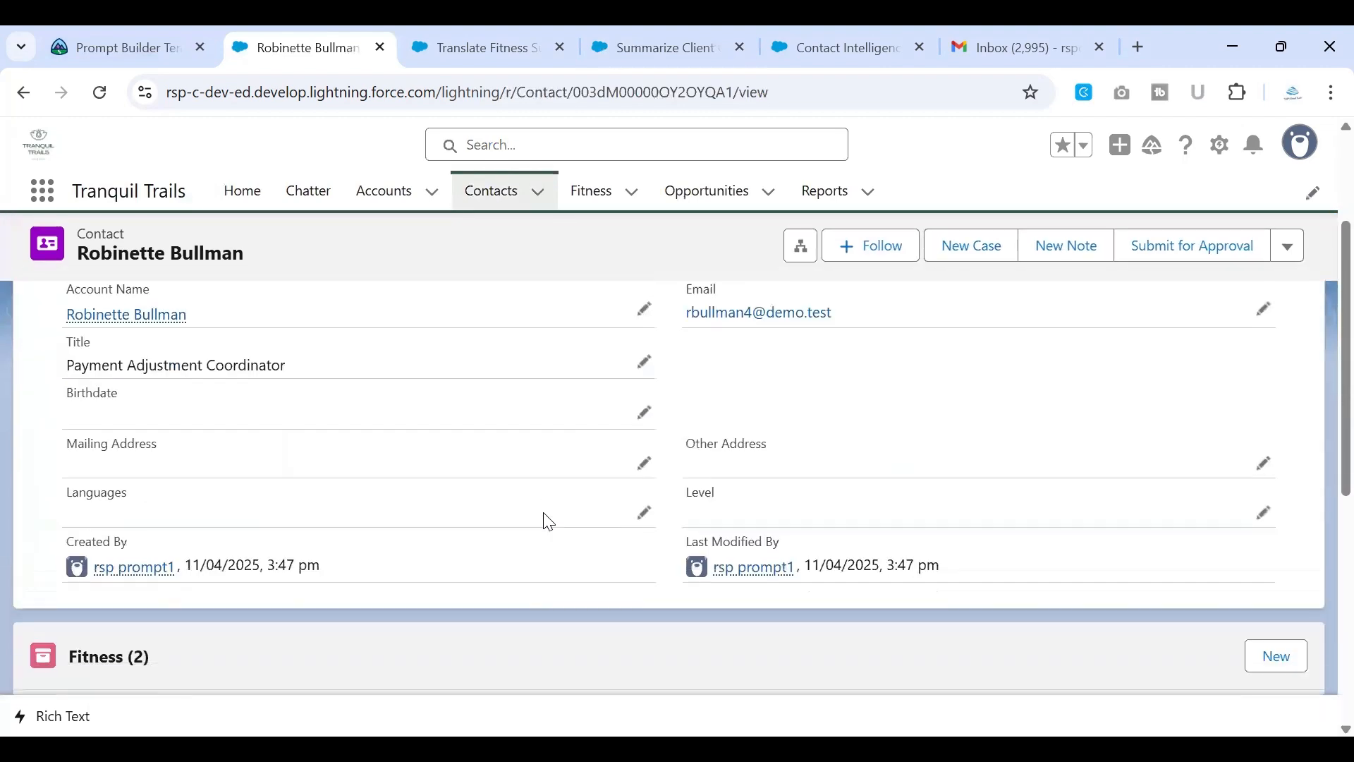
scroll("down", 3)
type("input")
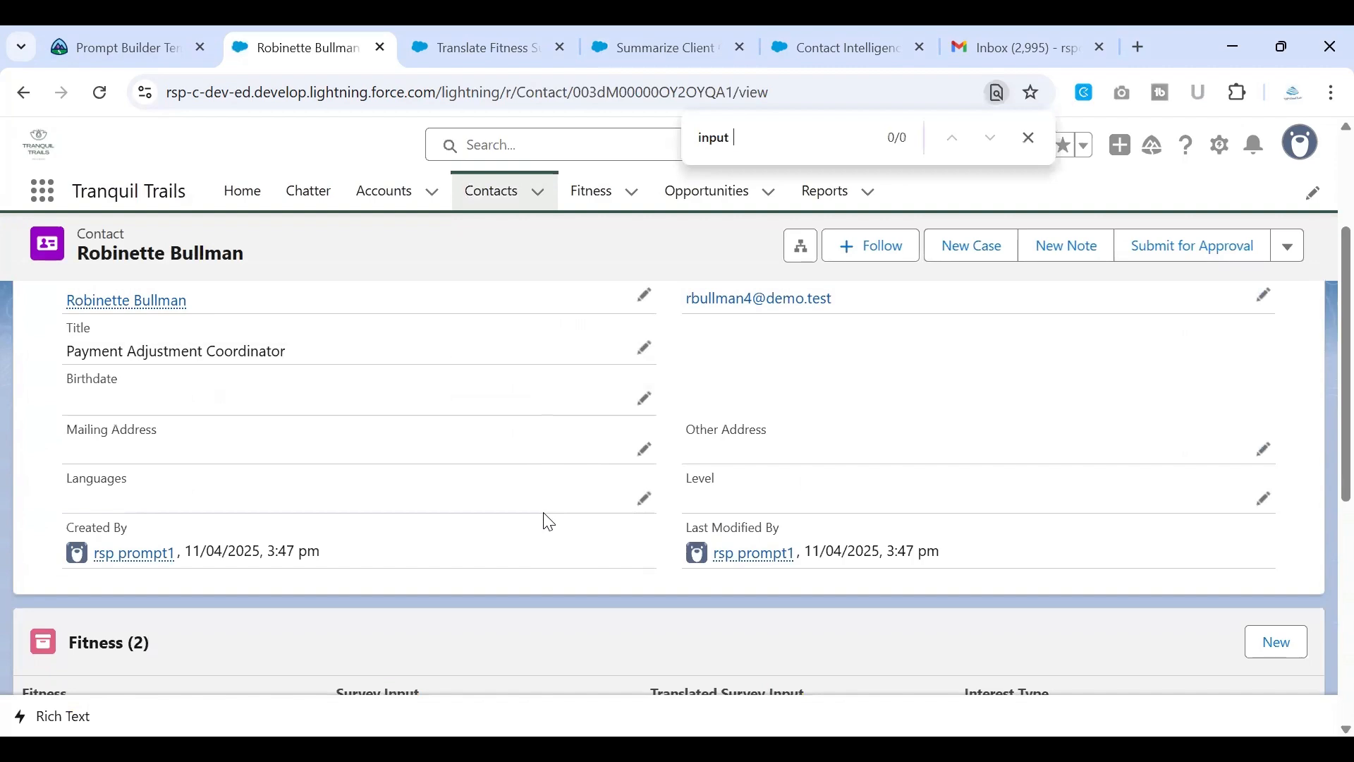
left_click(120, 46)
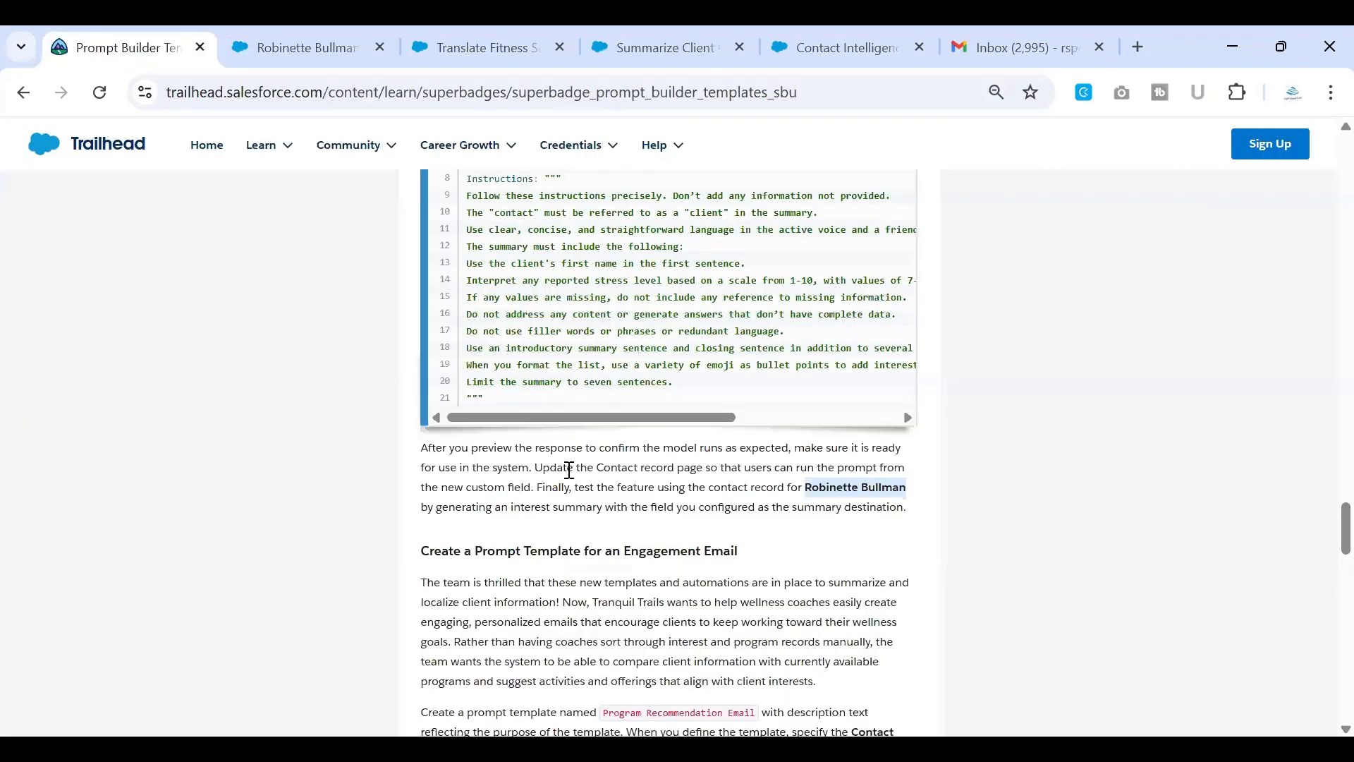
Step: Recheck the Trailhead instructions and go back to Robinette Bullman's contact record
scroll("down", 3)
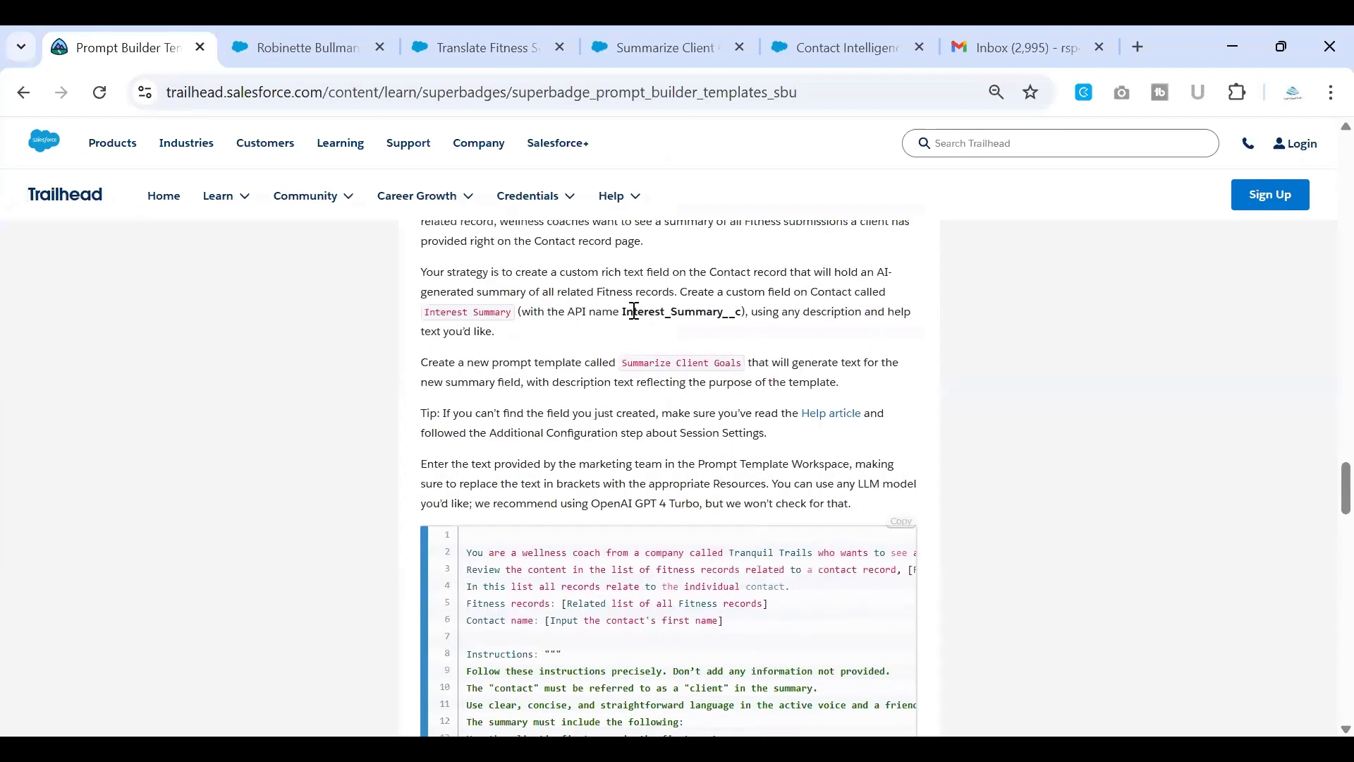
left_click(304, 47)
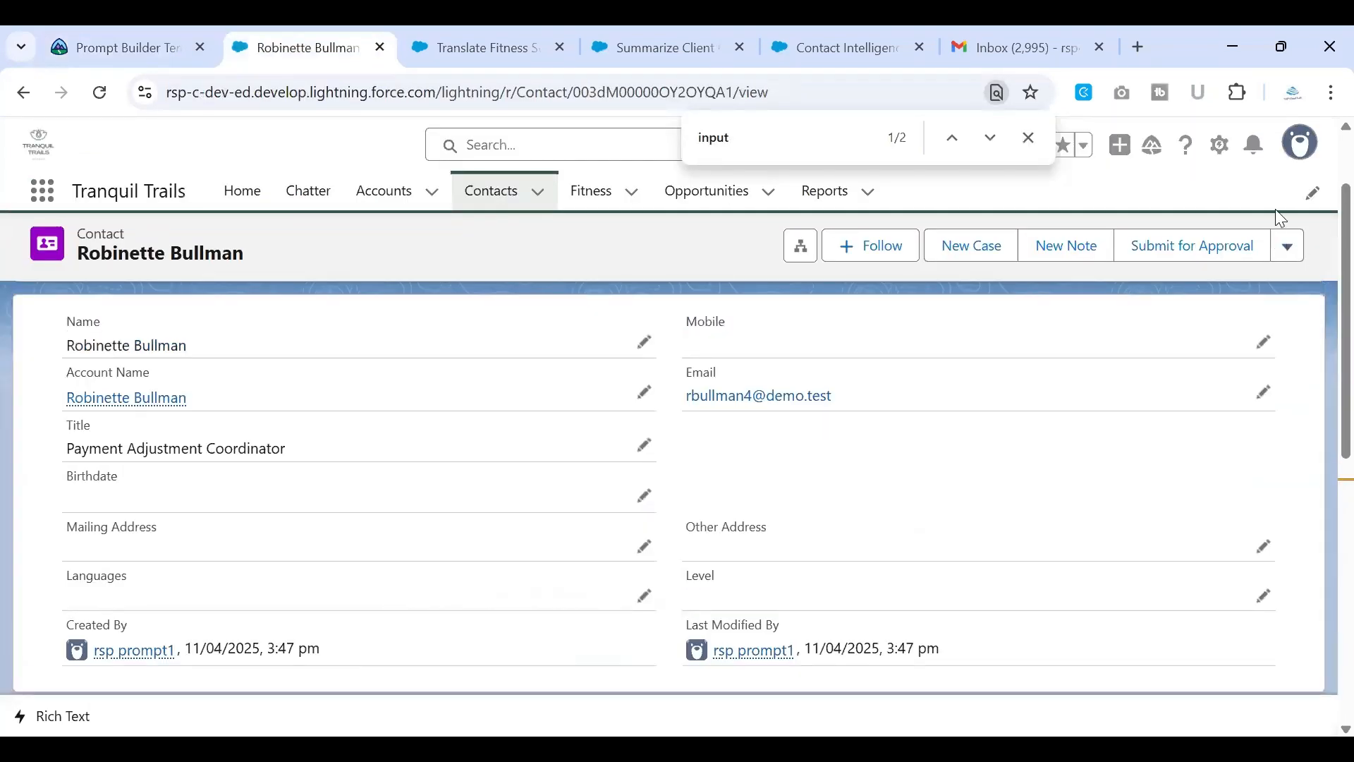
Step: Edit the Contact Record Page and look up Interest Summary in the Contact layout
left_click(1218, 143)
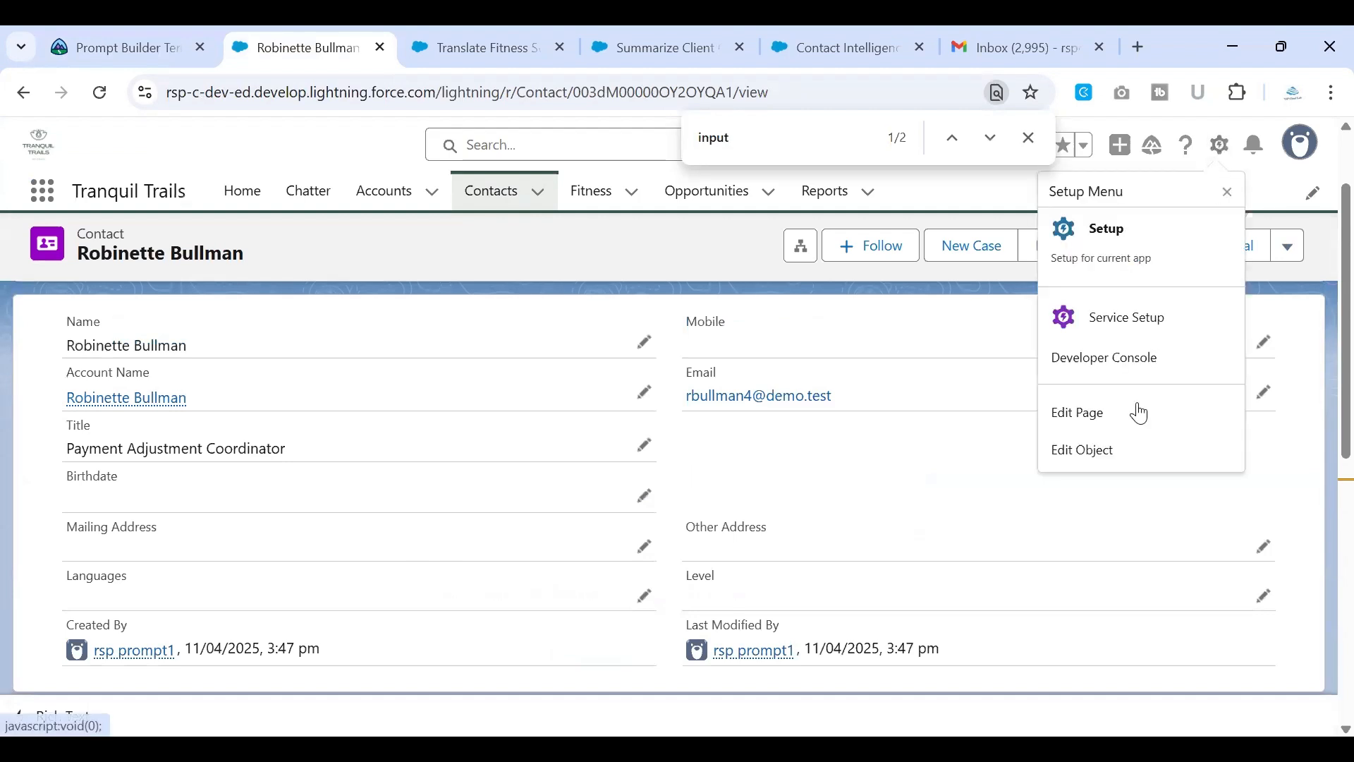
left_click(1077, 412)
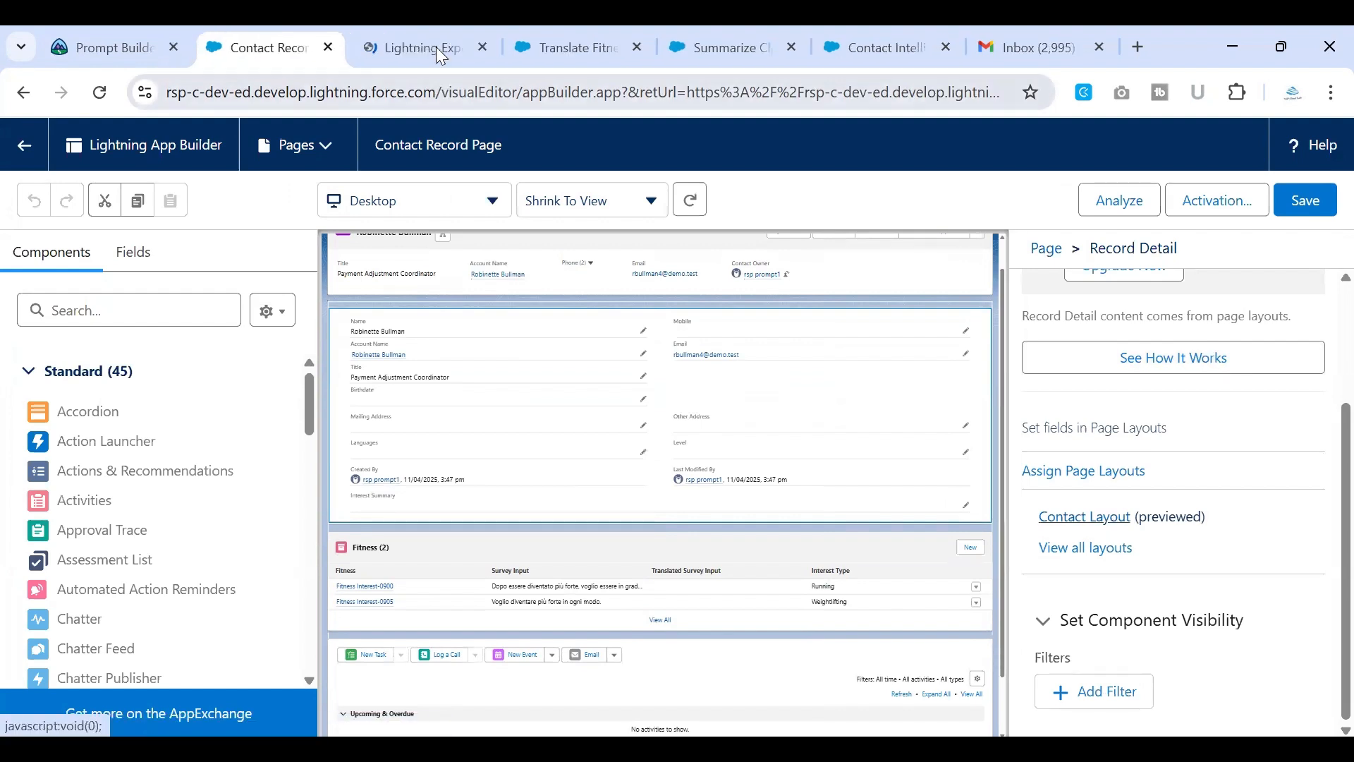
left_click(419, 47)
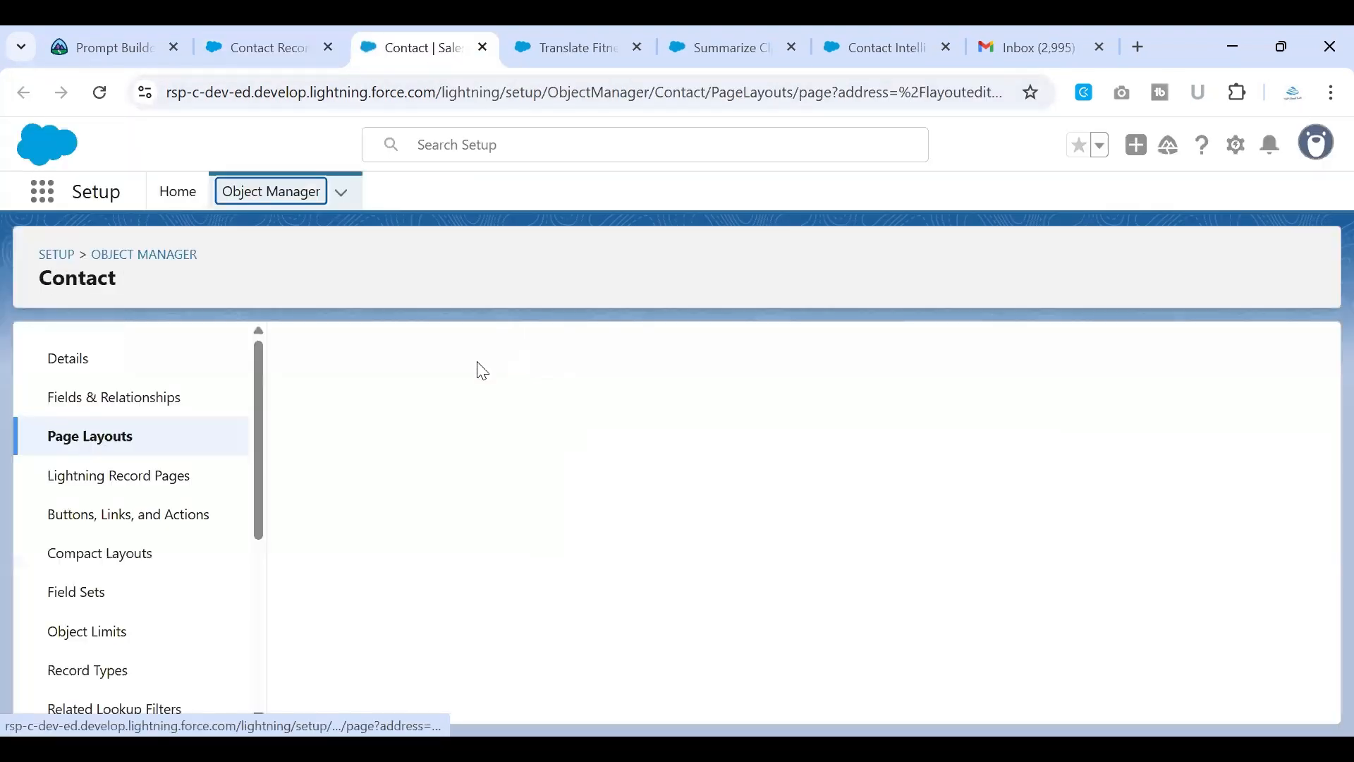
mouse_move(481, 461)
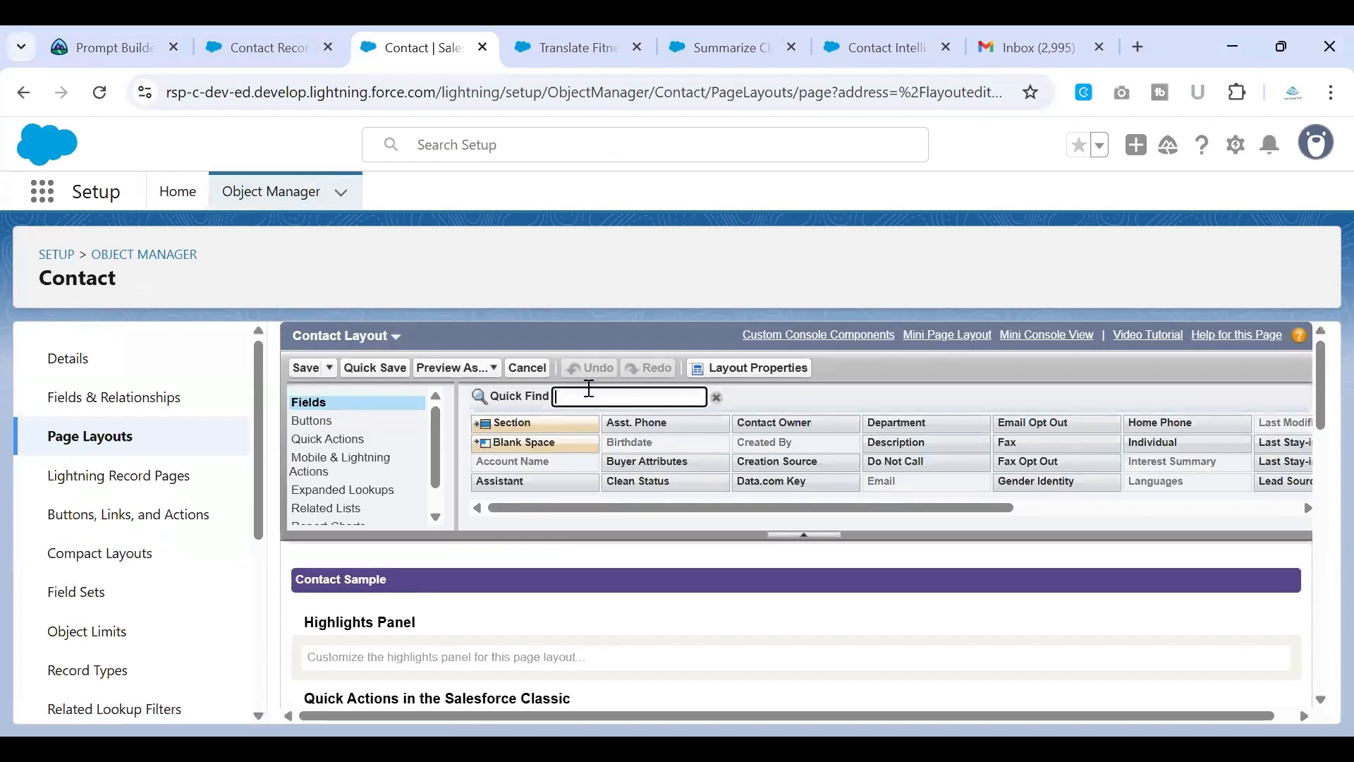
type("in")
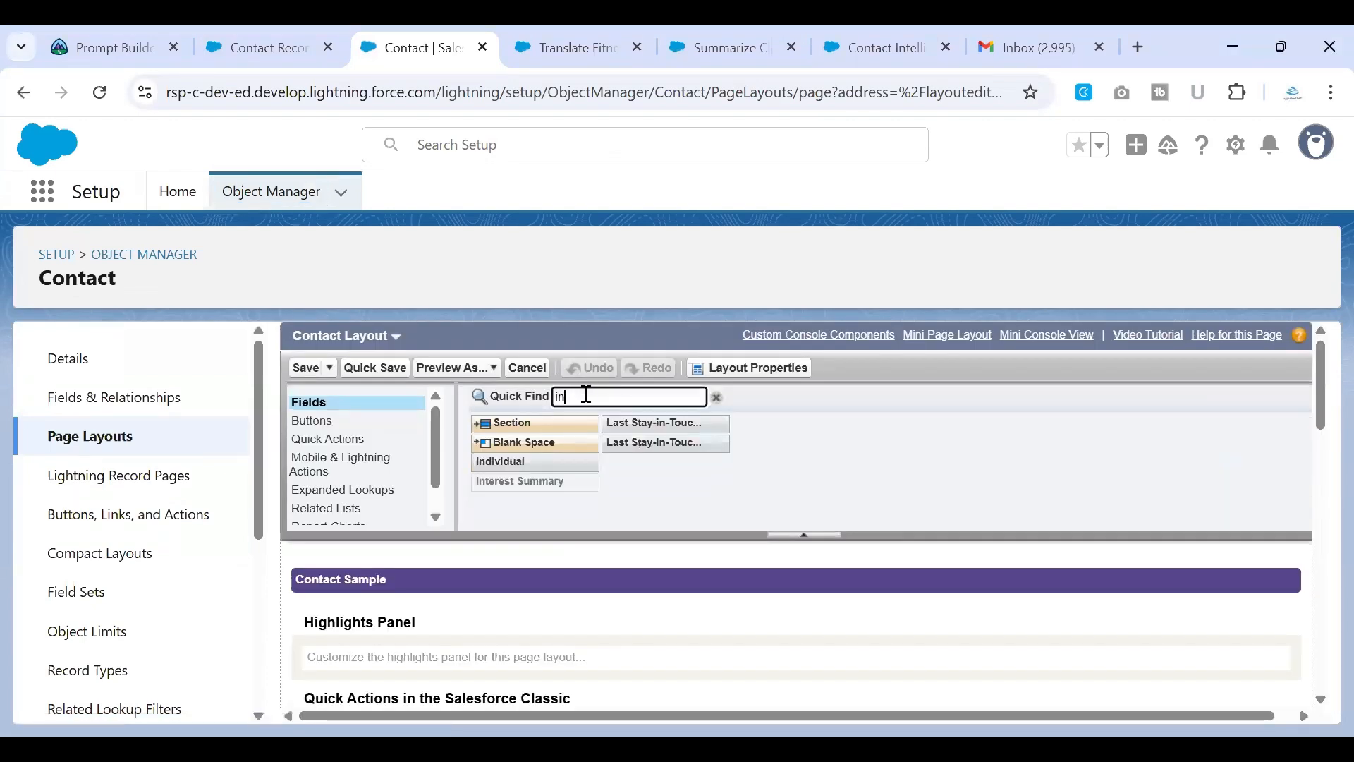
scroll("down", 3)
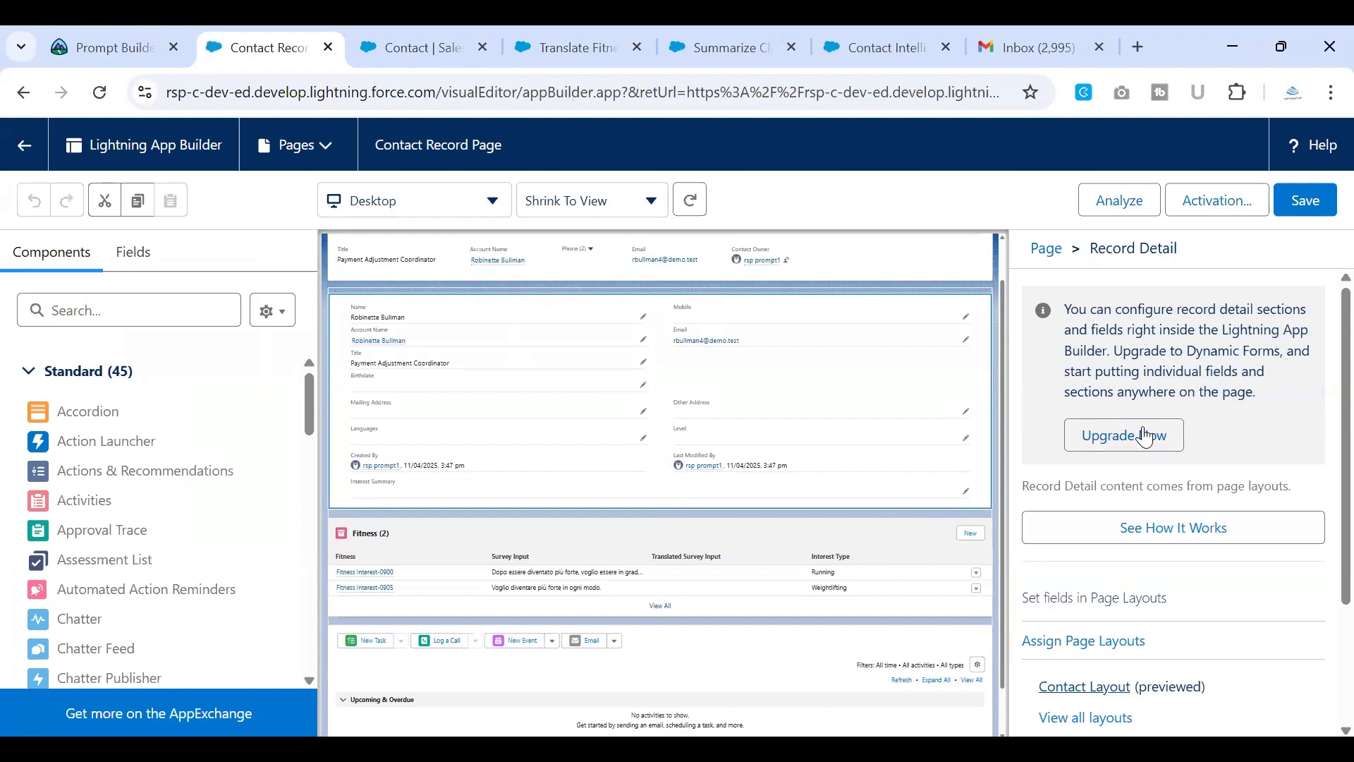
Step: Upgrade the record details to Dynamic Forms using Contact Layout as the source
left_click(1123, 435)
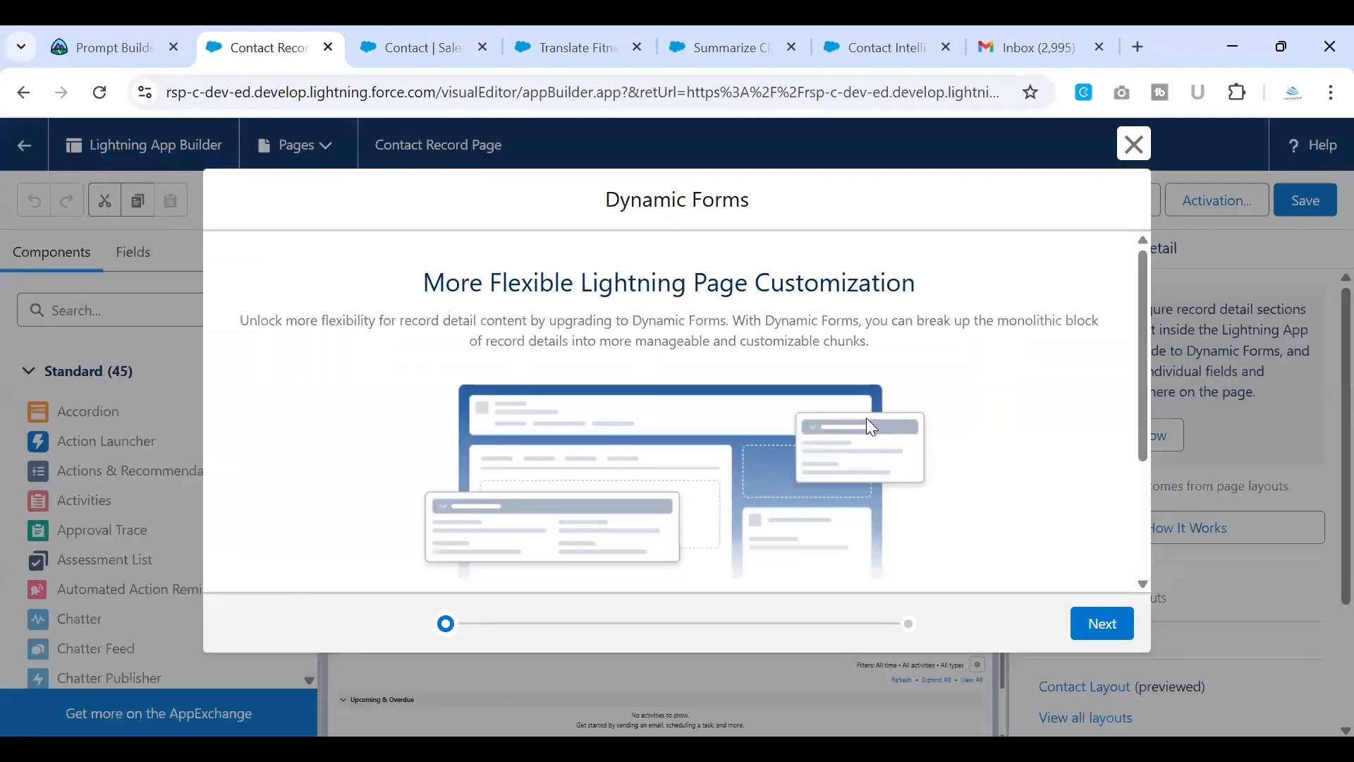
left_click(1101, 623)
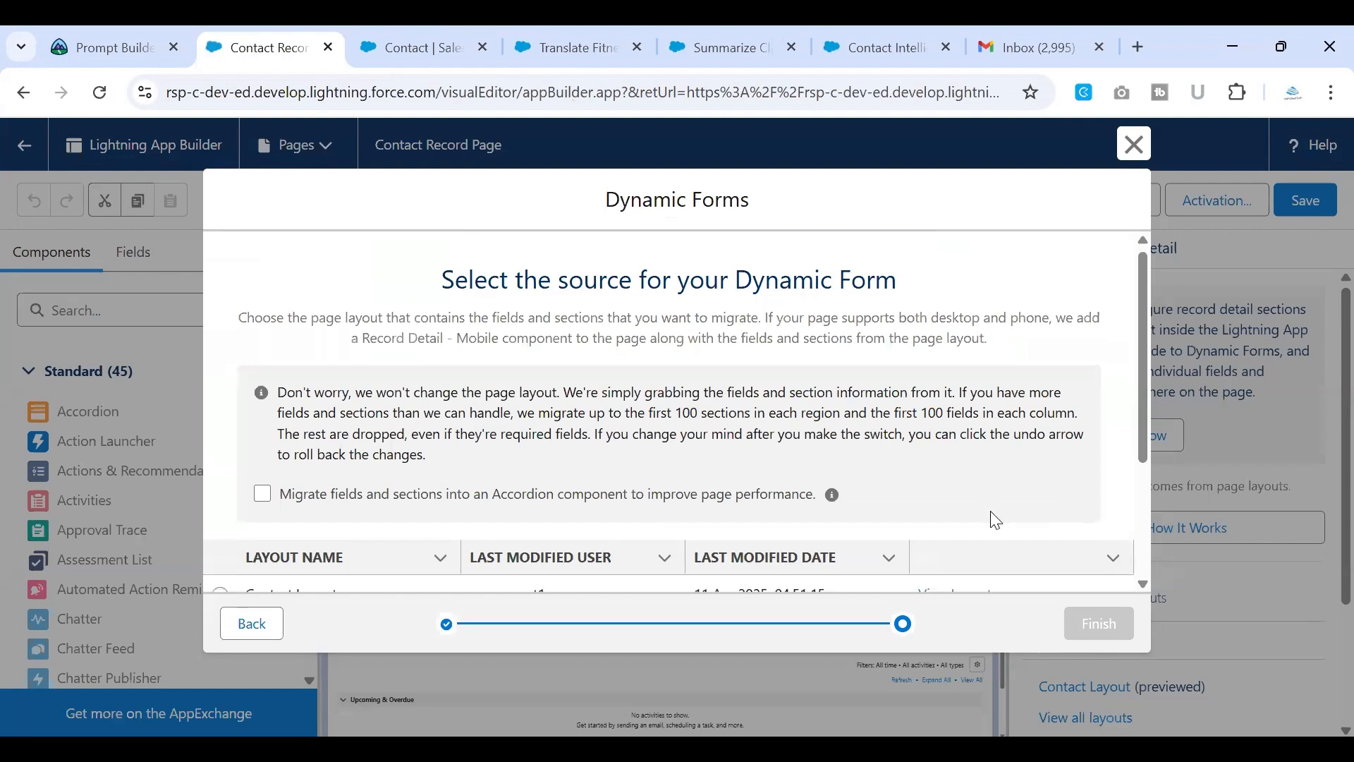
left_click(220, 407)
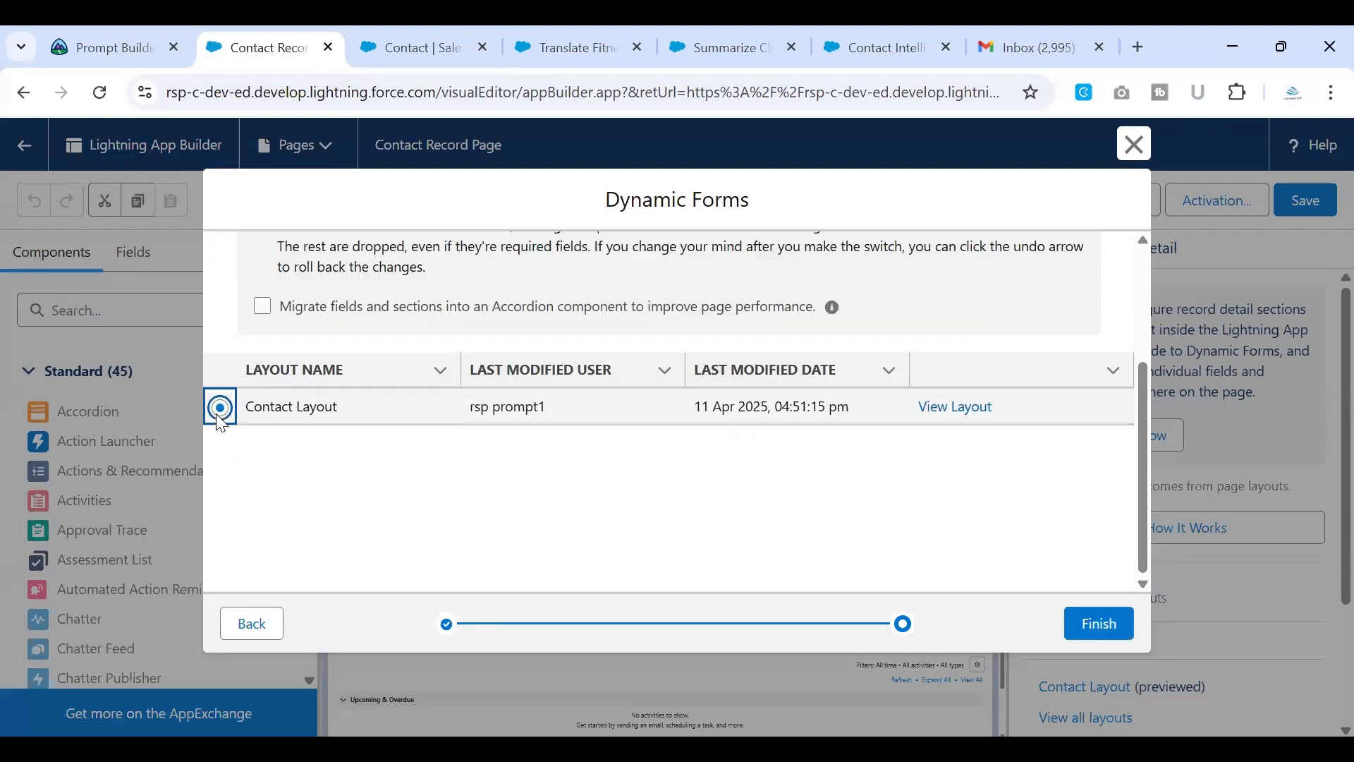
mouse_move(1099, 623)
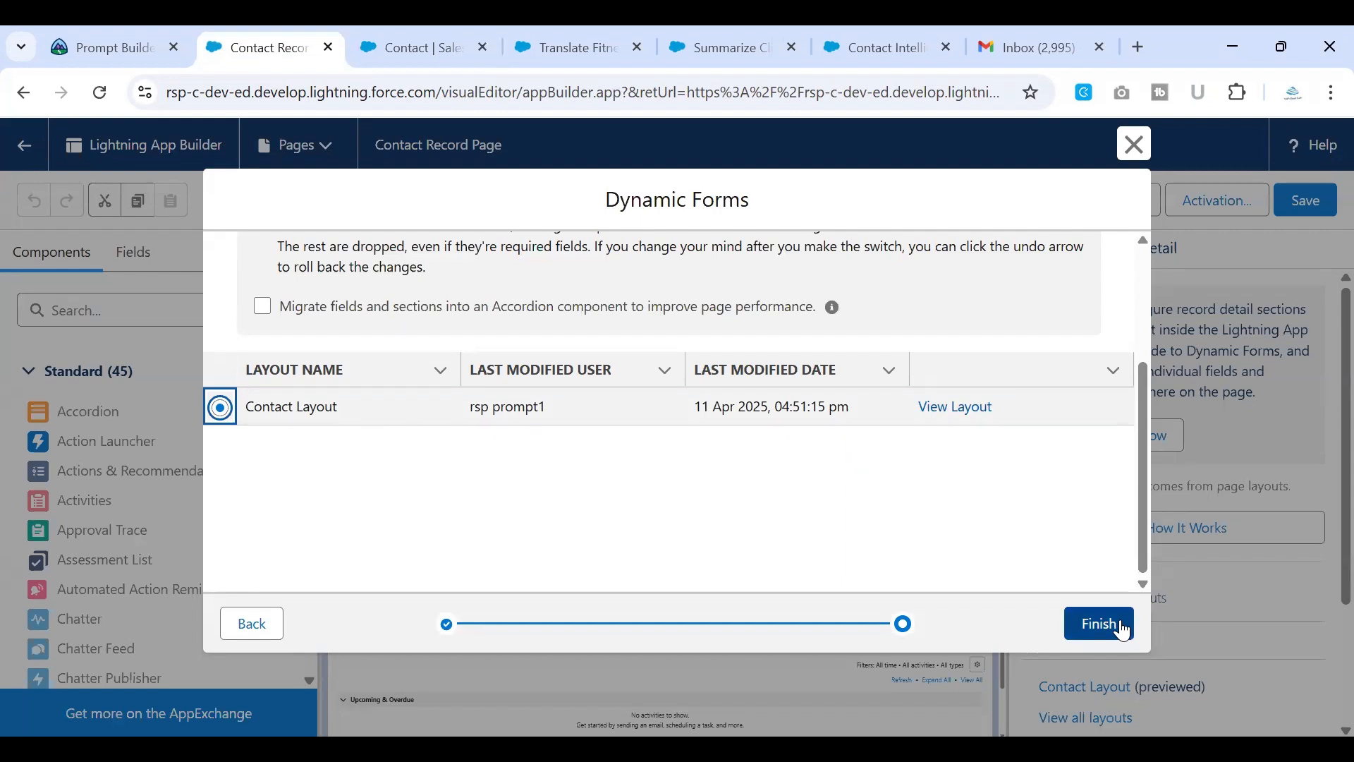
left_click(1099, 623)
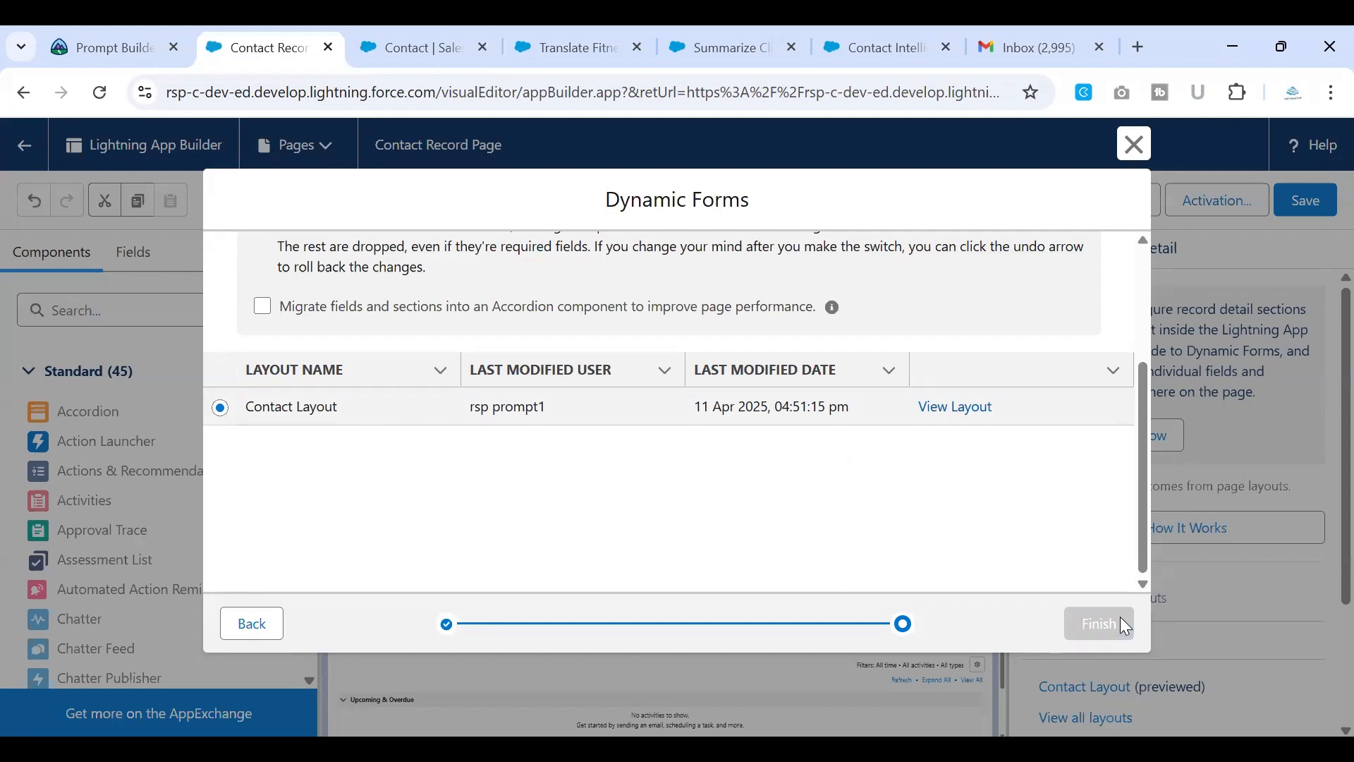
left_click(1099, 623)
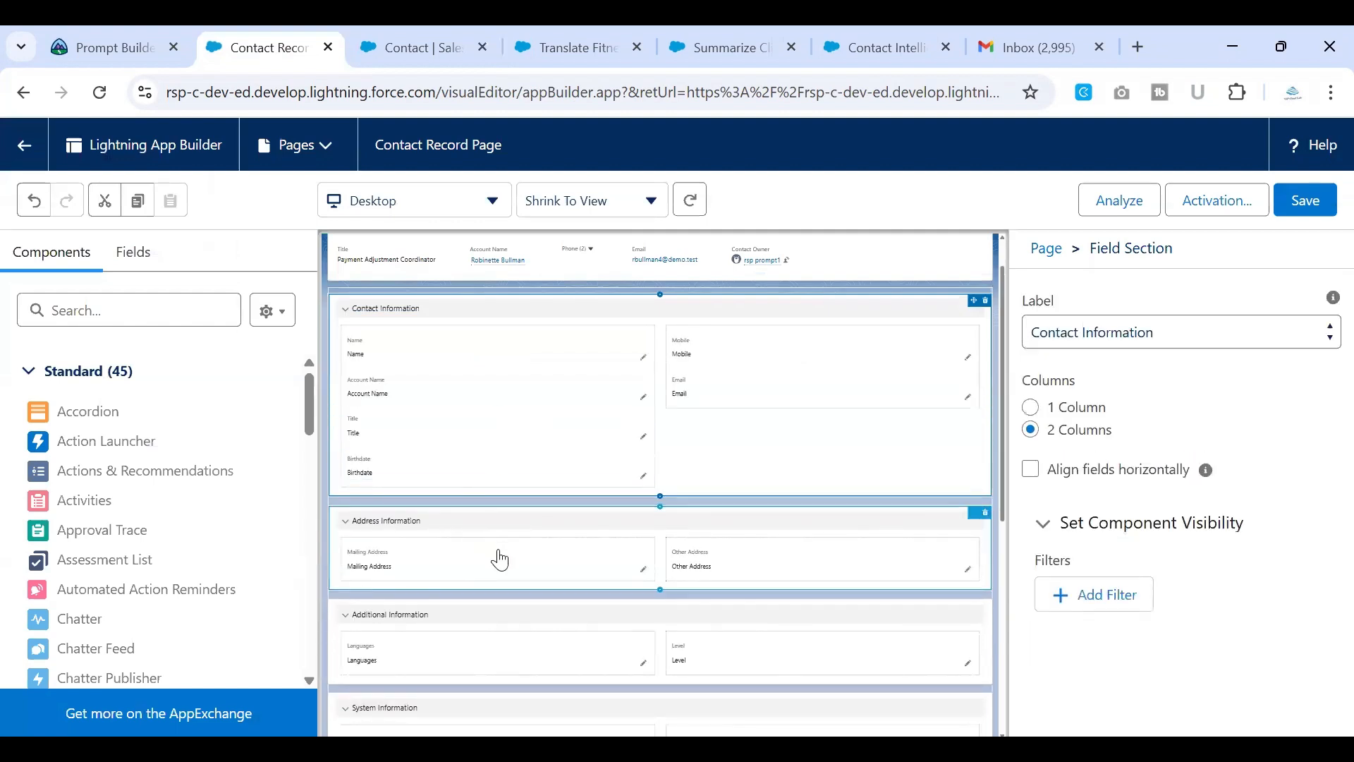
Step: Assign the Summarize Client Goals template to Interest Summary and save the page
scroll("down", 3)
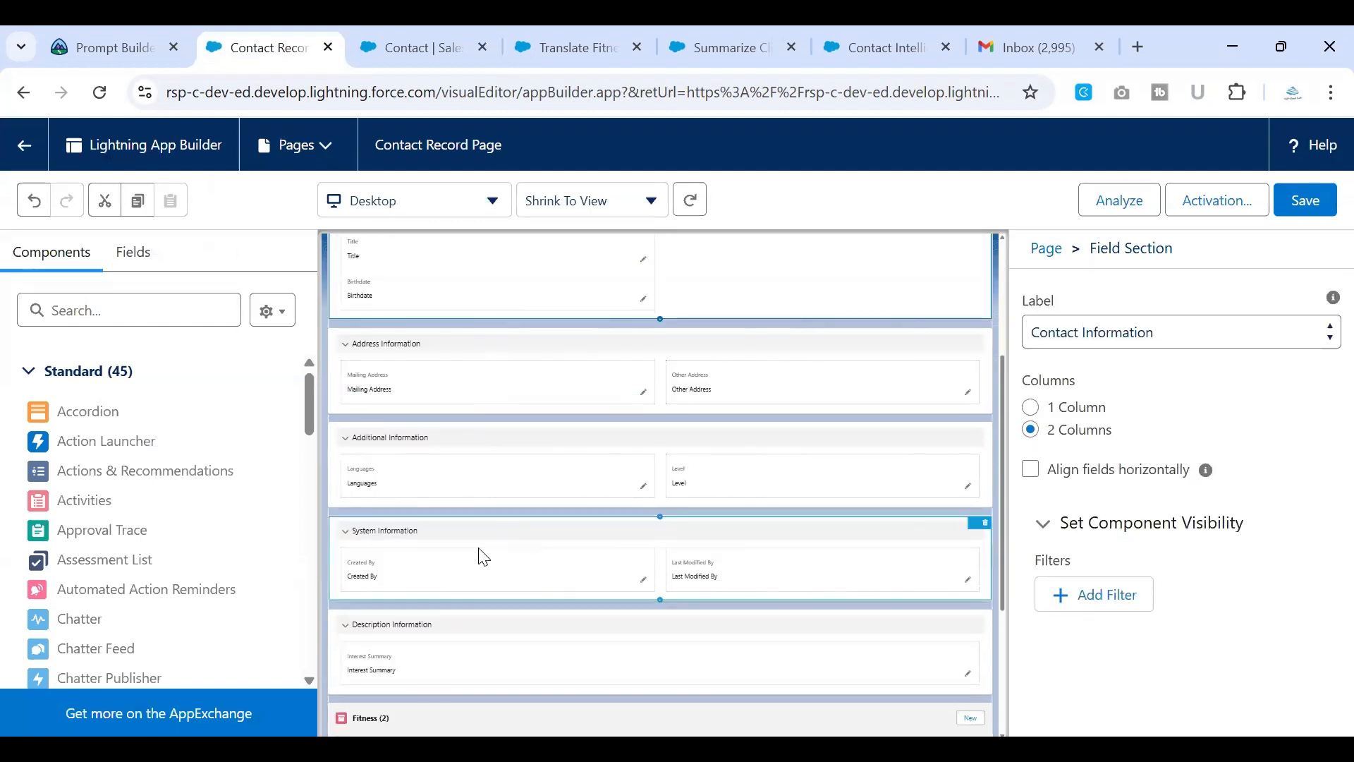
scroll("down", 3)
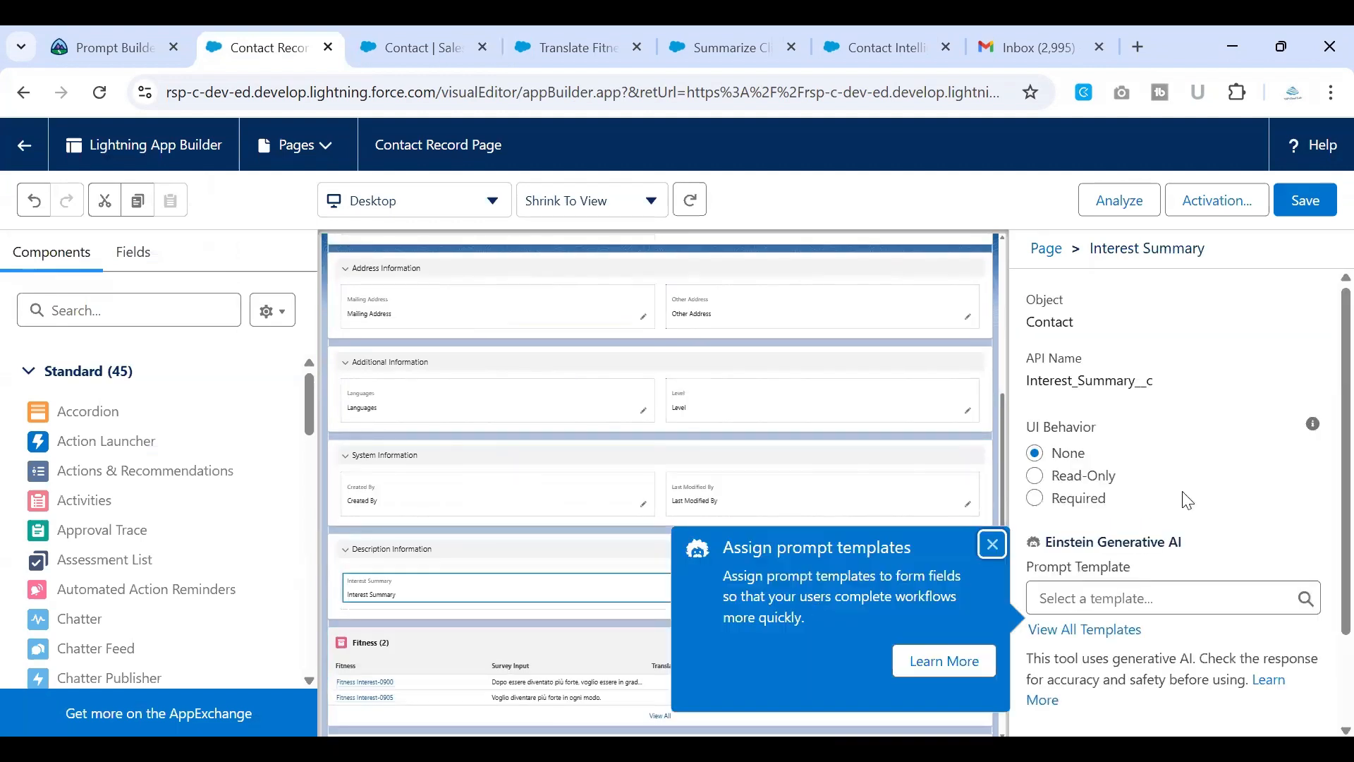
scroll("down", 3)
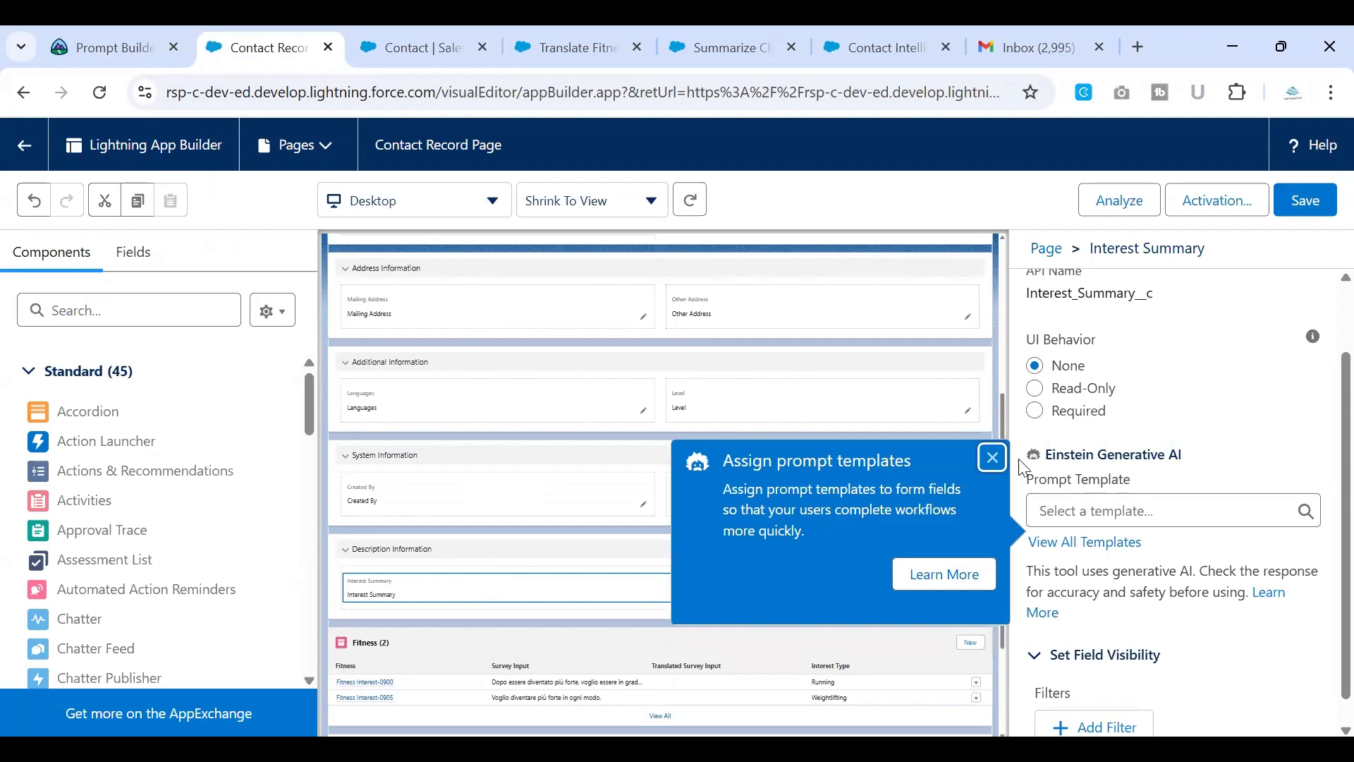
left_click(1157, 511)
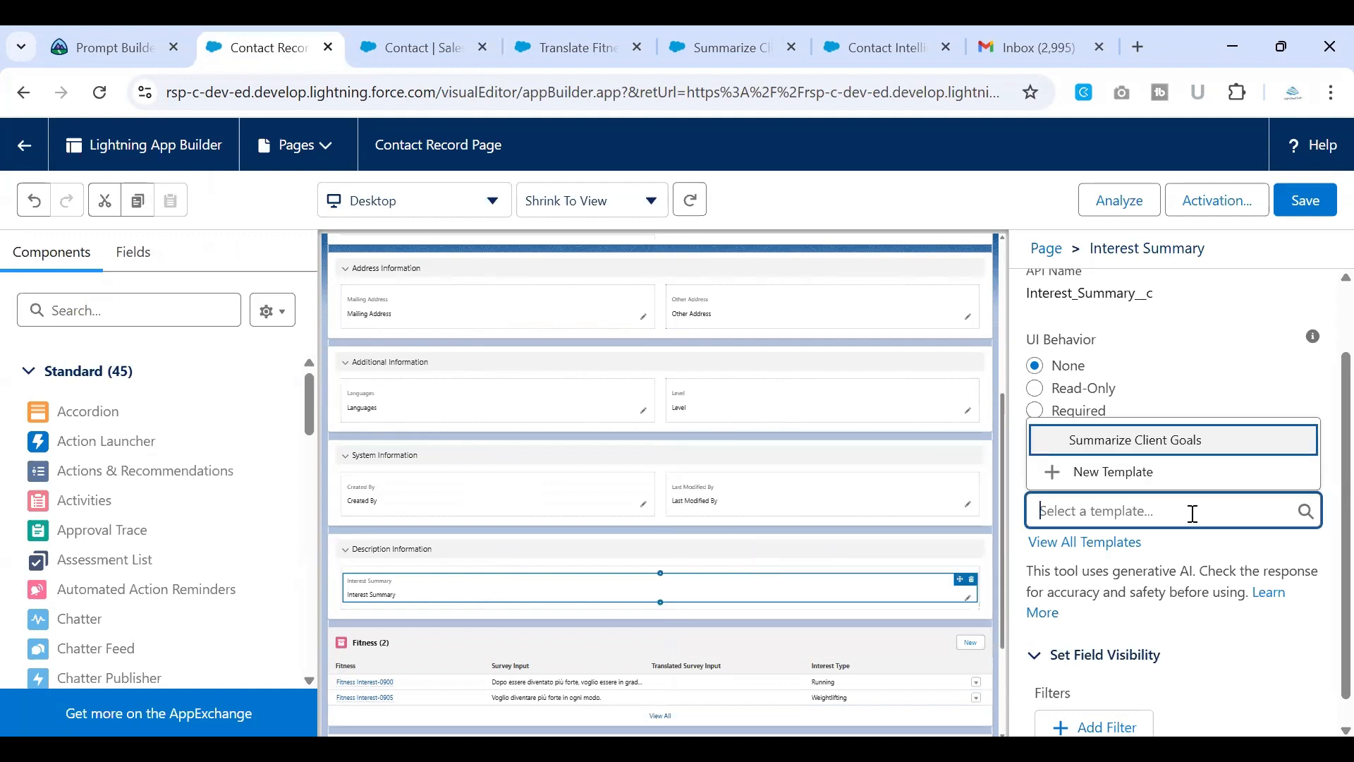
left_click(1139, 439)
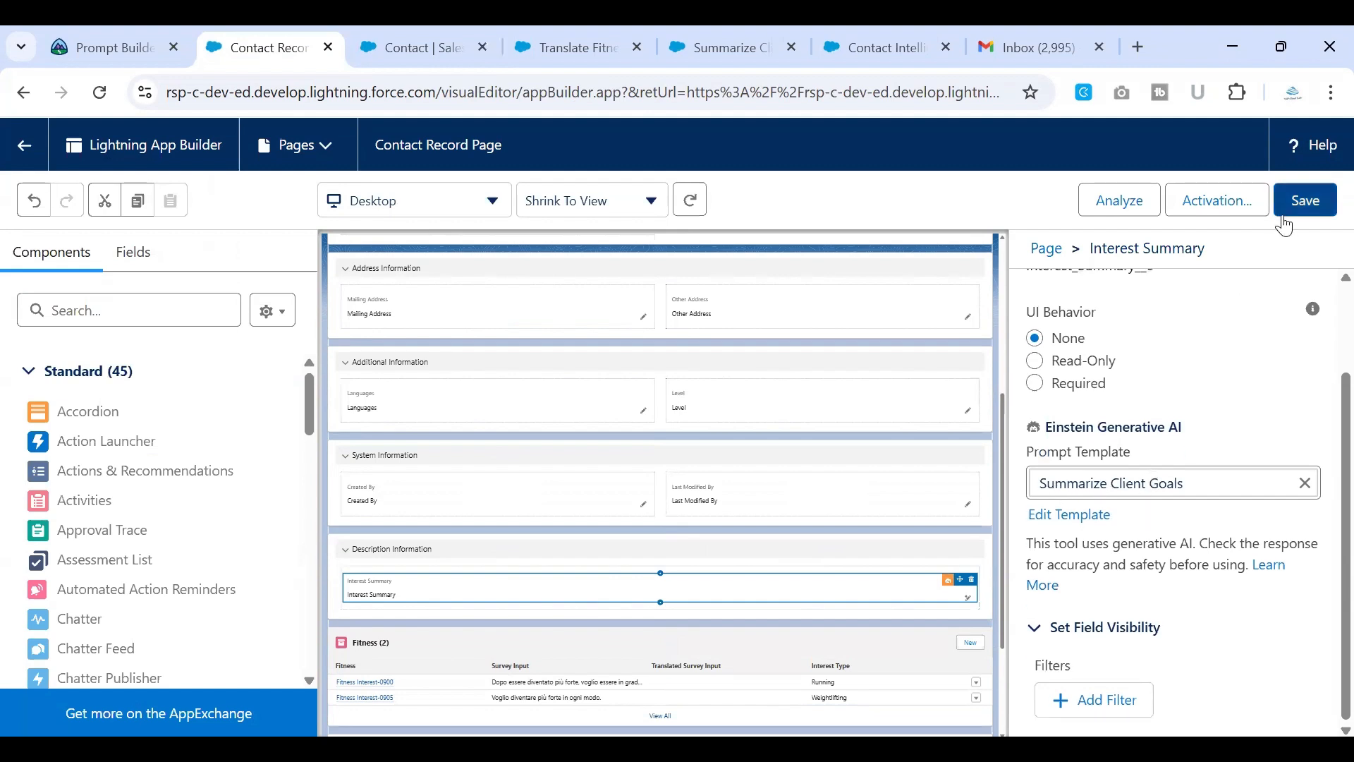
left_click(1304, 199)
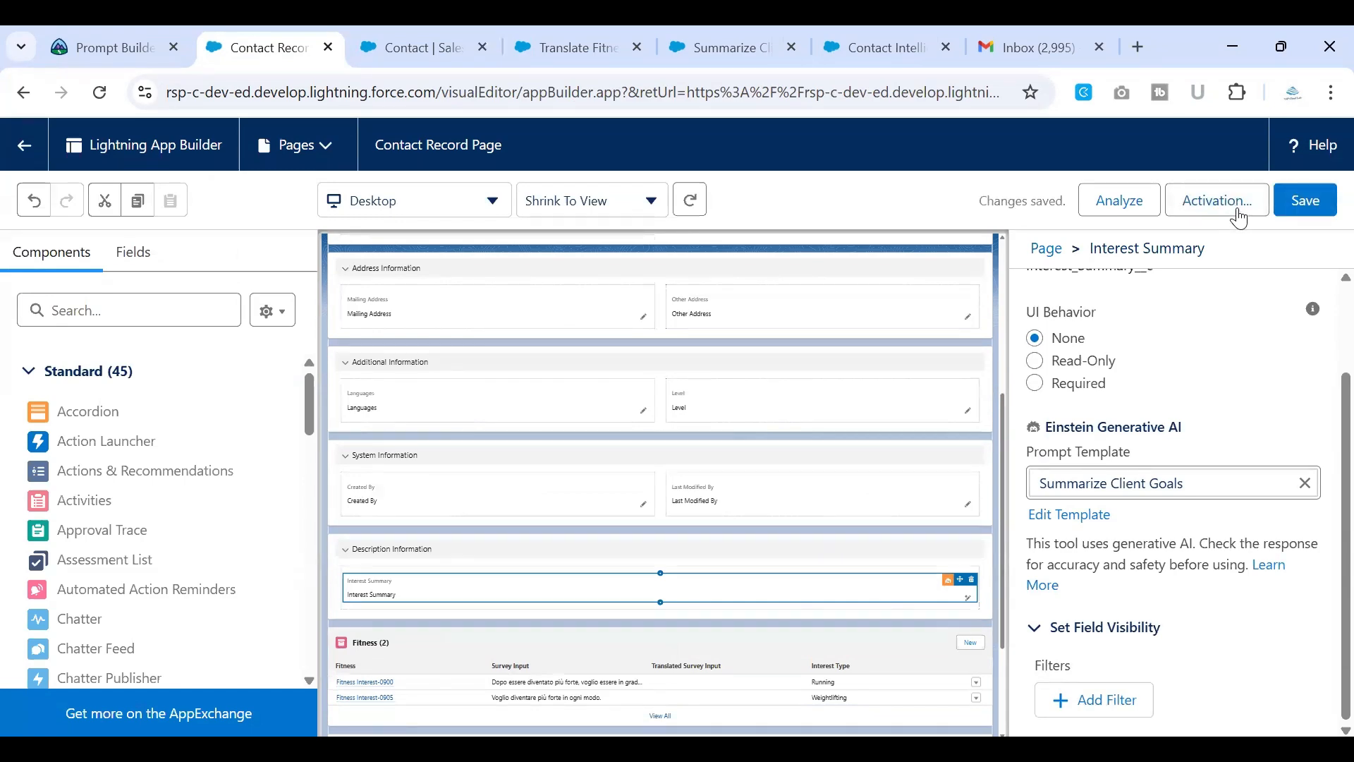
left_click(1216, 200)
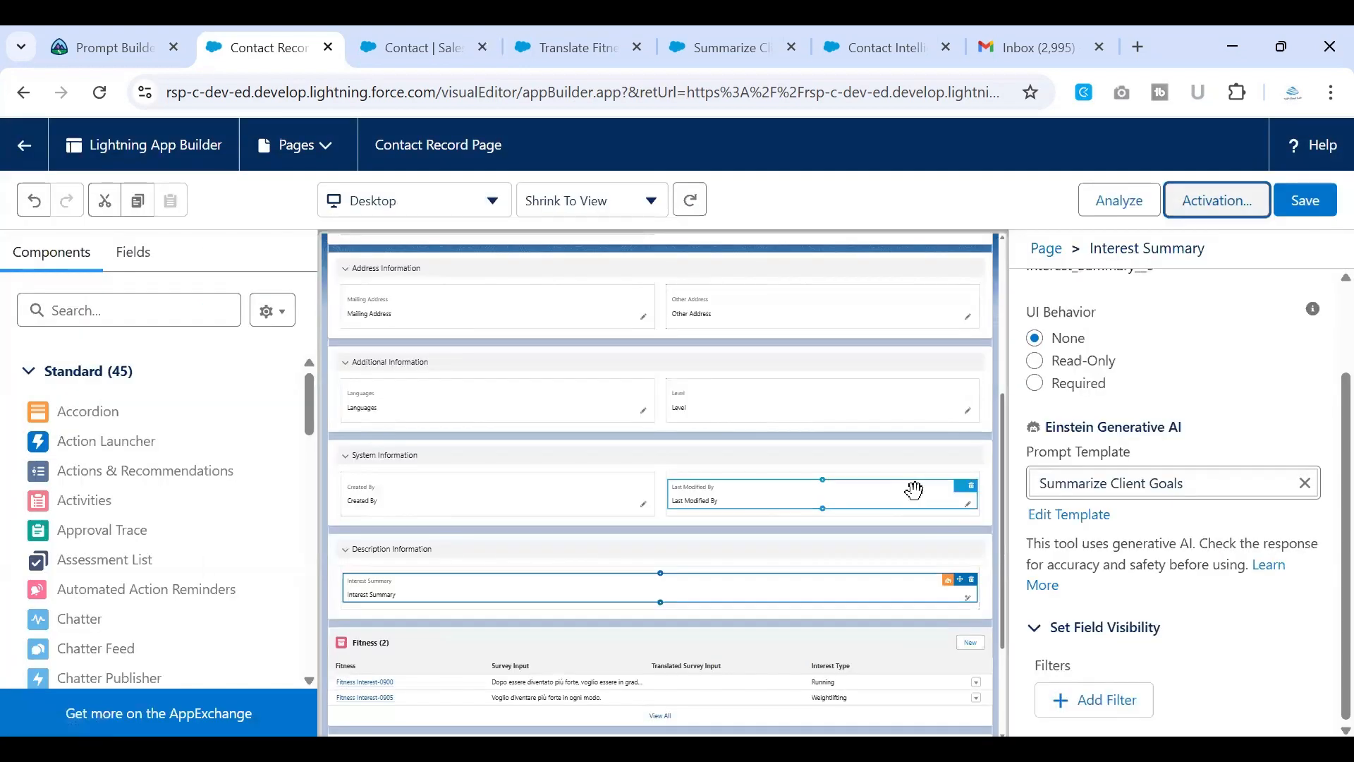
left_click(412, 46)
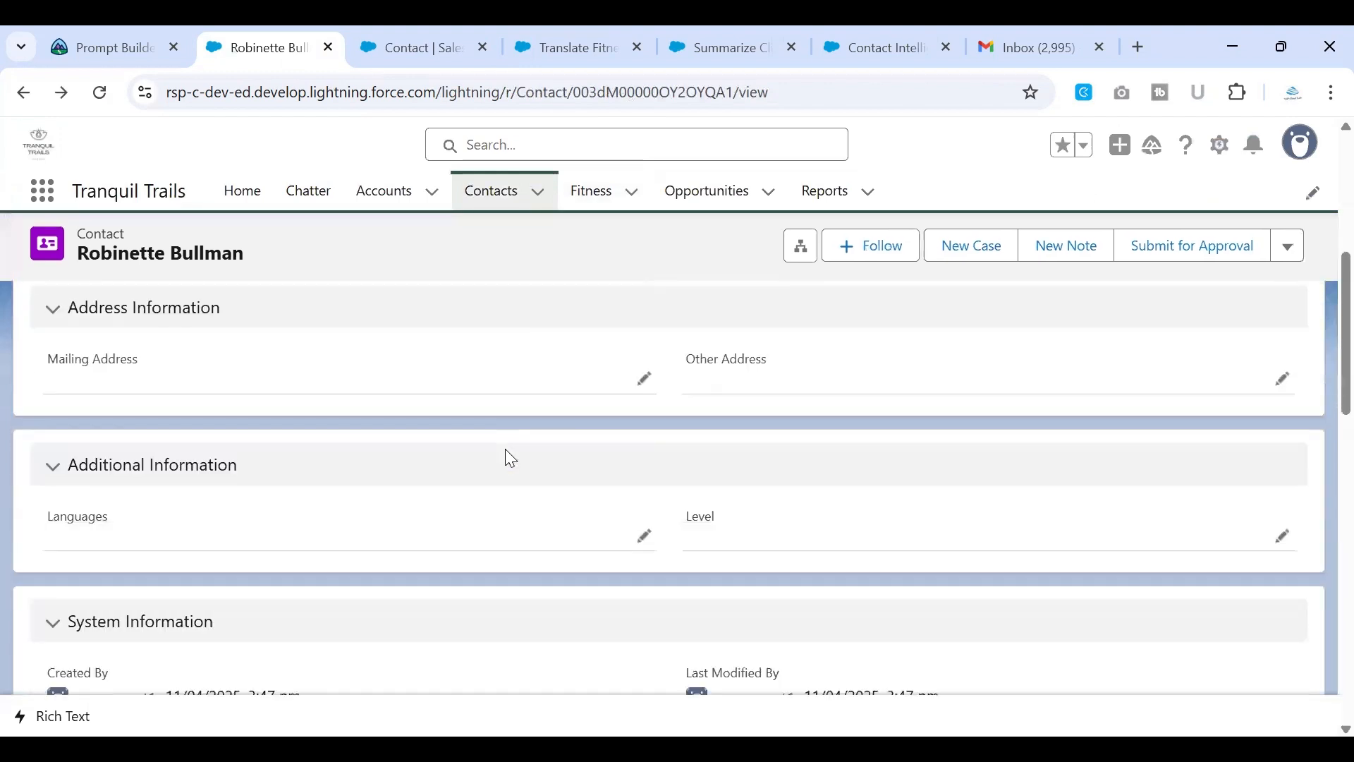
Step: Scroll to Description Information and start editing Robinette's Interest Summary field
scroll("down", 3)
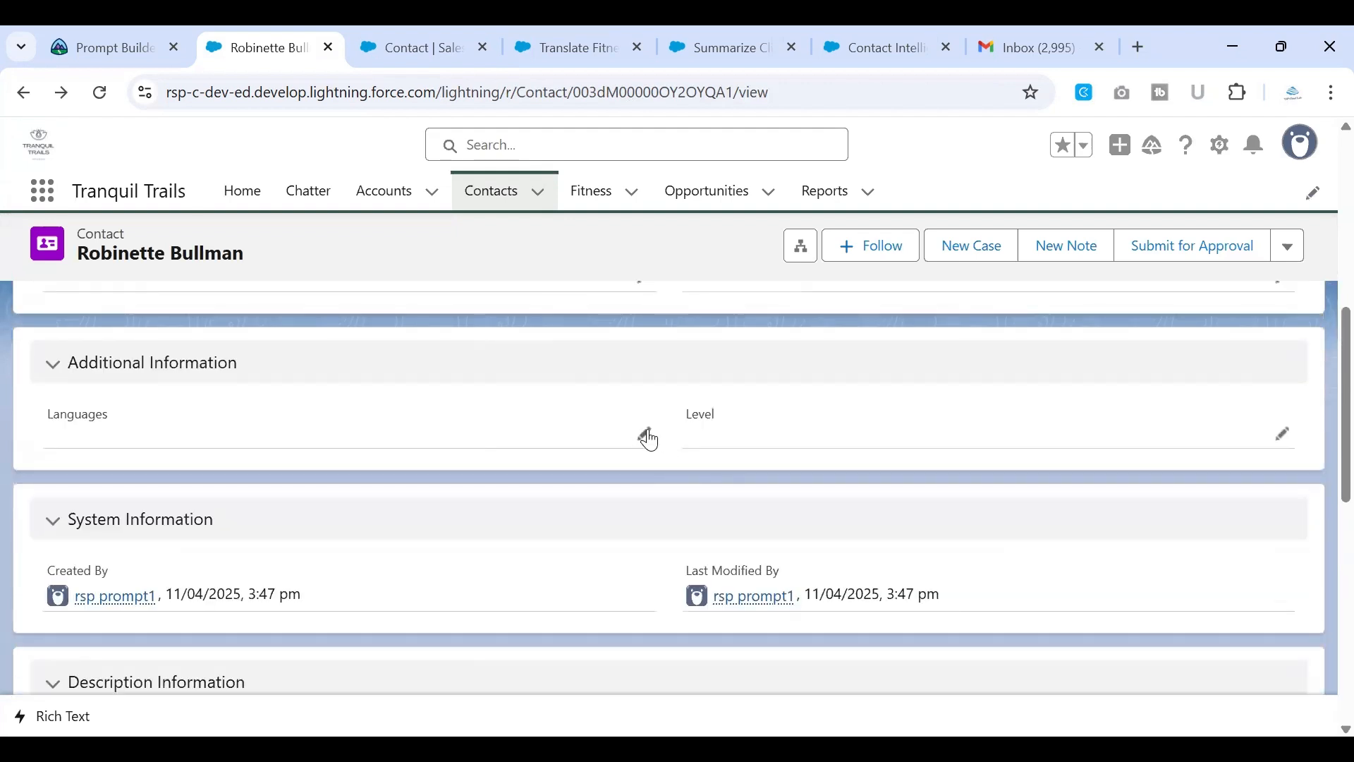
scroll("down", 3)
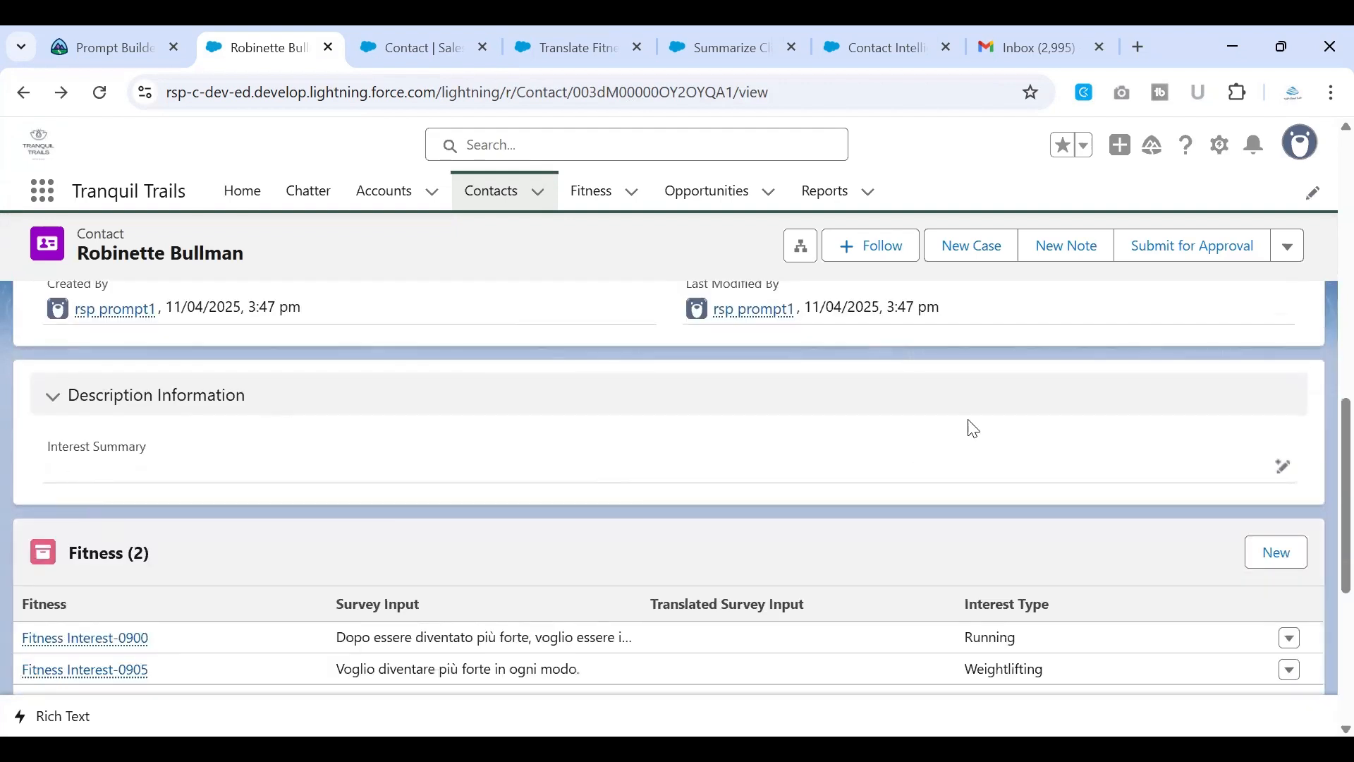
mouse_move(1283, 466)
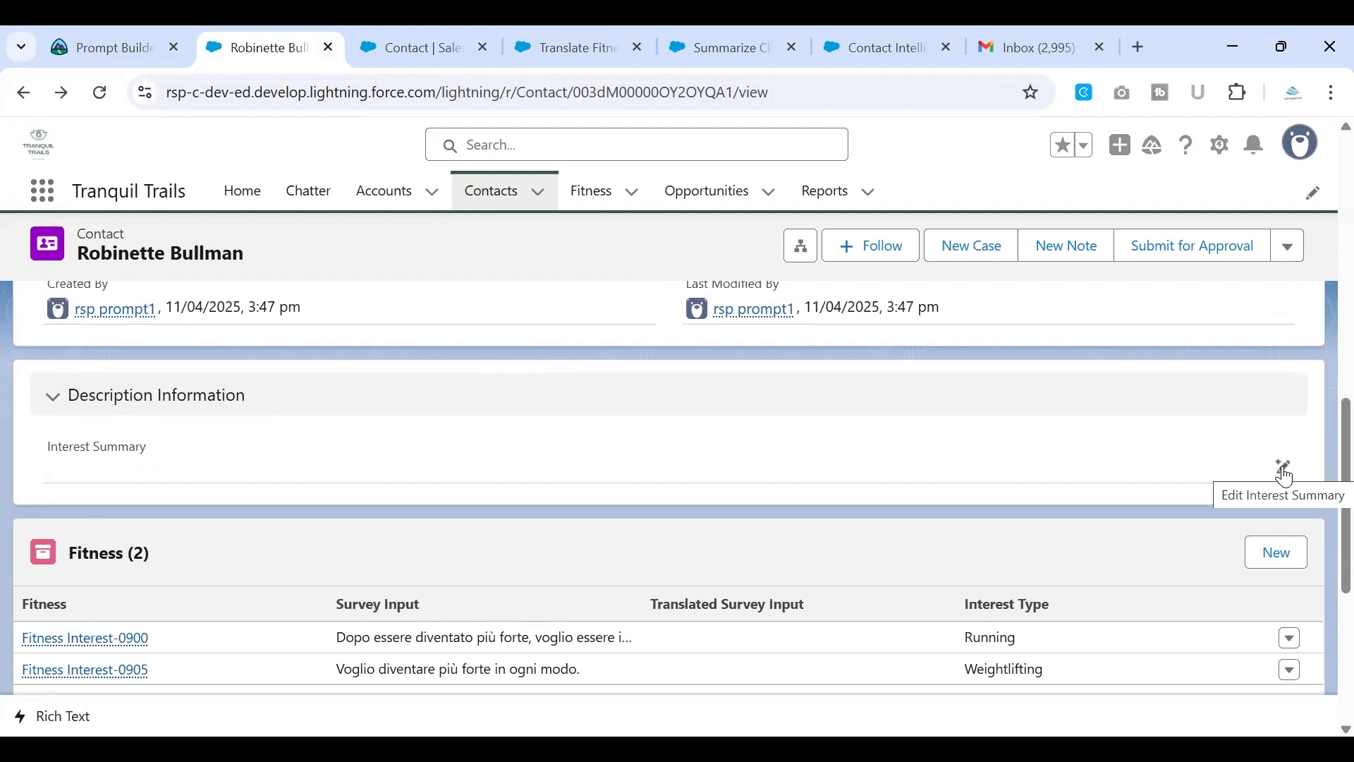
left_click(1282, 466)
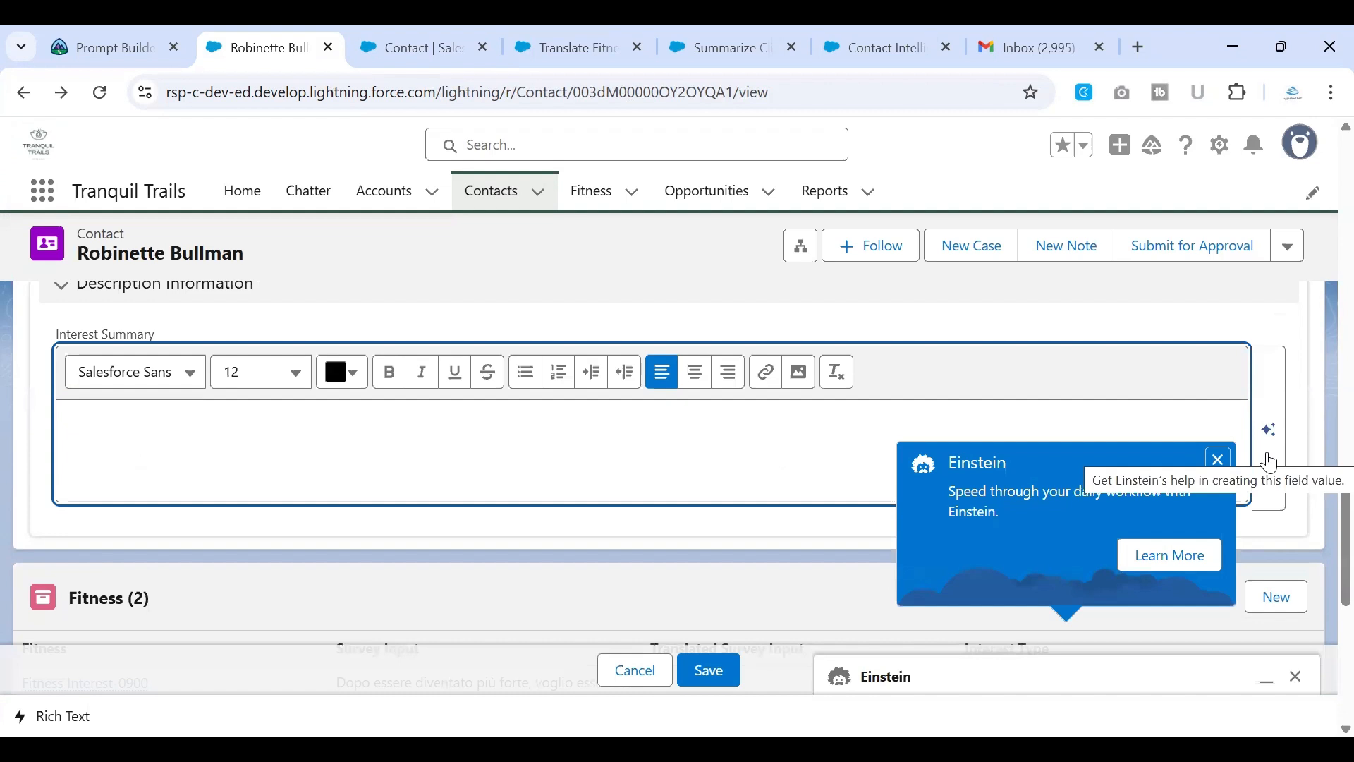
Step: Generate the summary with Einstein, insert it into Interest Summary, and close the panel
left_click(1268, 429)
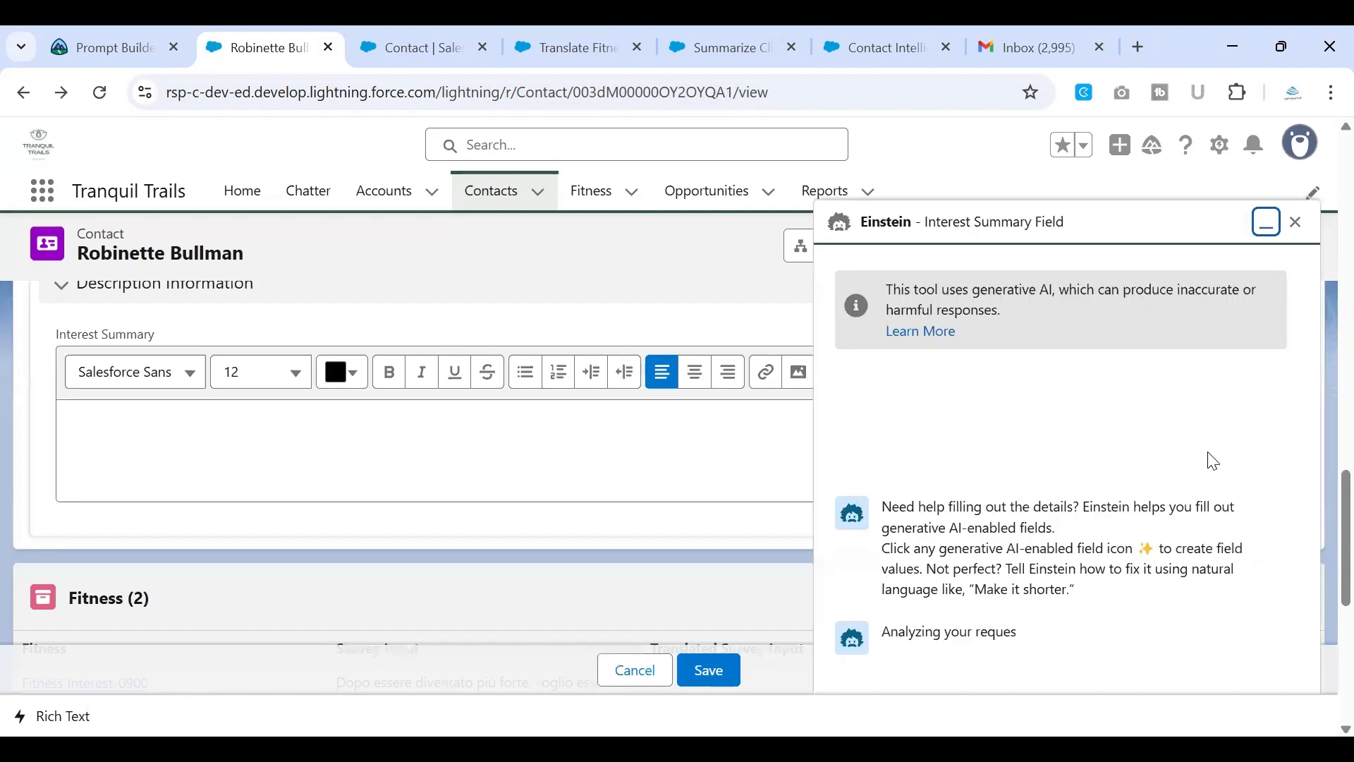
scroll("down", 3)
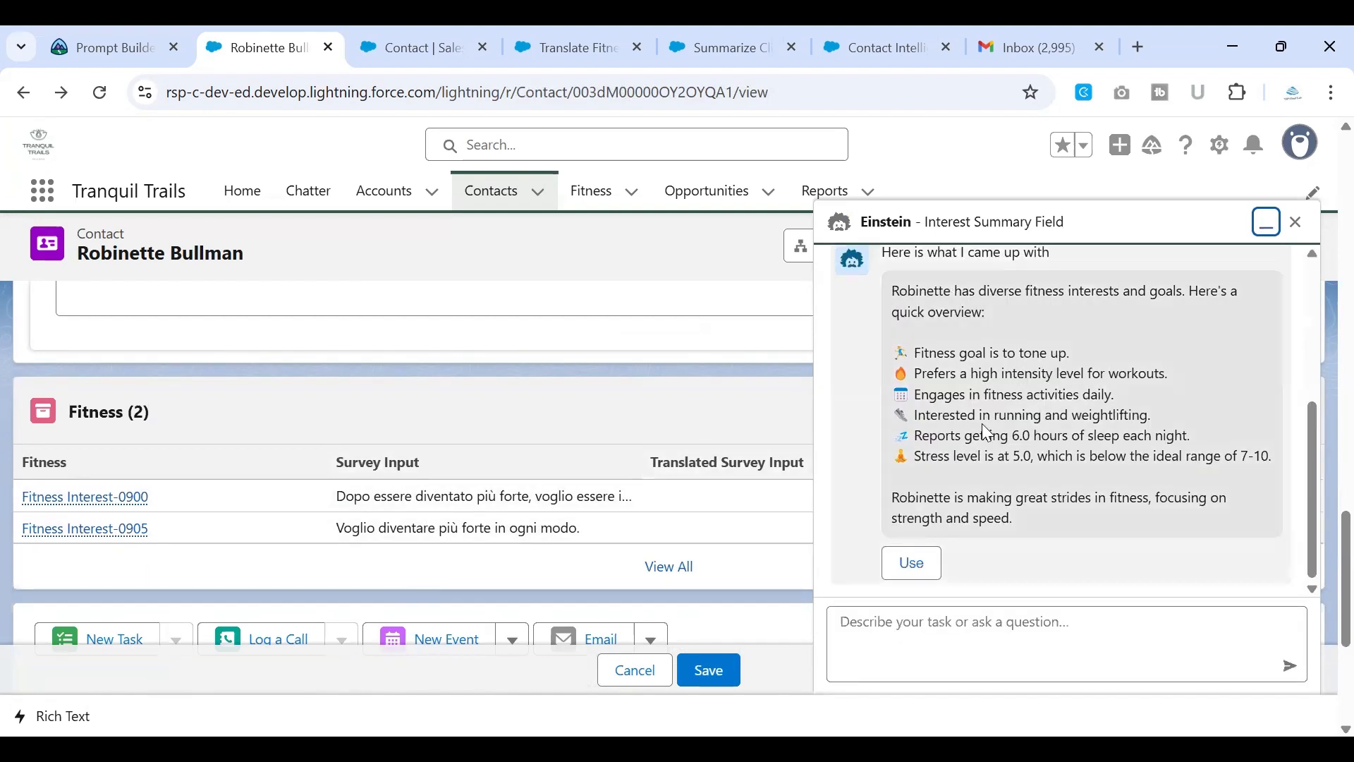
mouse_move(933, 442)
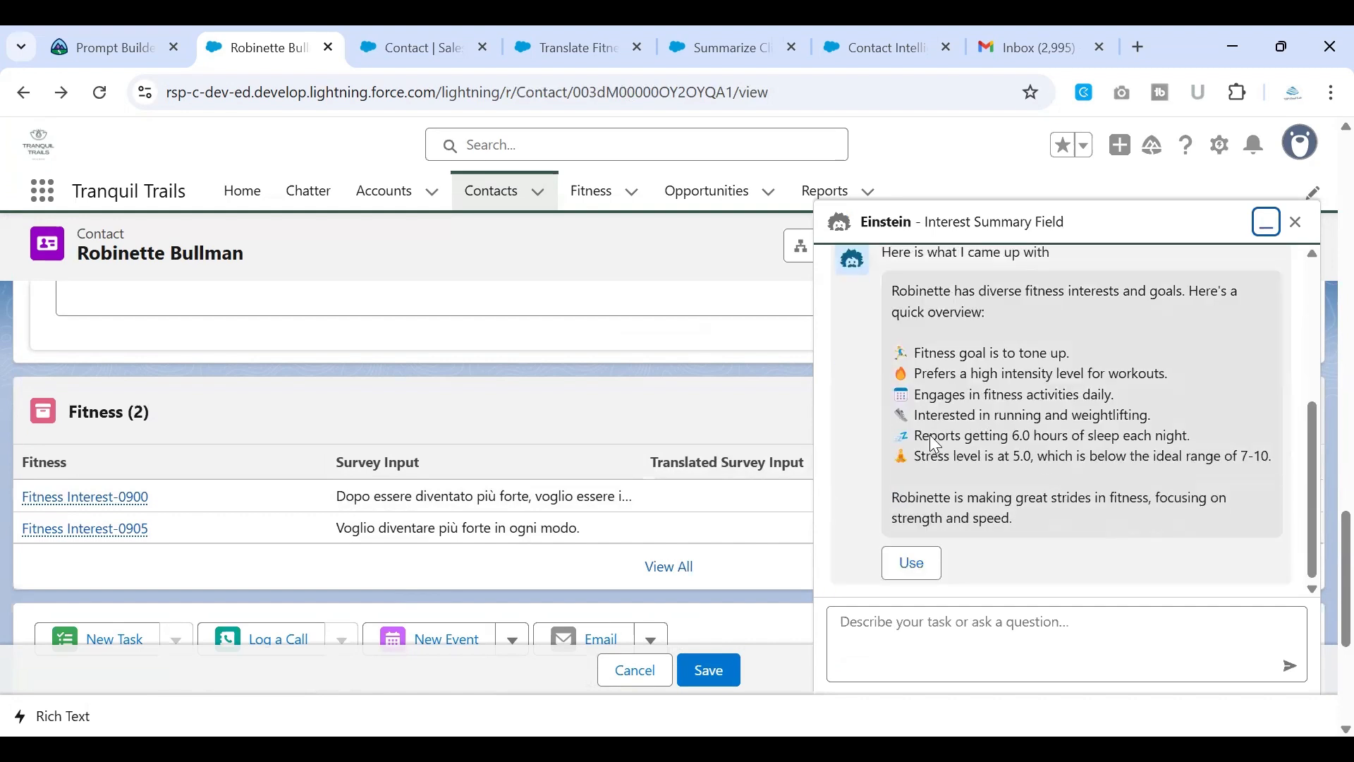
mouse_move(1048, 450)
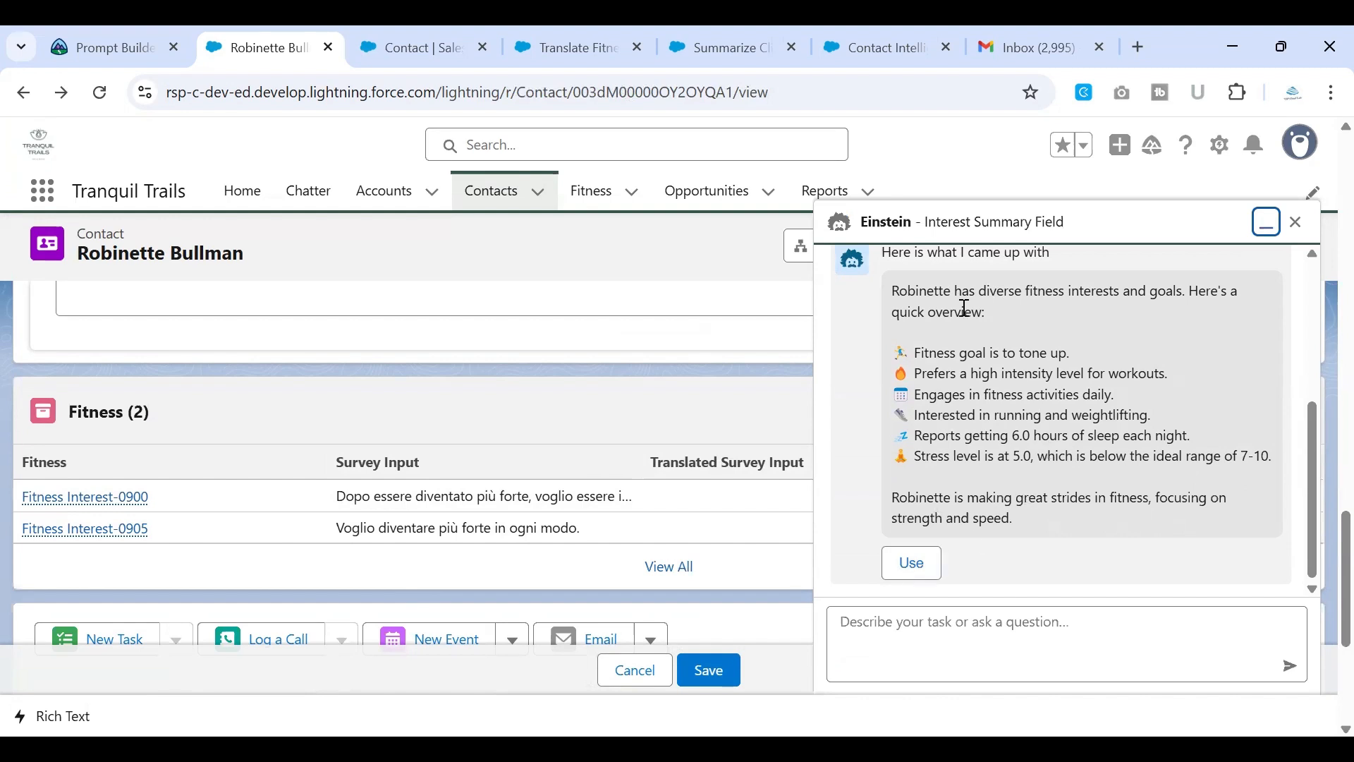
left_click(909, 562)
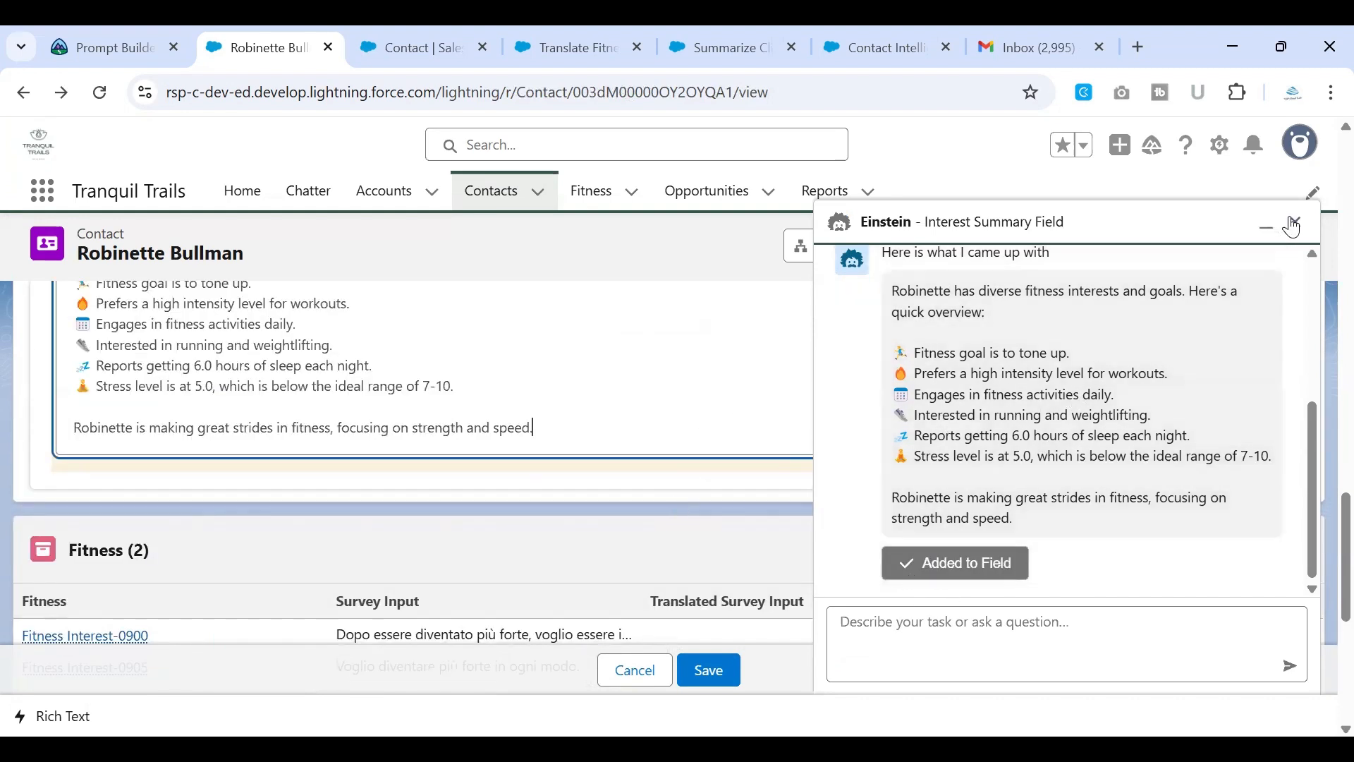
left_click(1292, 226)
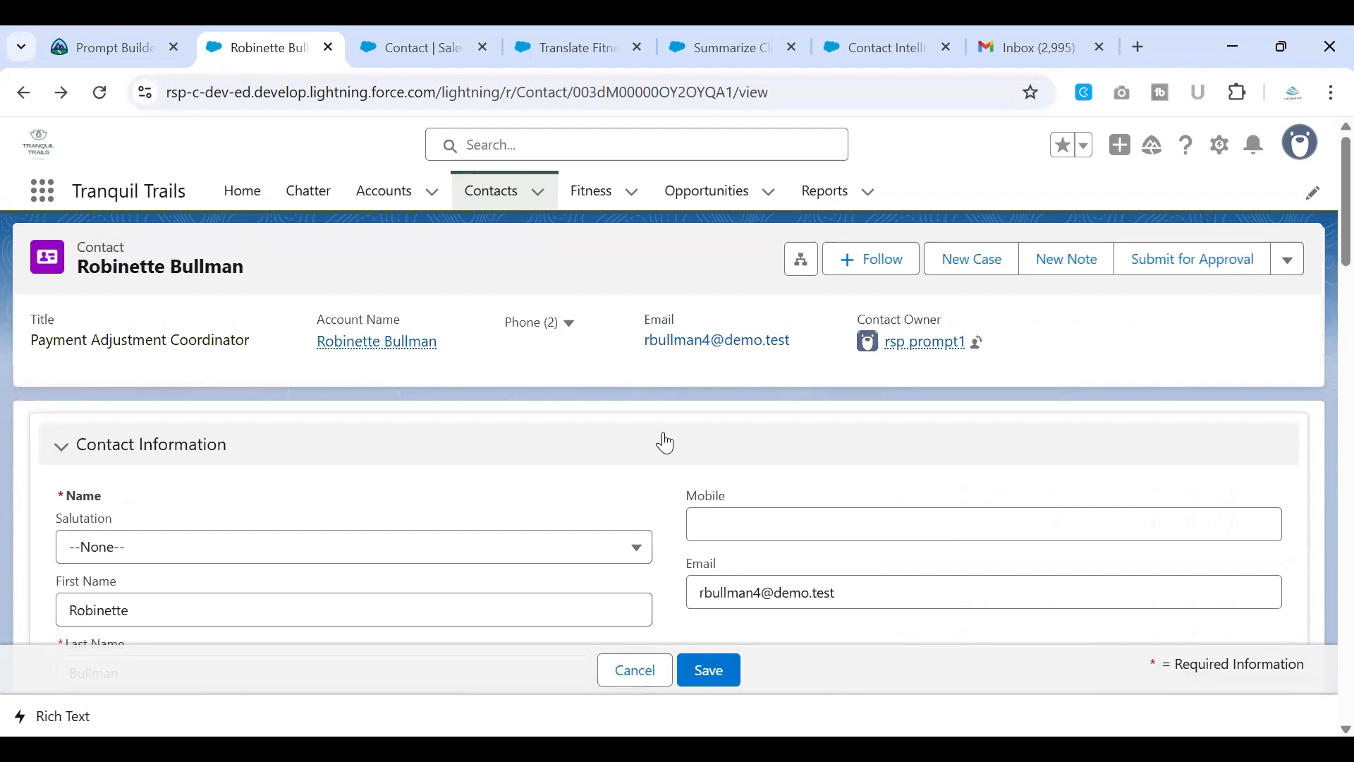
scroll("down", 3)
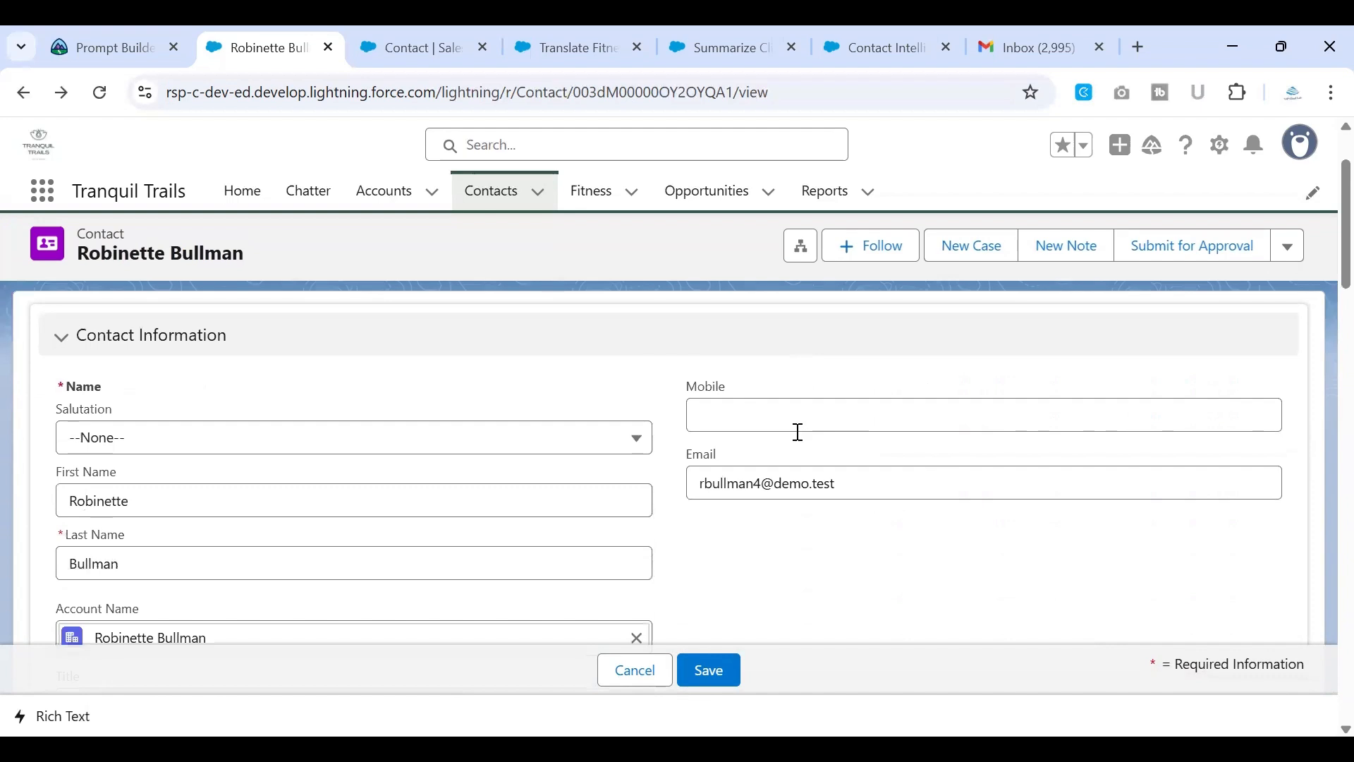
scroll("down", 3)
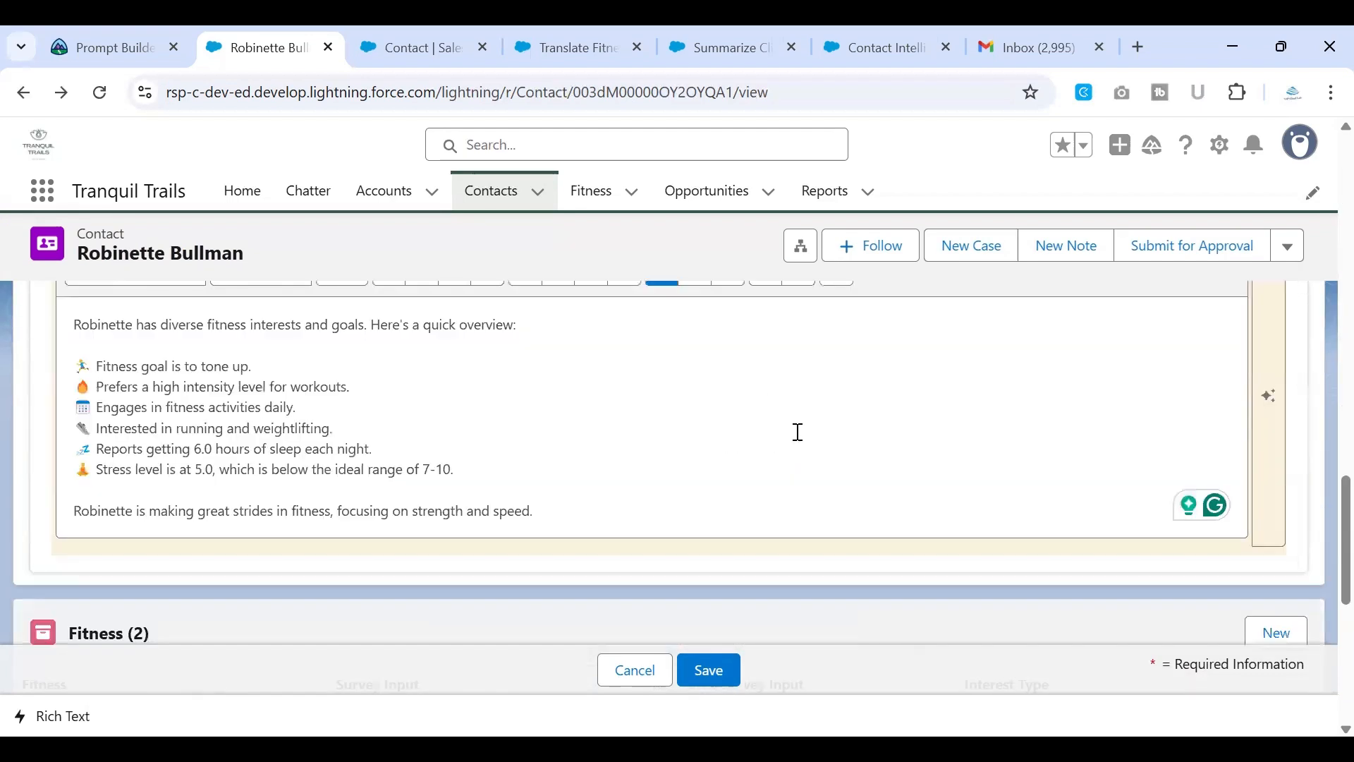
scroll("down", 3)
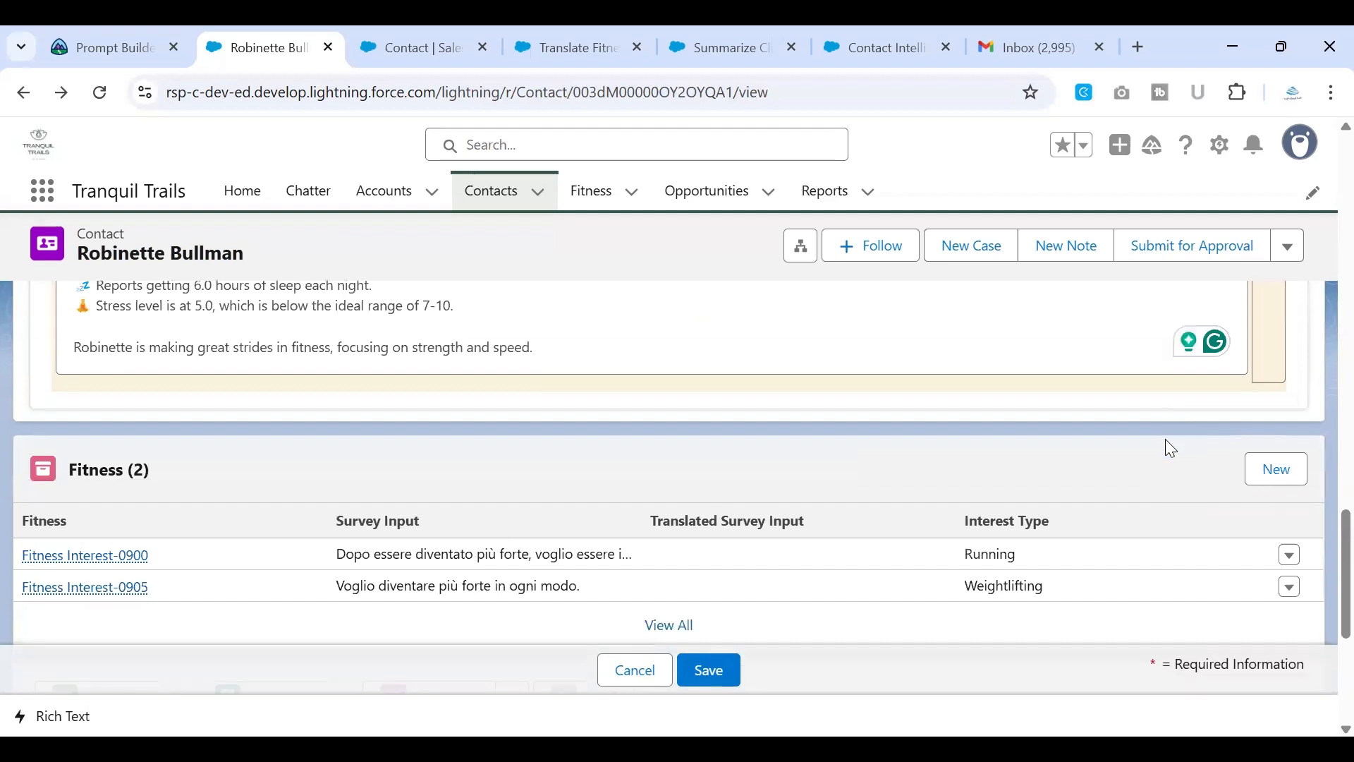
scroll("down", 3)
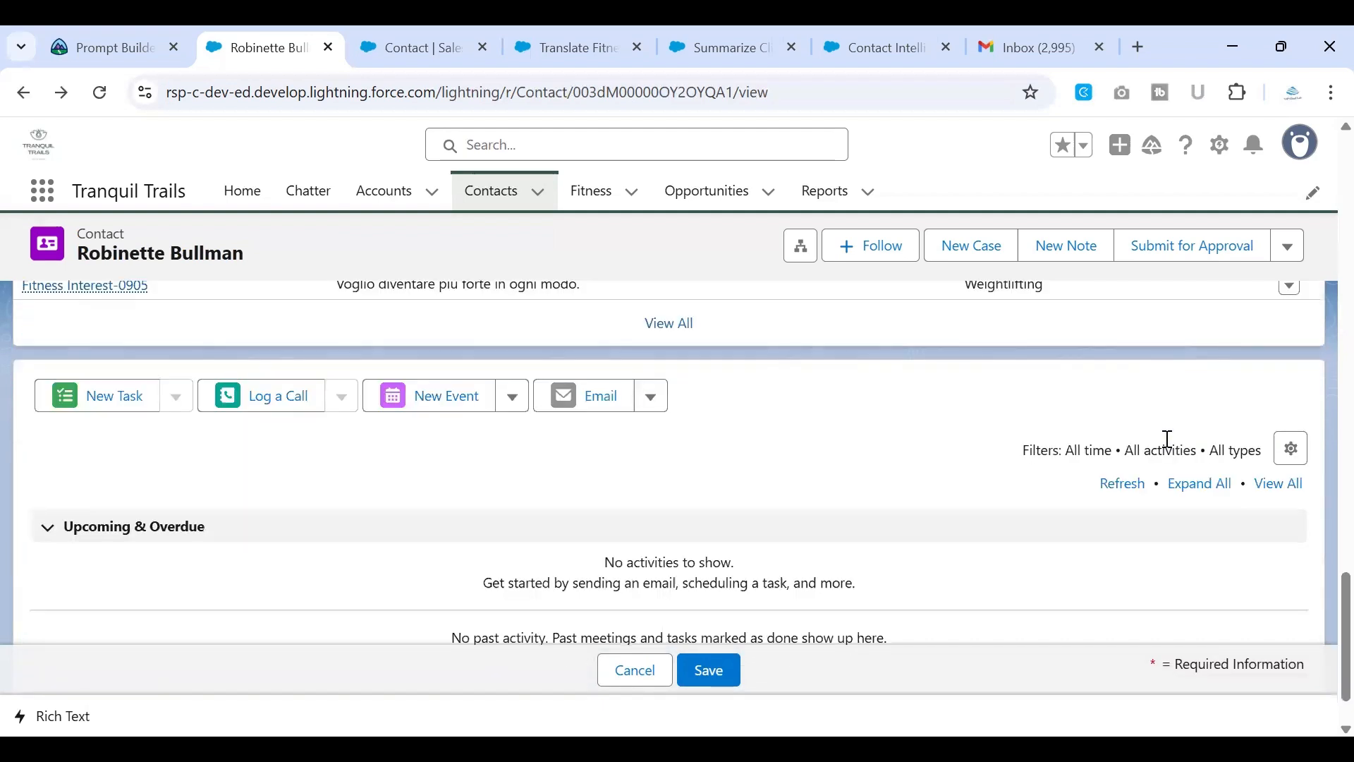
scroll("down", 3)
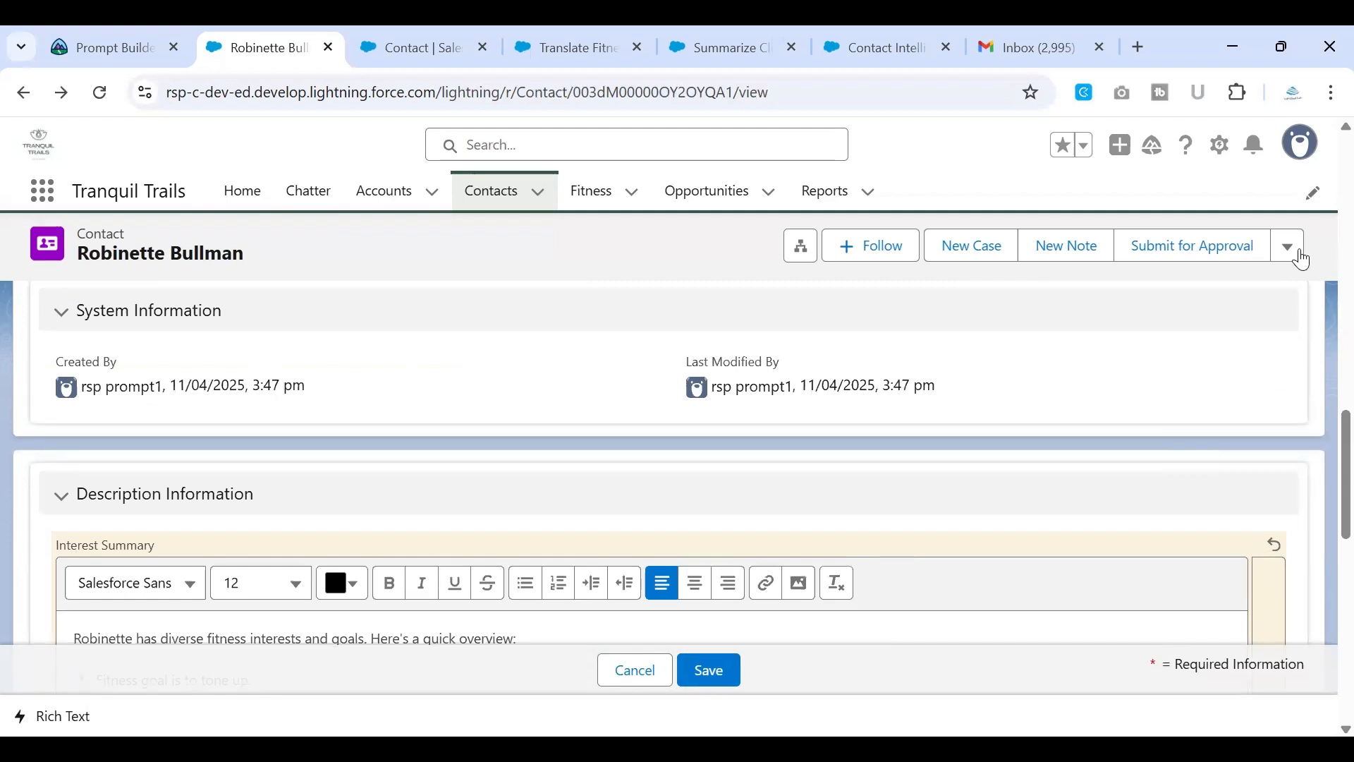
left_click(1288, 246)
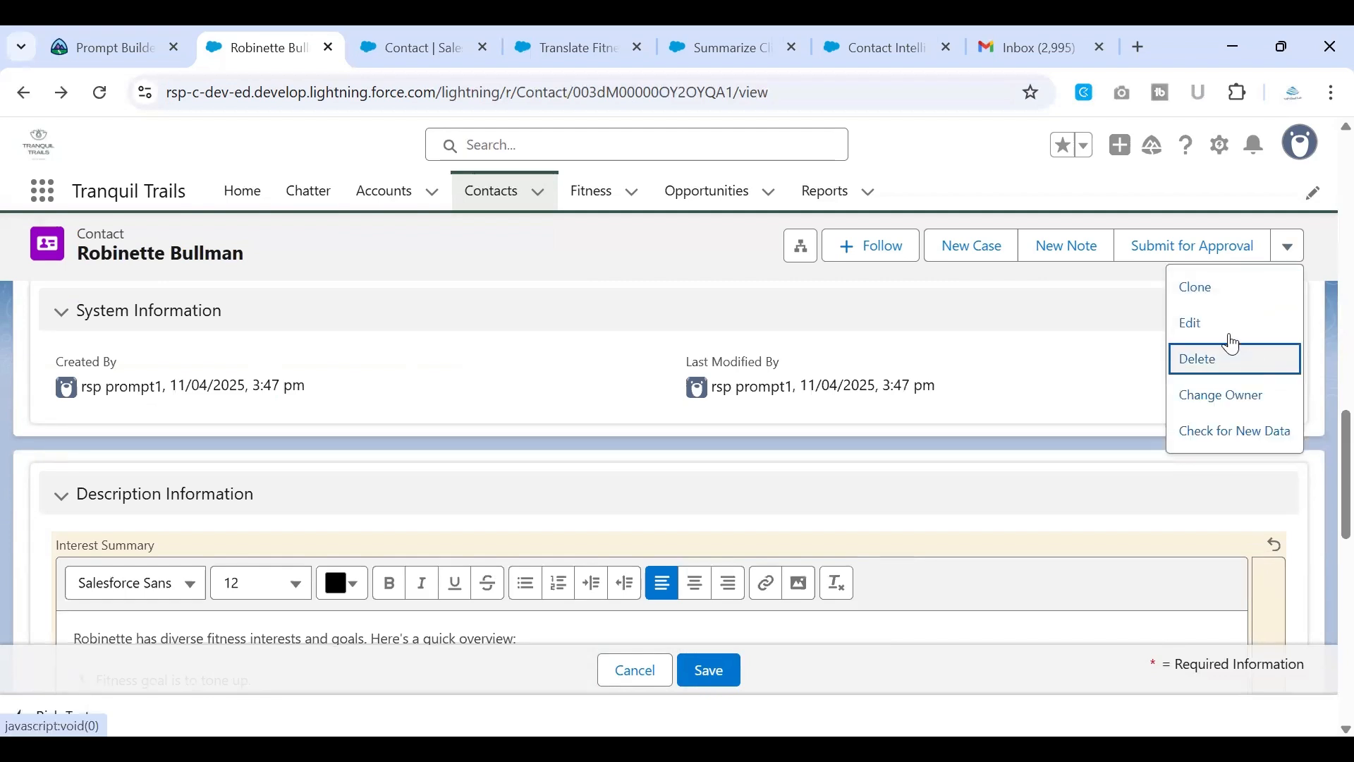
mouse_move(1190, 323)
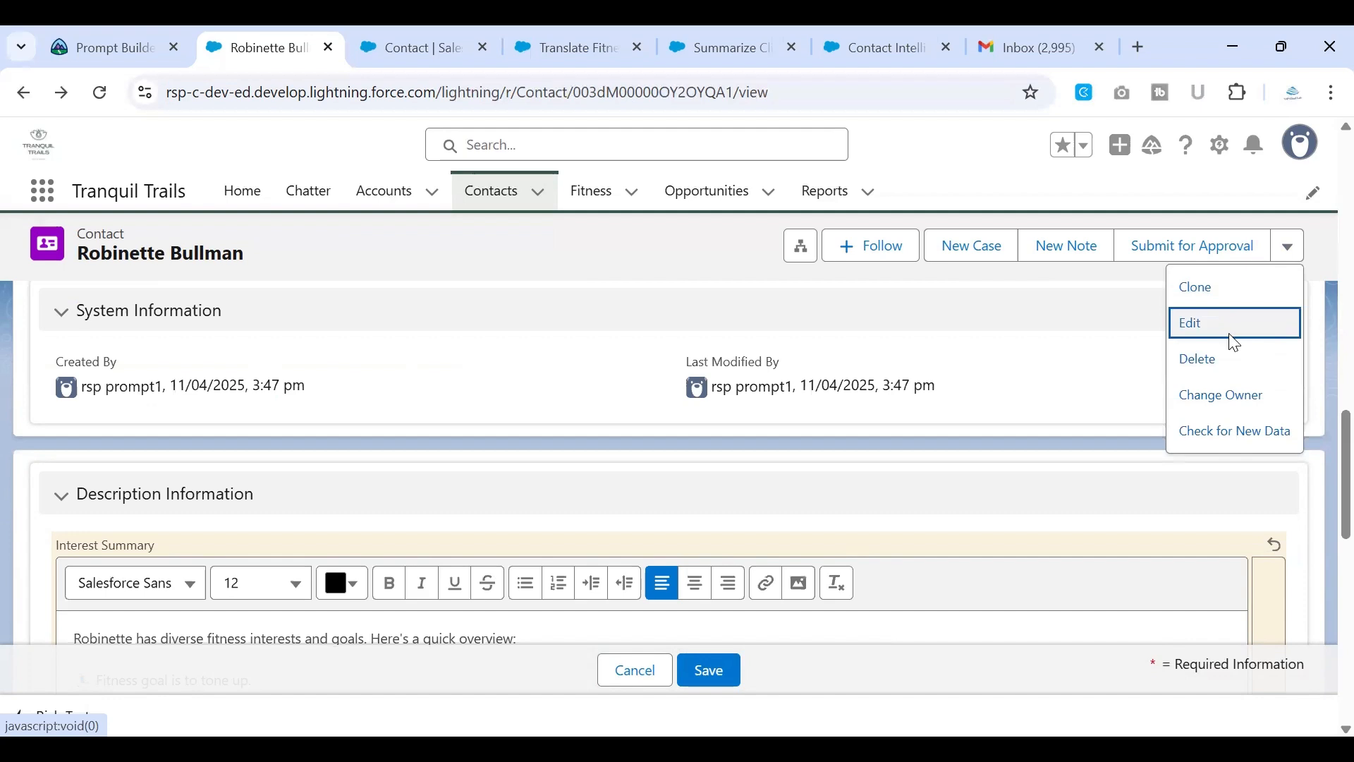
left_click(1190, 322)
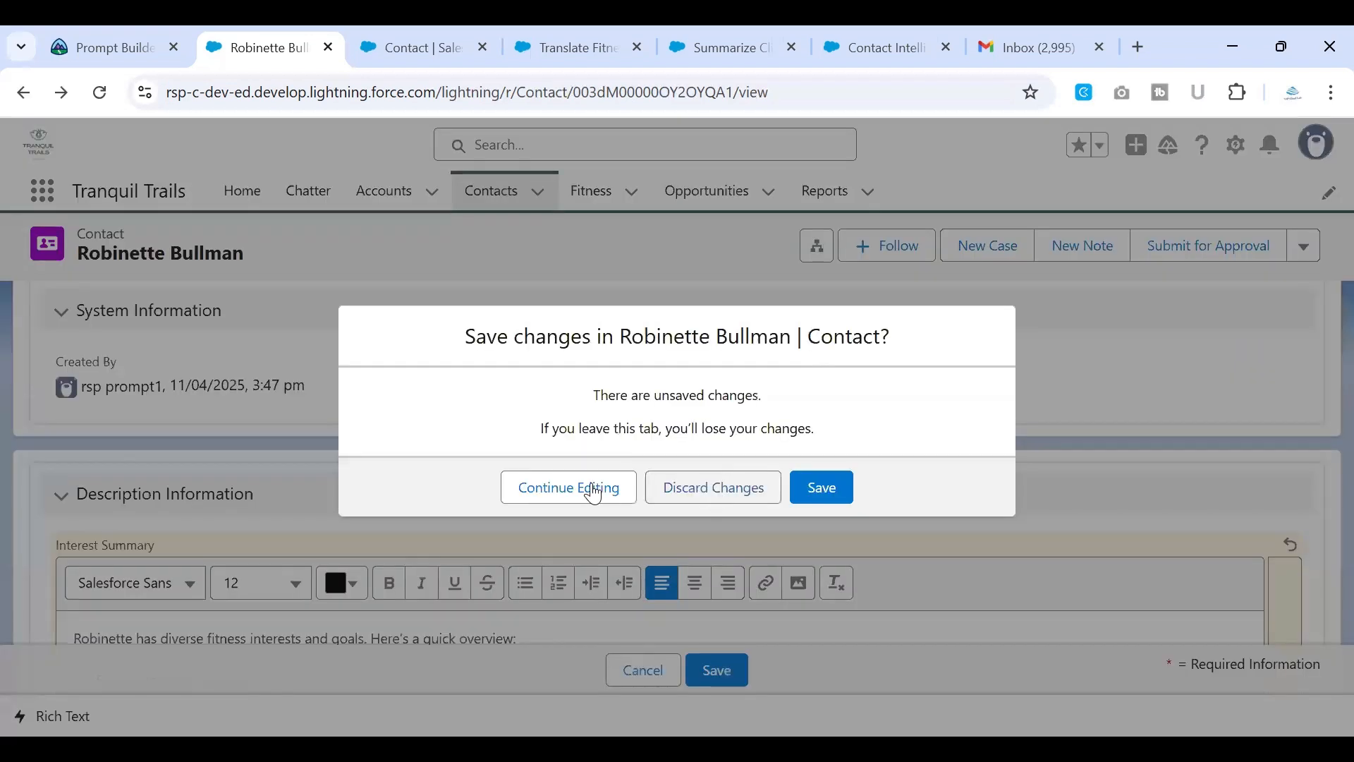
Step: Keep the unsaved Interest Summary changes and save the contact
left_click(568, 487)
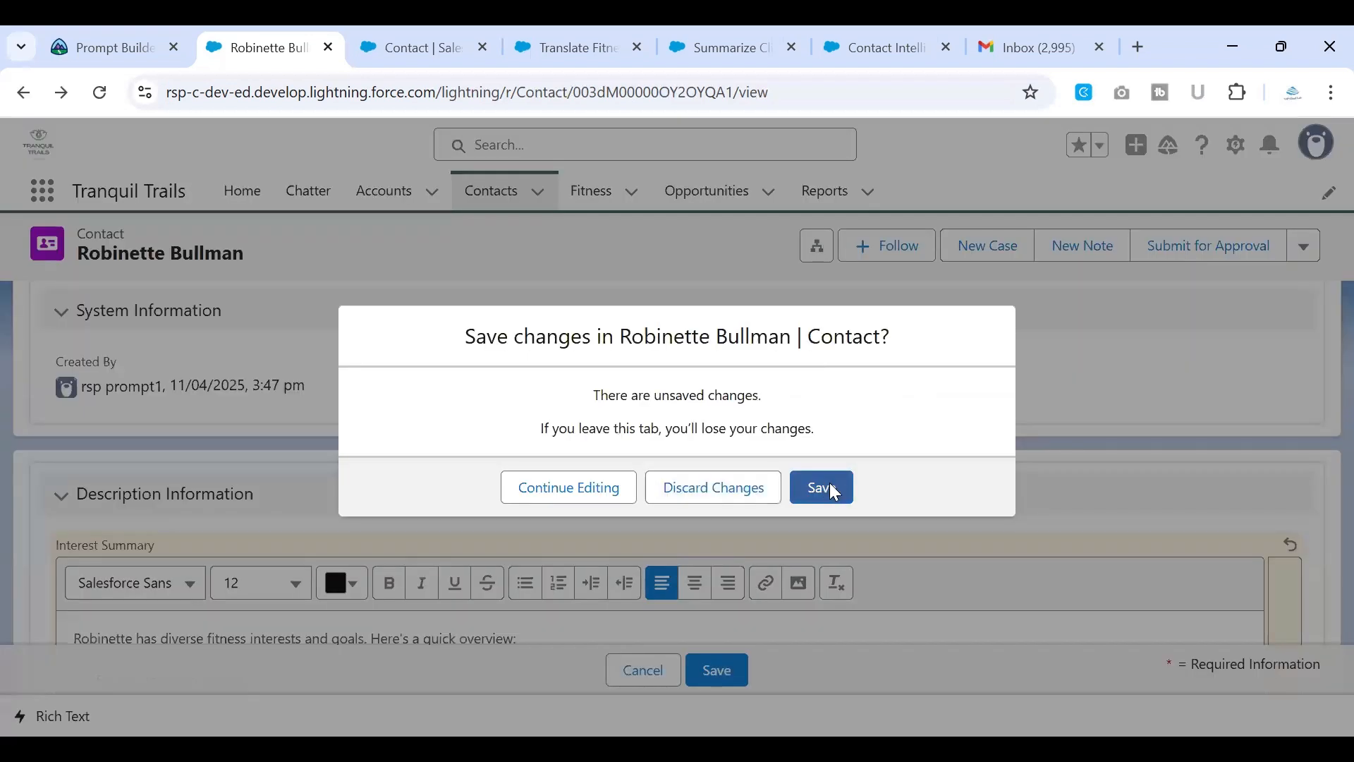
left_click(819, 487)
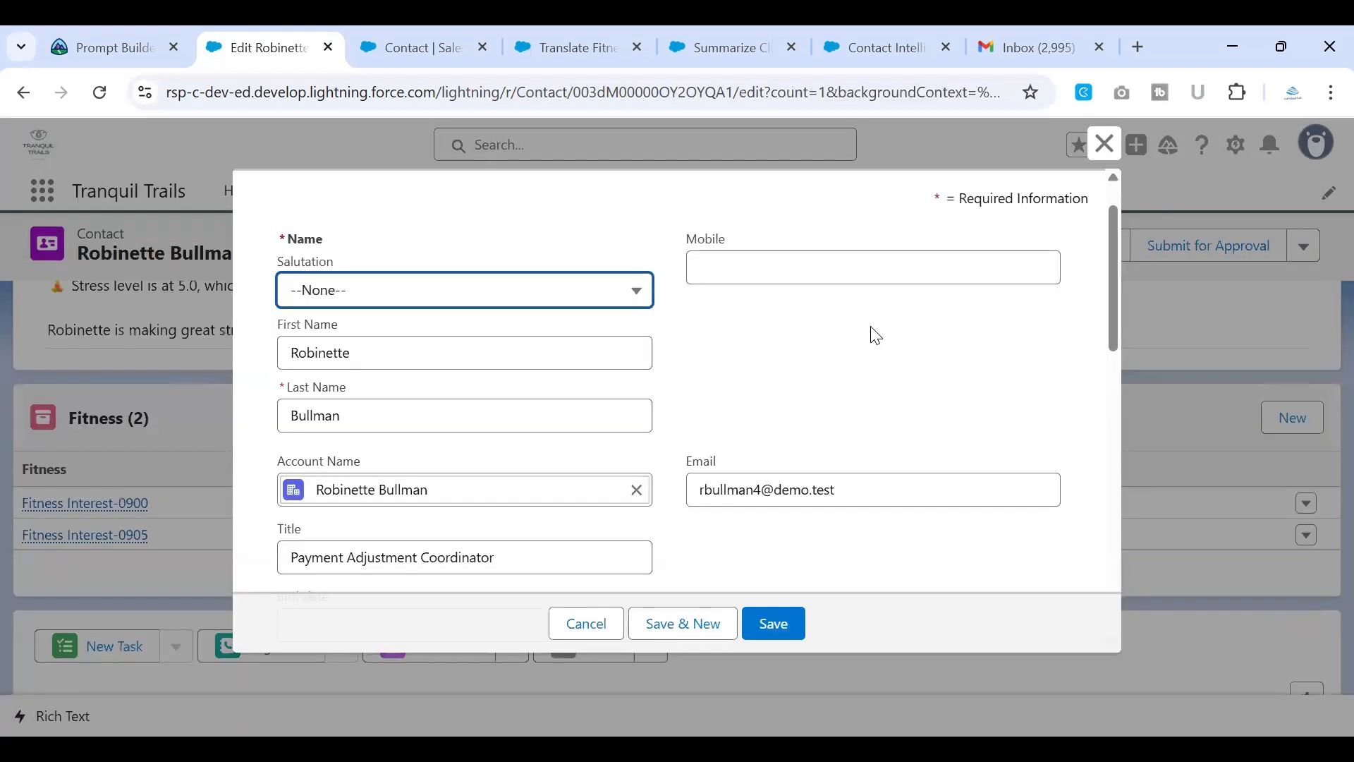
scroll("down", 3)
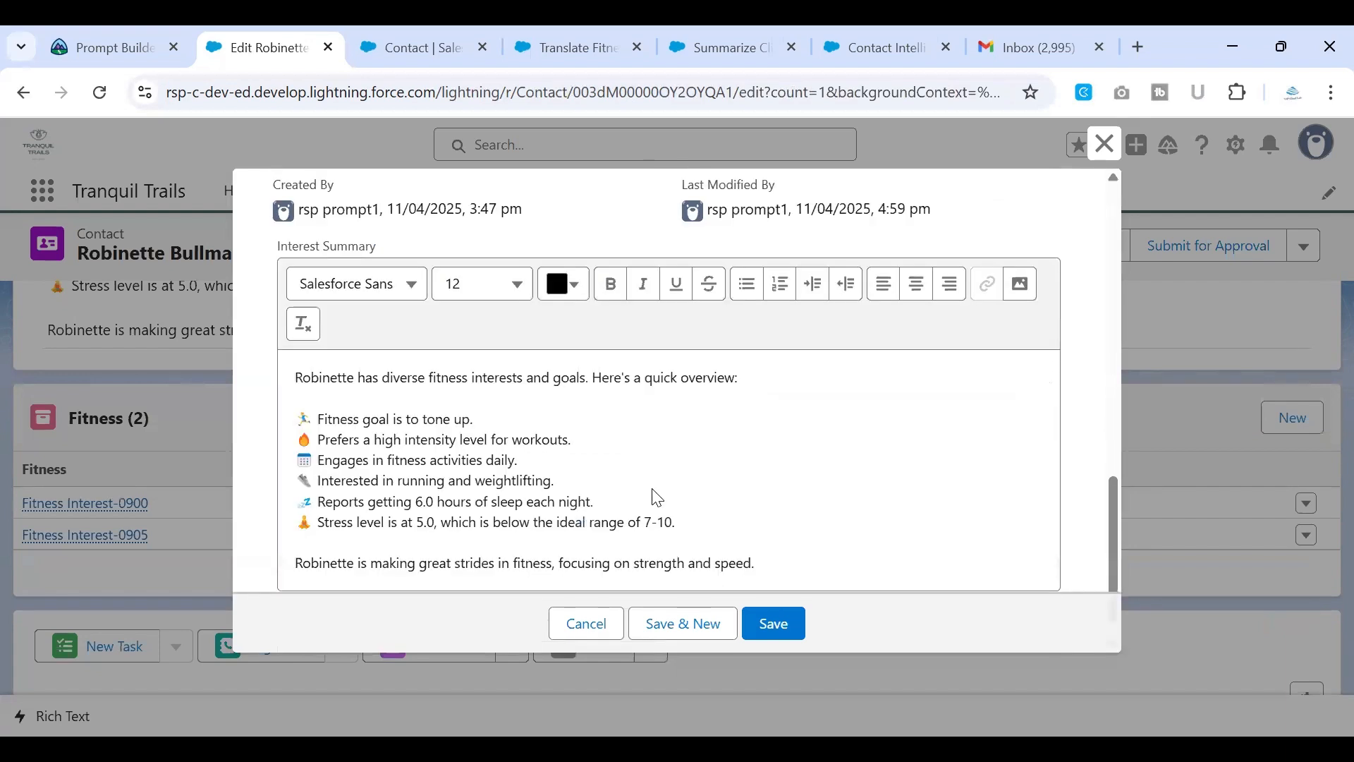
left_click(770, 623)
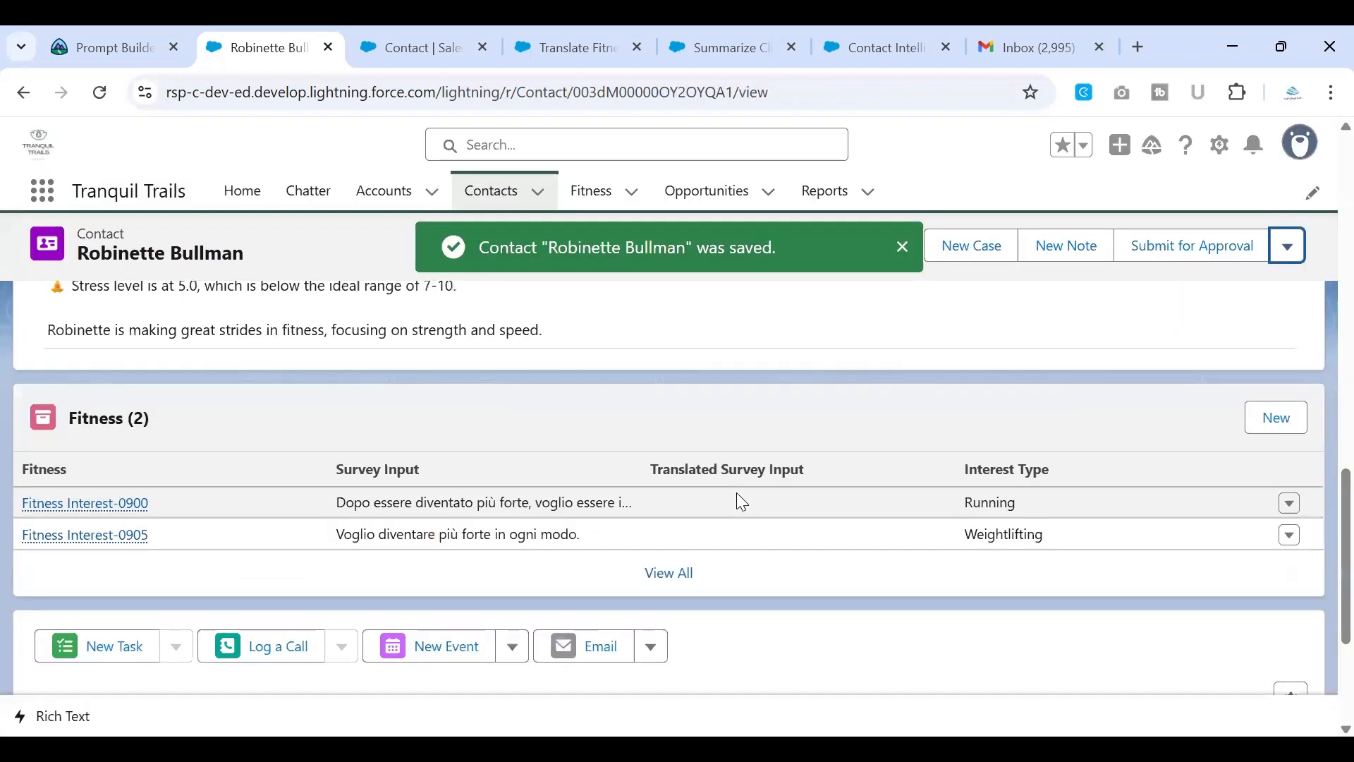